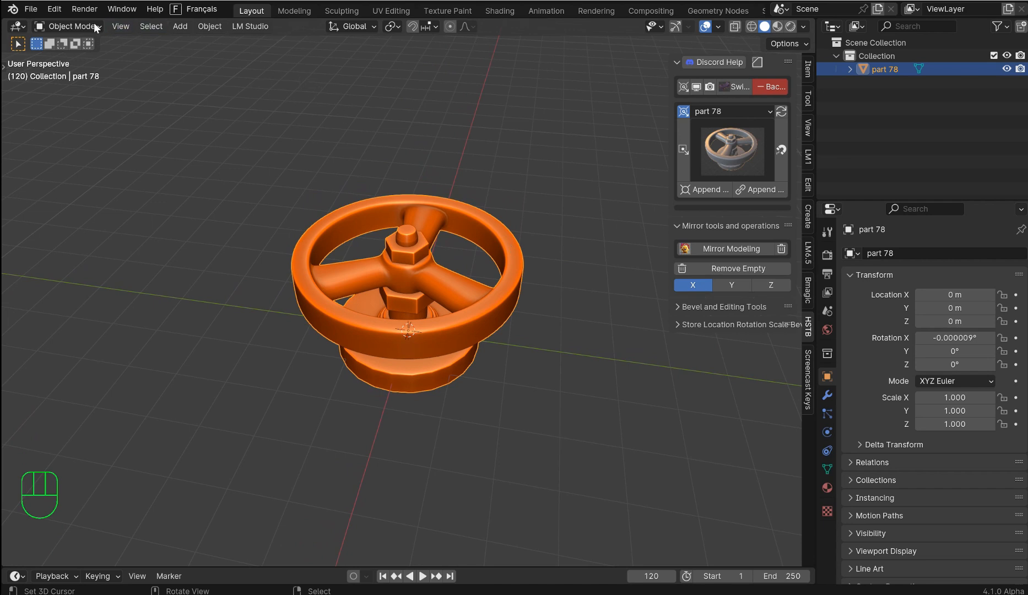
Open Edit > Preferences and switch to the Keymap section
{"action": "left_click", "coordinate": [54, 9]}
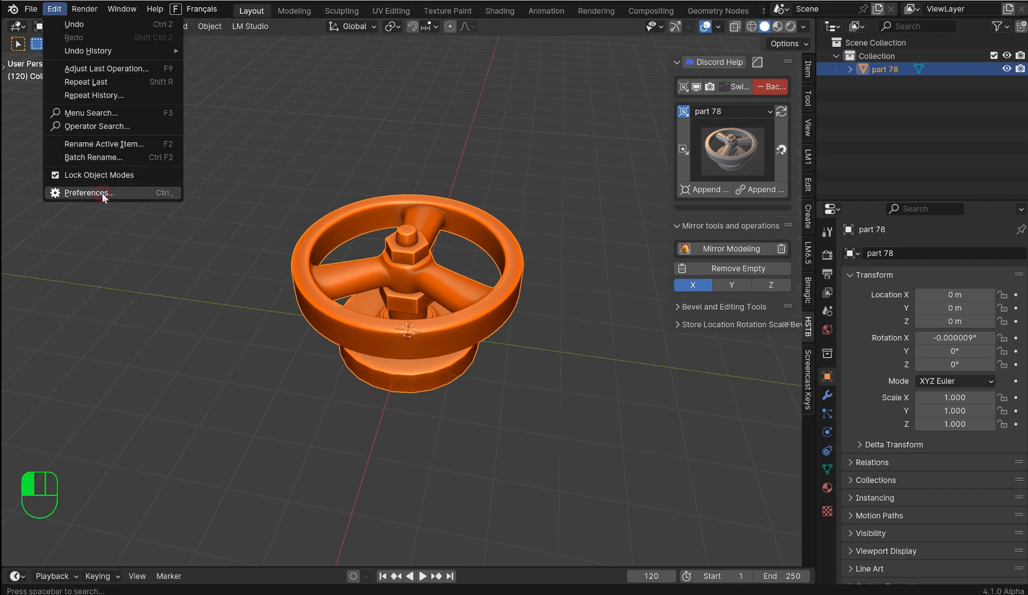
{"action": "left_click", "coordinate": [88, 193]}
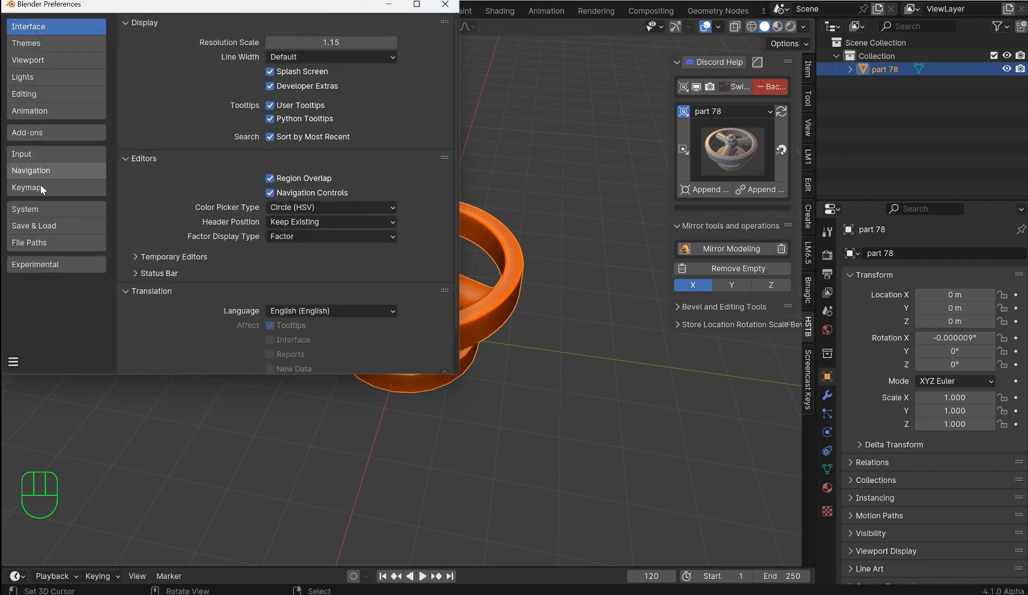
{"action": "left_click", "coordinate": [26, 188]}
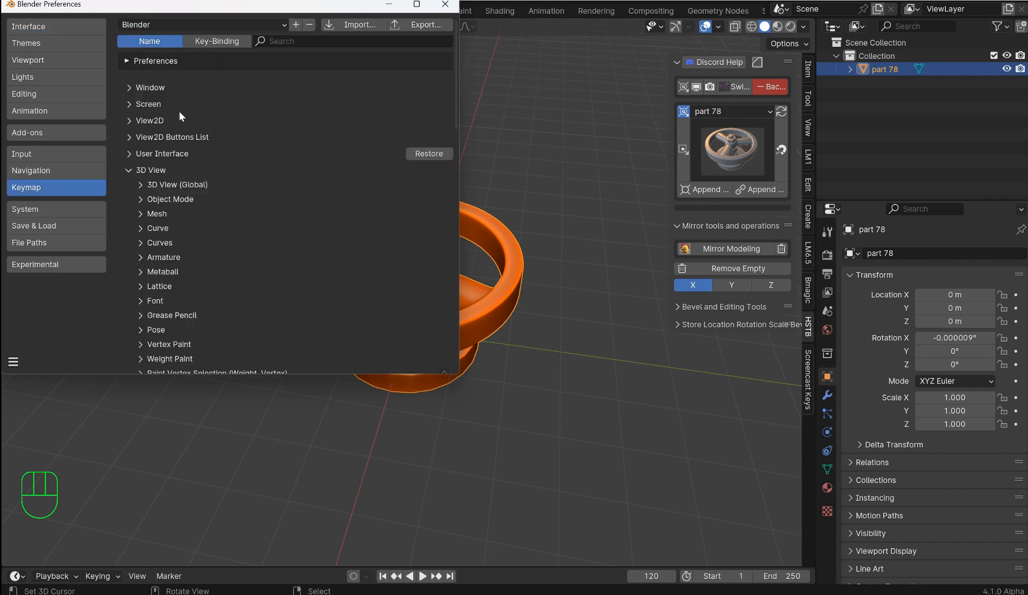
Expand the general keymap preferences to inspect them, then collapse them again
{"action": "left_click", "coordinate": [155, 60]}
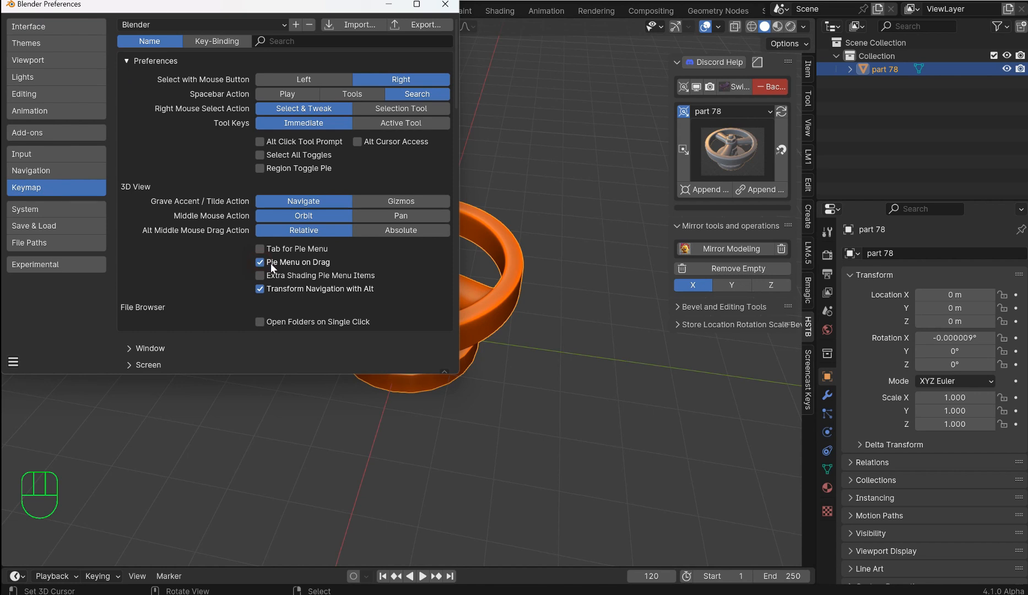
{"action": "mouse_move", "coordinate": [293, 271]}
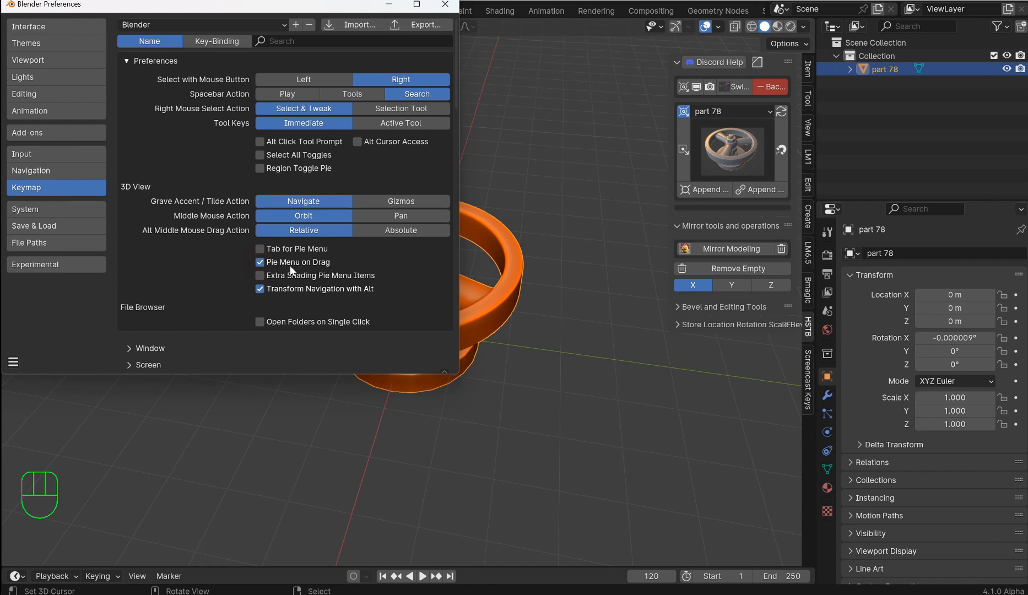
{"action": "left_click", "coordinate": [123, 61]}
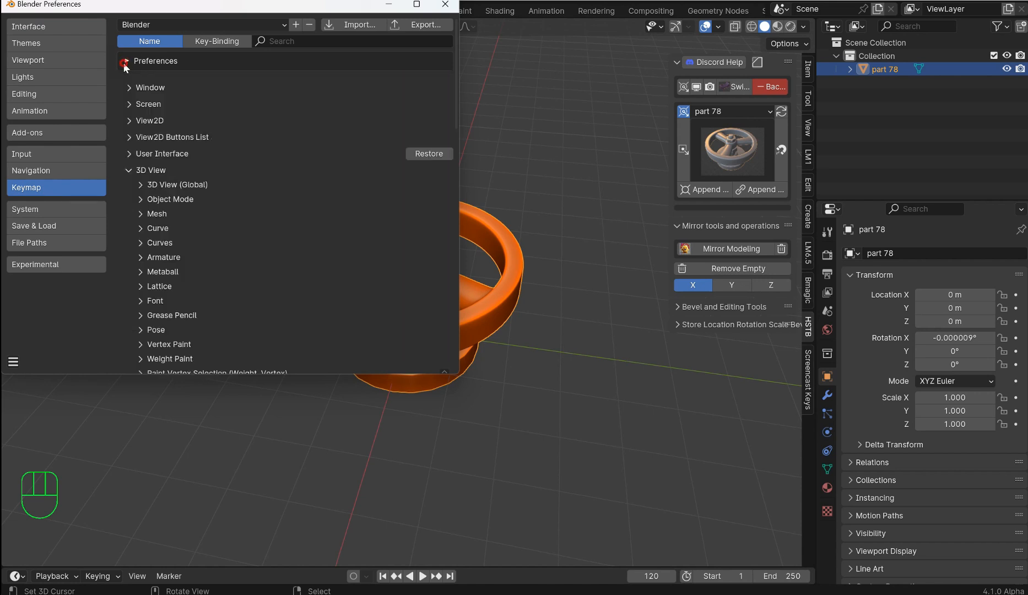
{"action": "left_click", "coordinate": [126, 60]}
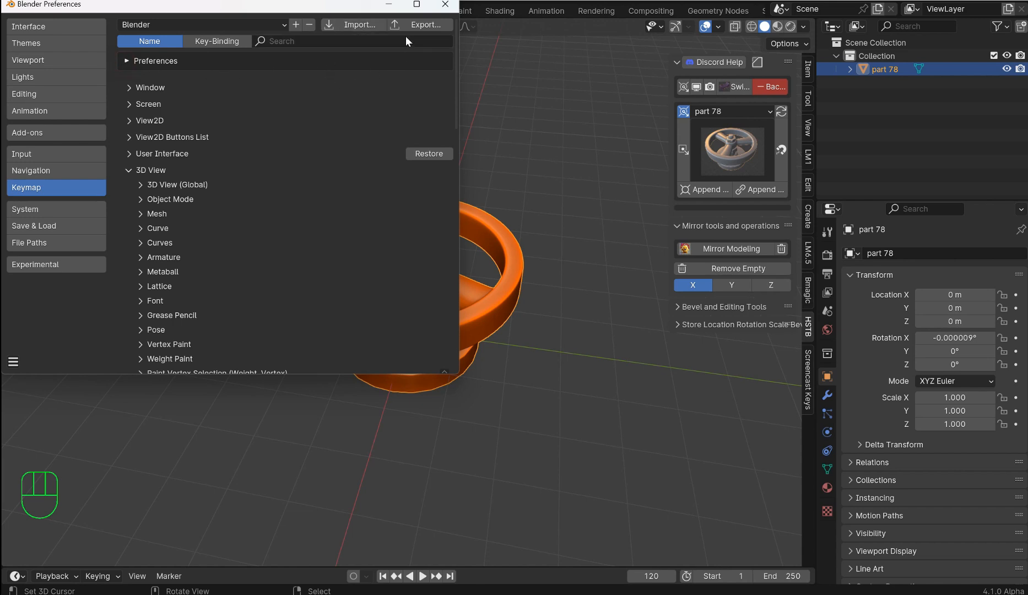
Search the keymap for 'keyframe', review the results down to the Keyframe Insert Pie entries, then close Preferences
{"action": "left_click", "coordinate": [328, 40]}
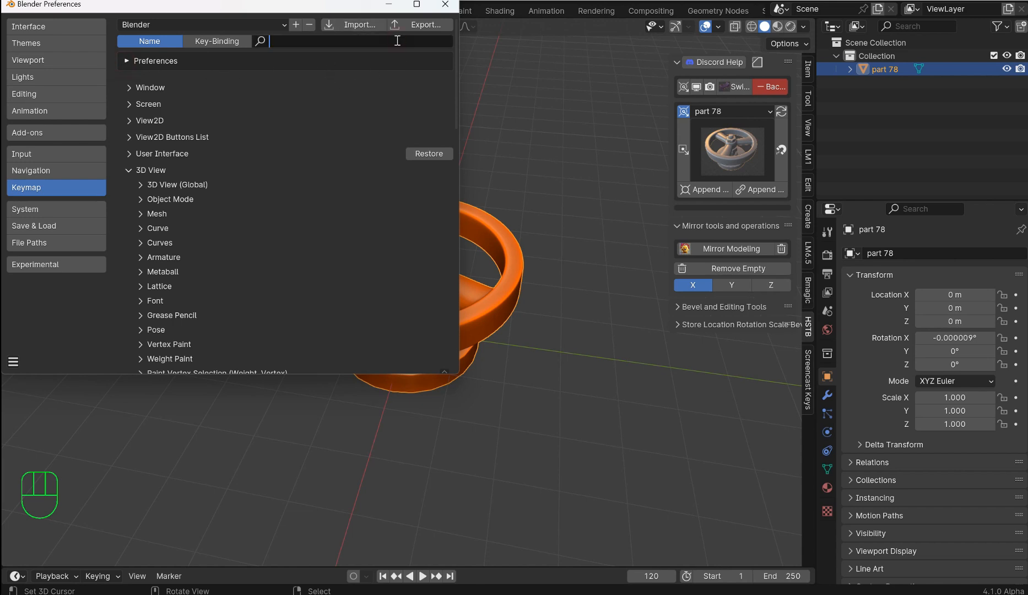
{"action": "type", "text": "keyframe"}
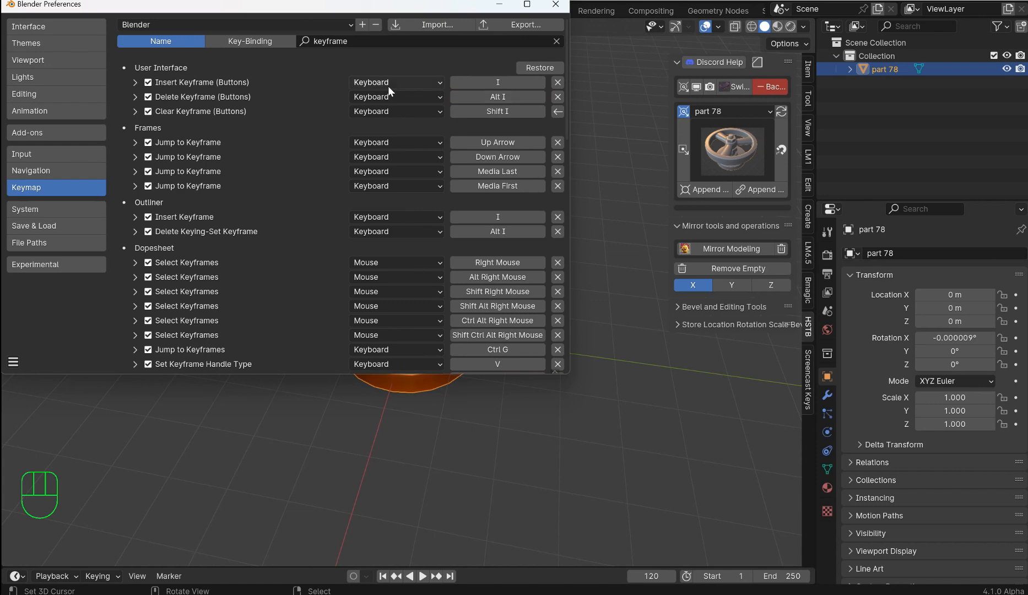
{"action": "mouse_move", "coordinate": [286, 278]}
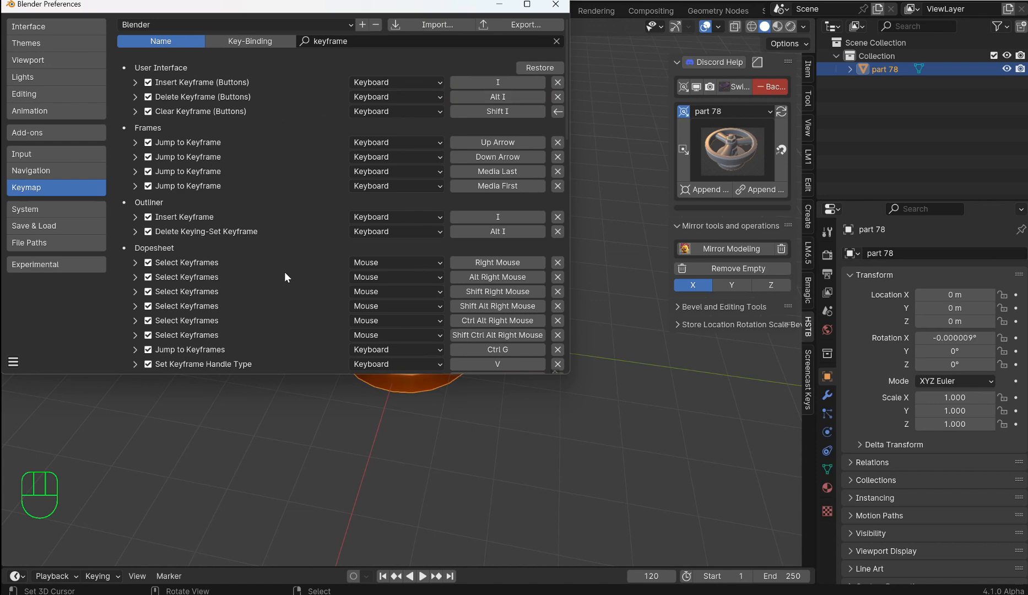
{"action": "scroll", "scroll_direction": "down", "scroll_amount": 3}
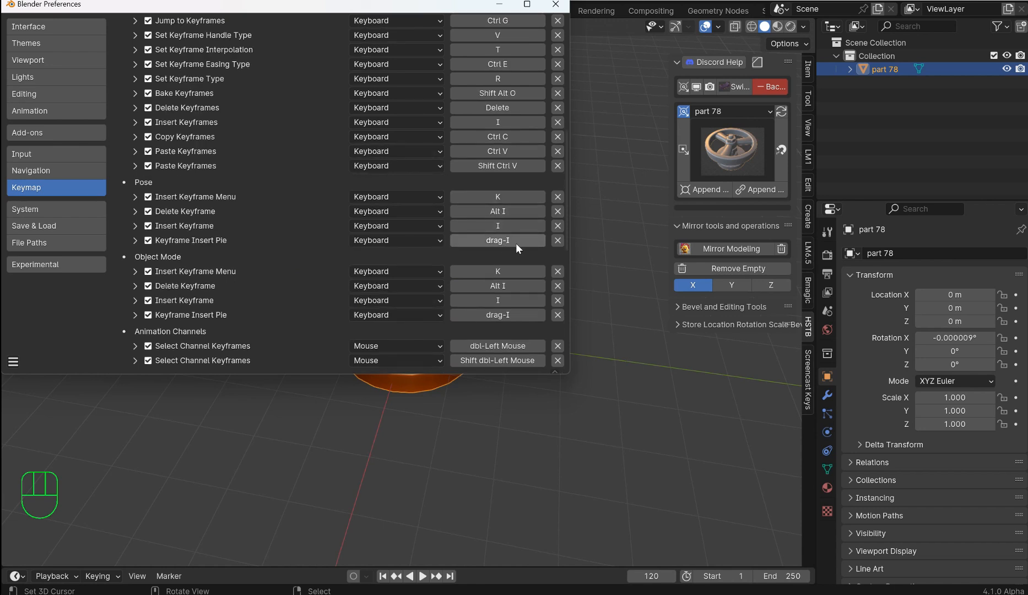
{"action": "mouse_move", "coordinate": [497, 300]}
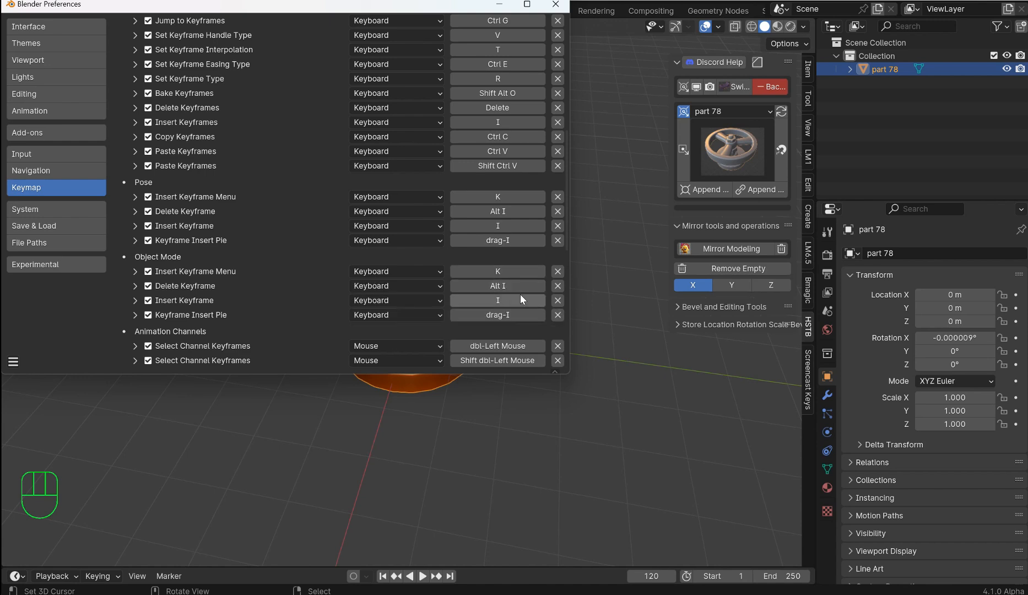
{"action": "scroll", "scroll_direction": "down", "scroll_amount": 3}
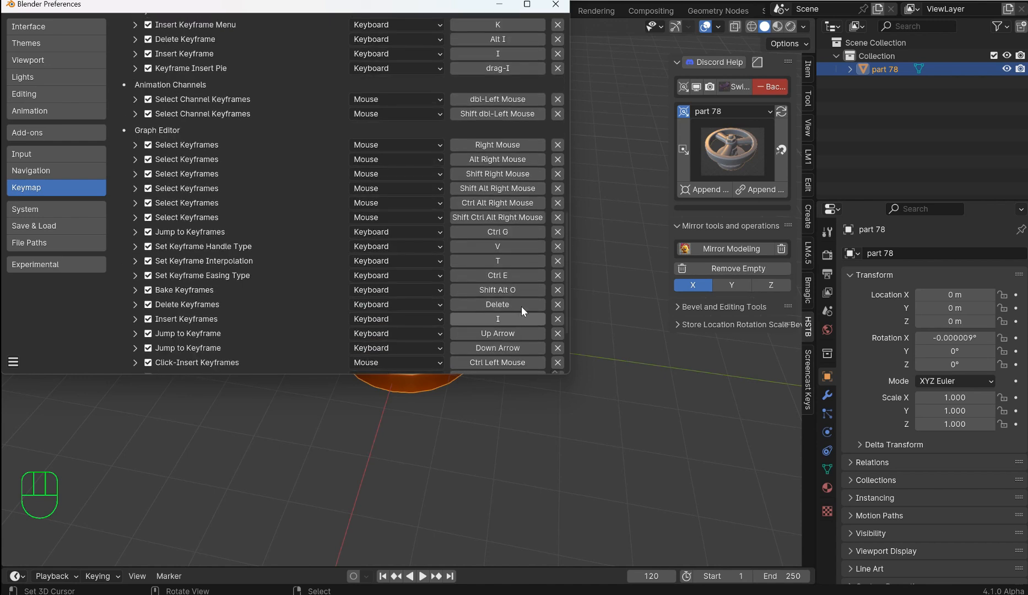
{"action": "scroll", "scroll_direction": "down", "scroll_amount": 3}
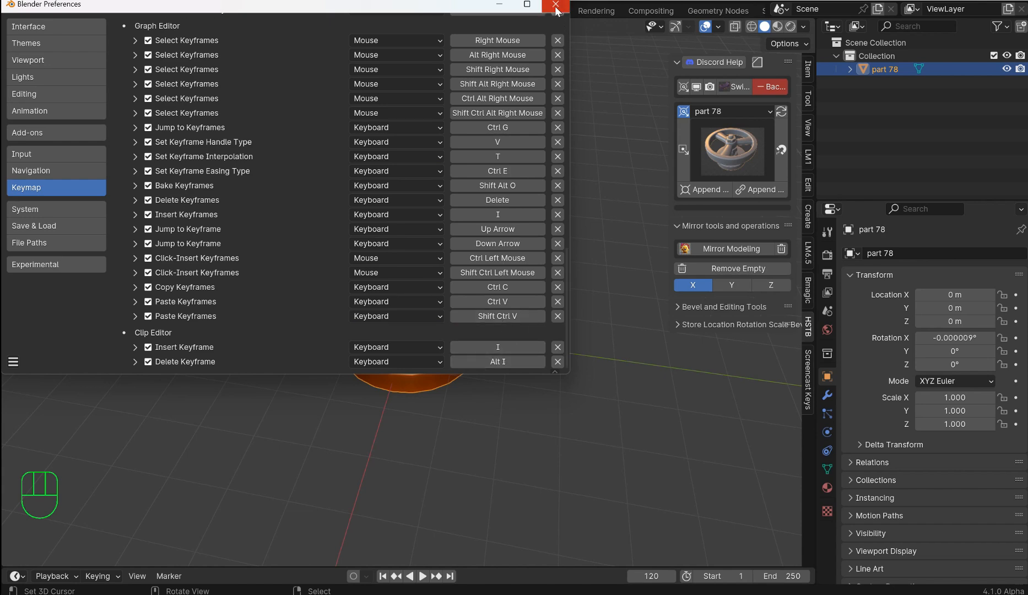
{"action": "left_click", "coordinate": [556, 6]}
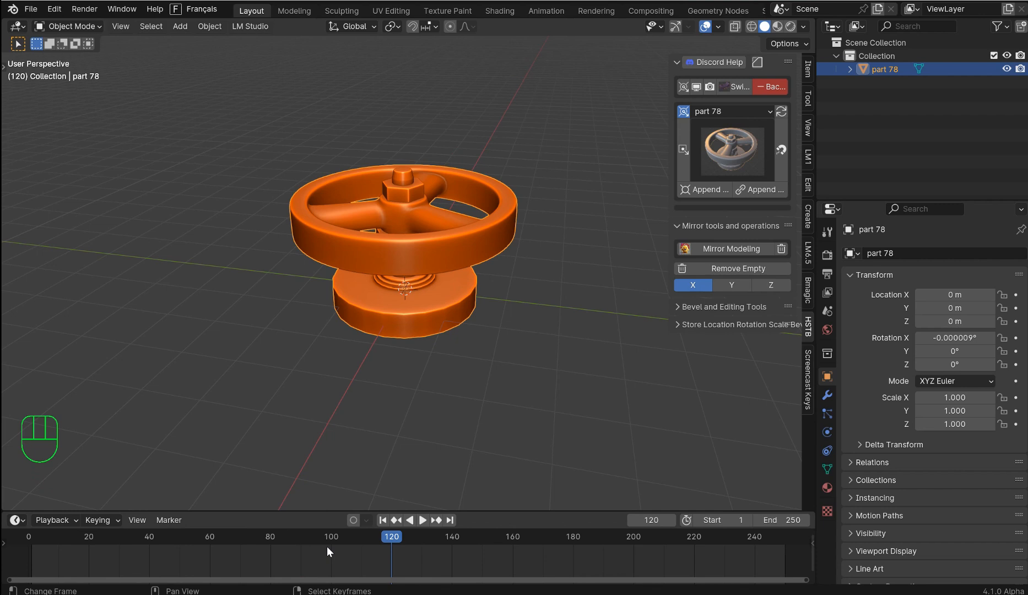
At frame 1, separate the handwheel geometry from the valve base into its own object (P > Selection)
{"action": "key", "text": "shift+left"}
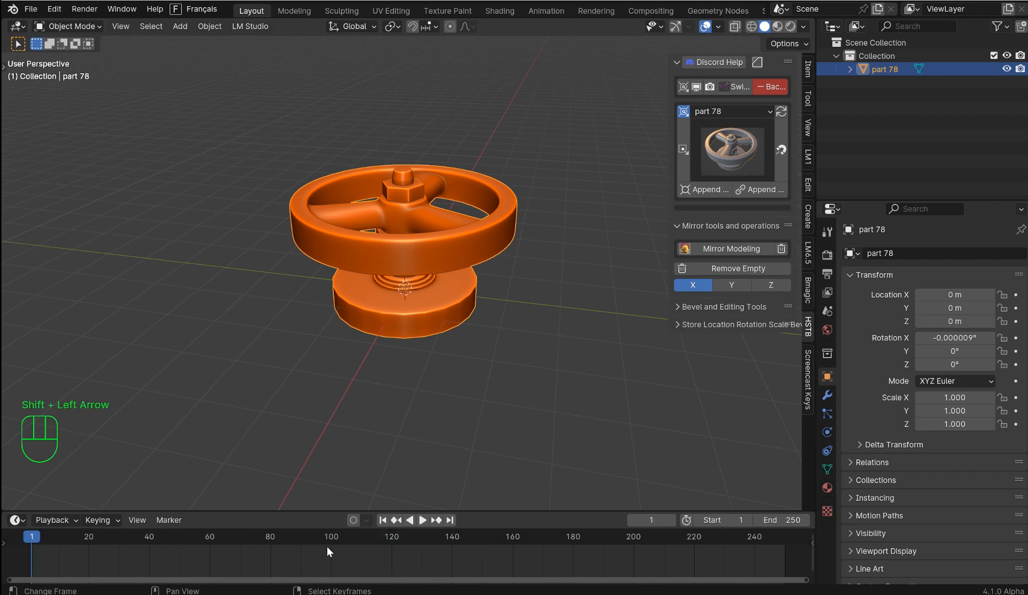
{"action": "mouse_move", "coordinate": [450, 227]}
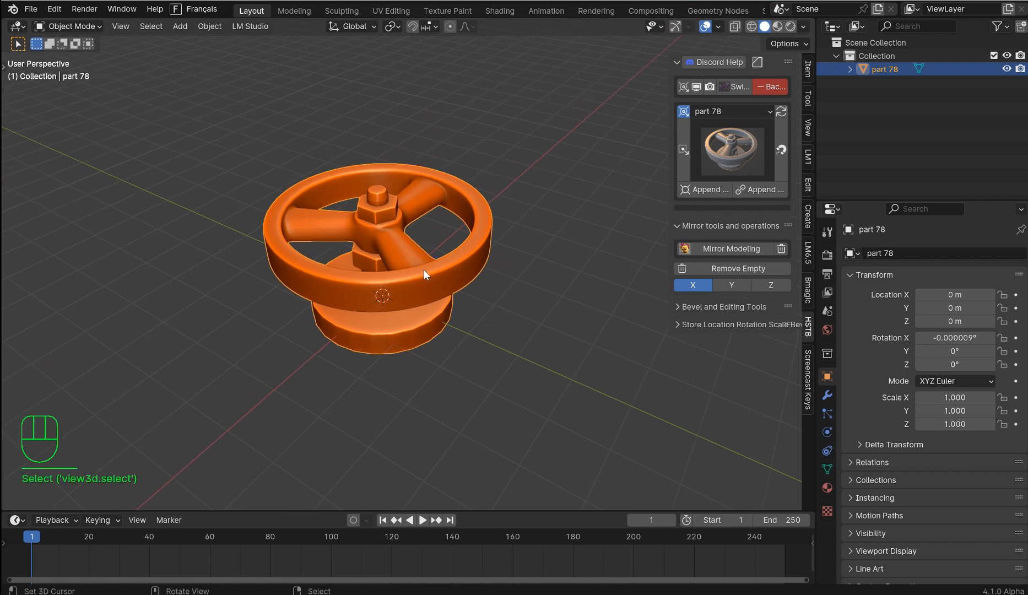
{"action": "key", "text": "Tab"}
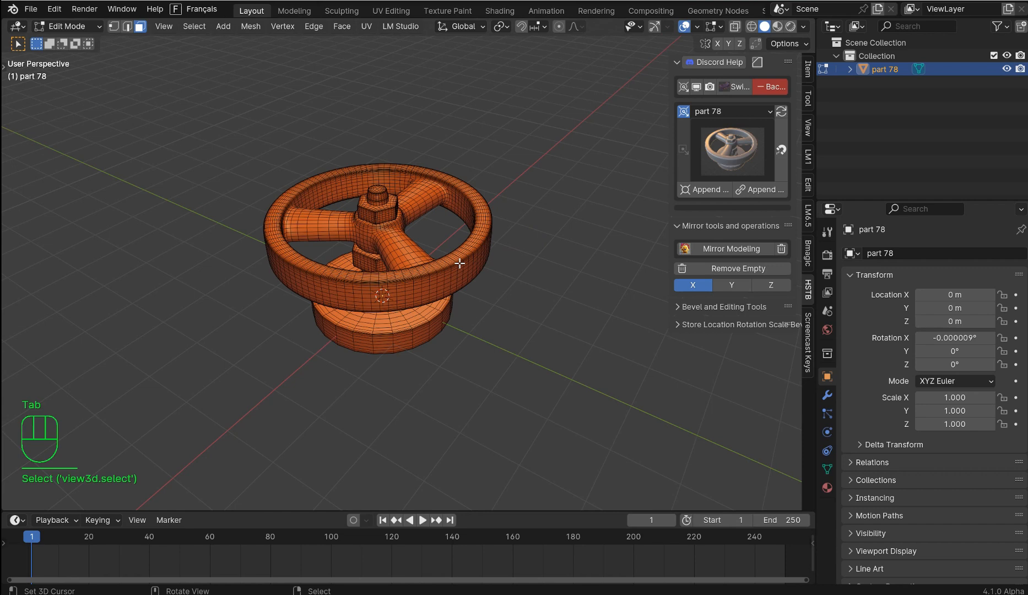
{"action": "key", "text": "p"}
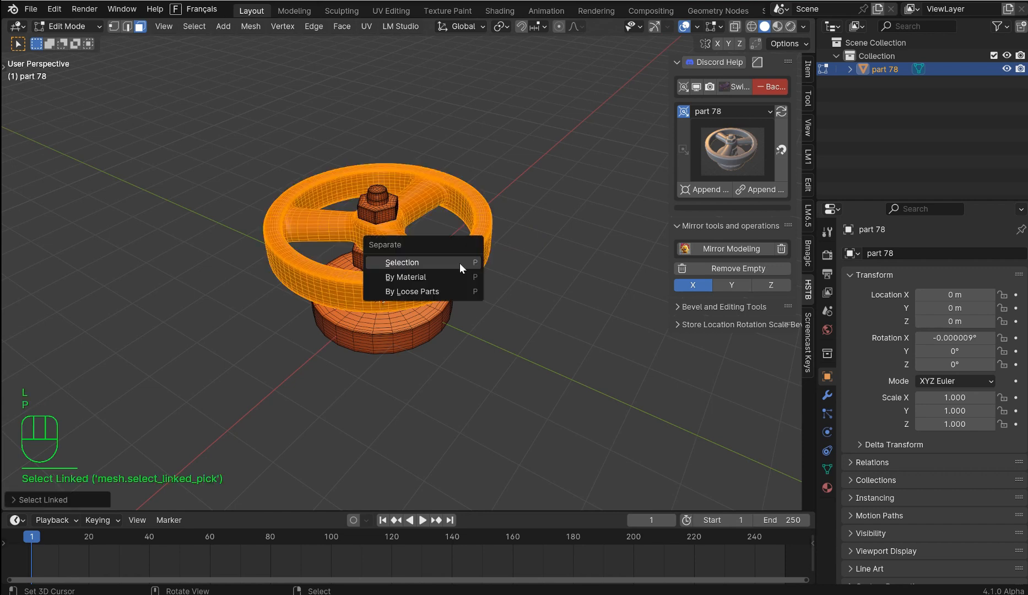
{"action": "left_click", "coordinate": [401, 263]}
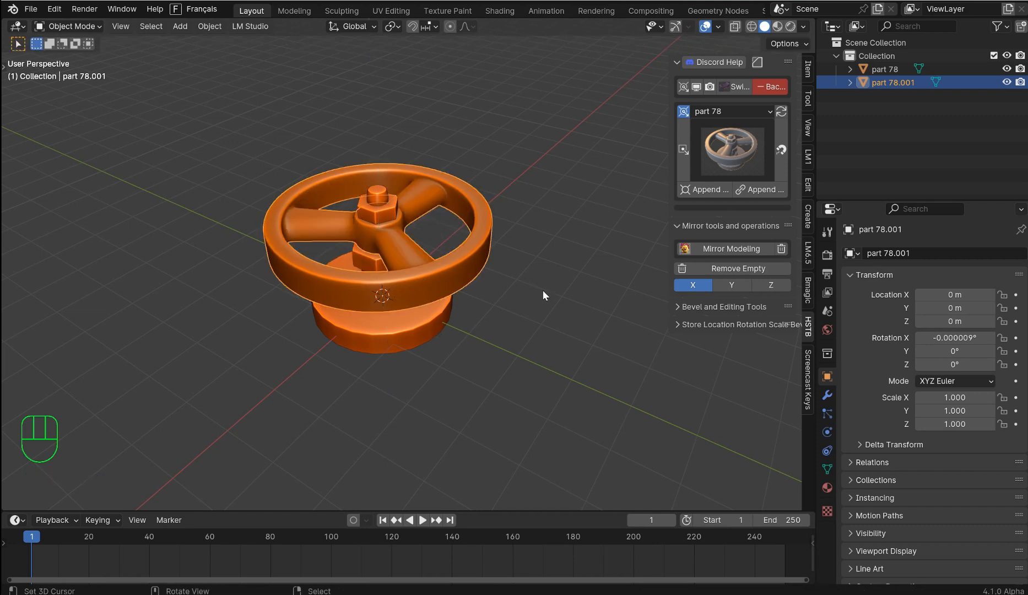
Insert then remove transform keyframes on the wheel, and bring up the keyframe insert pie with Location, Rotation and Scale
{"action": "key", "text": "i"}
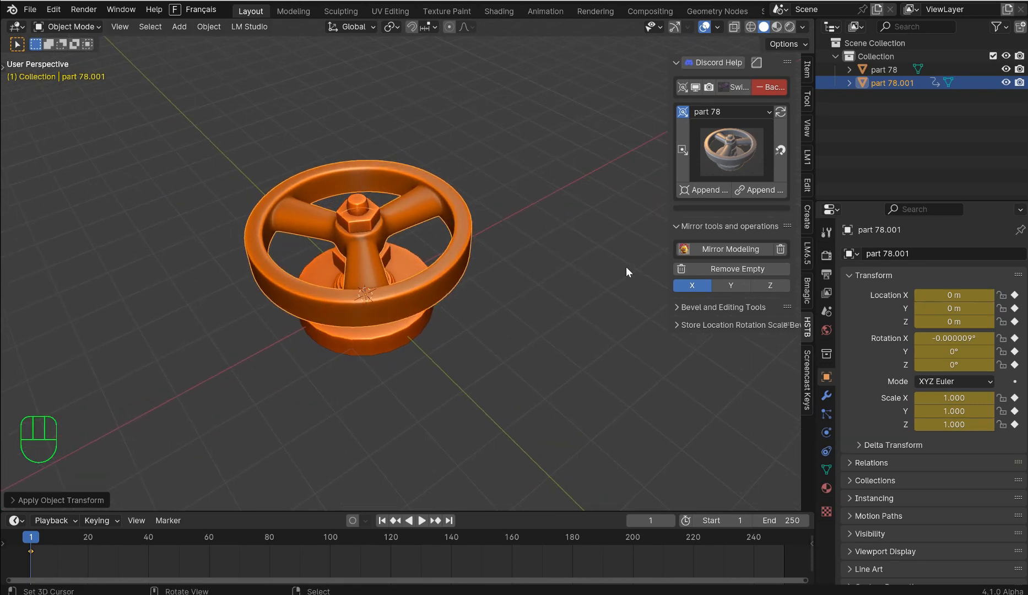
{"action": "key", "text": "alt+i"}
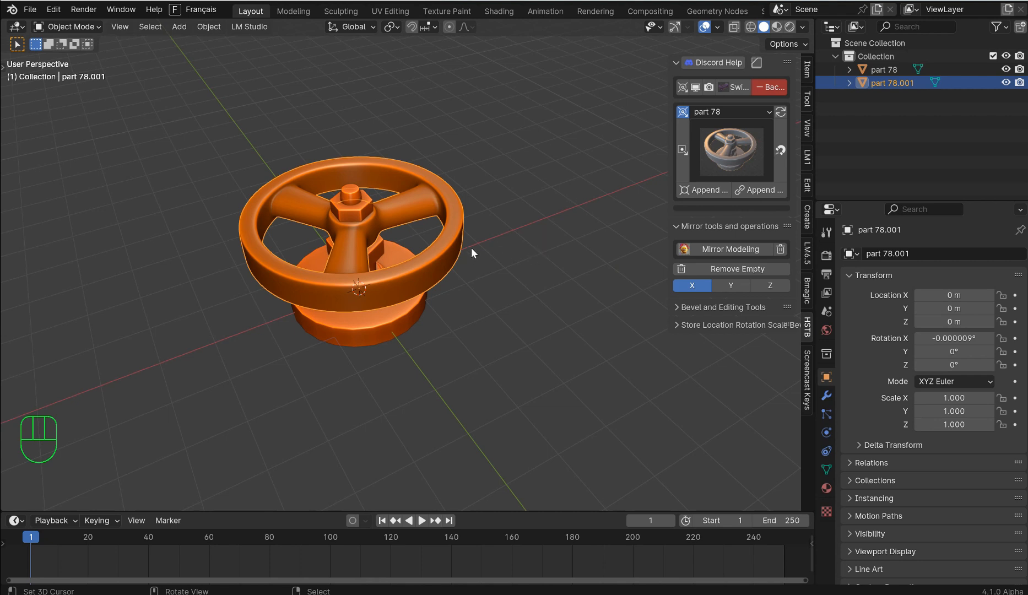
{"action": "key", "text": "i"}
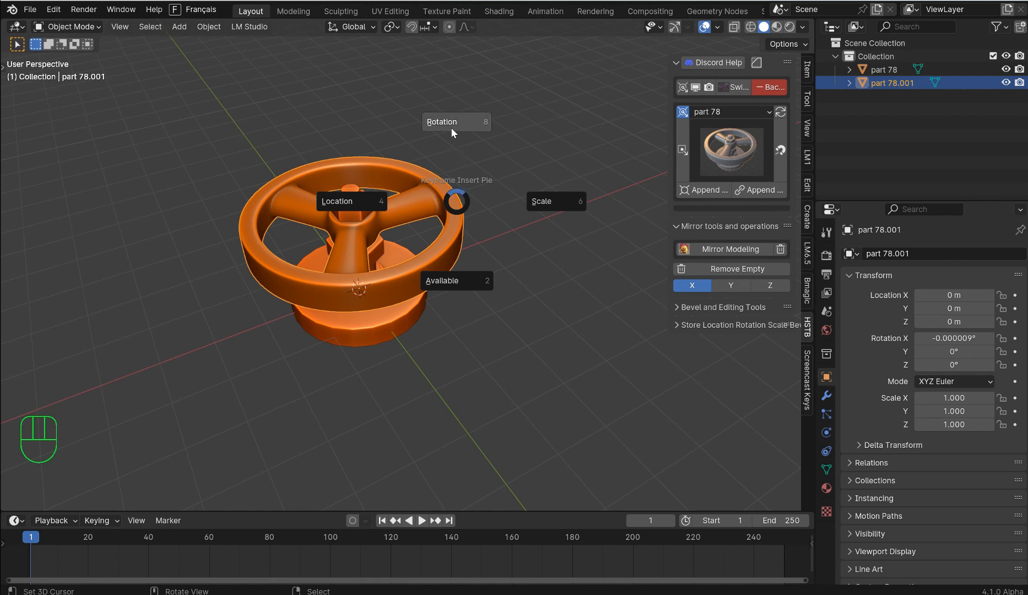
Key the wheel's rotation at frame 1 and move the playhead to frame 120
{"action": "left_click", "coordinate": [442, 122]}
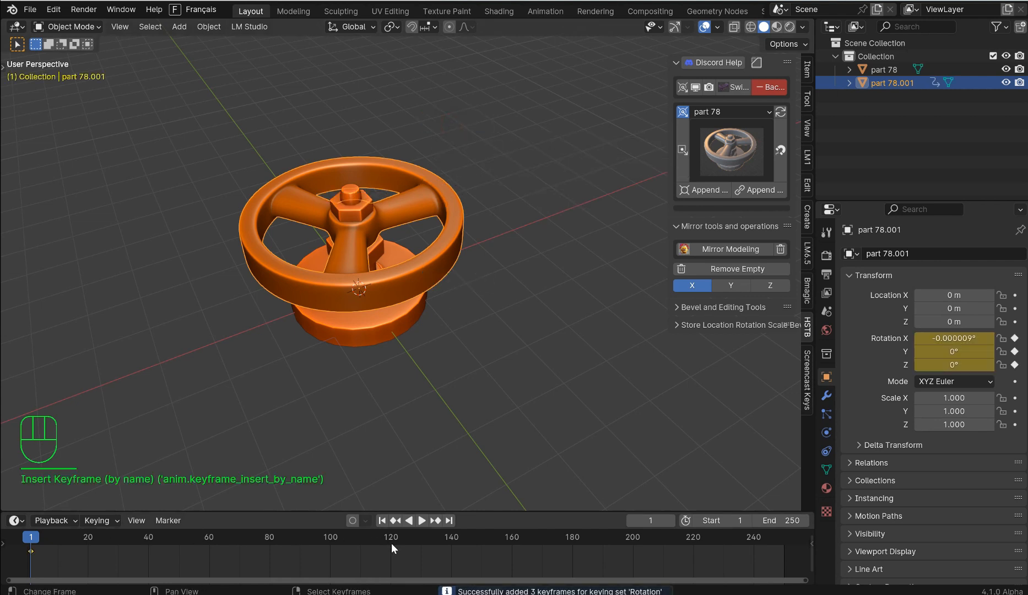
{"action": "left_click", "coordinate": [421, 520]}
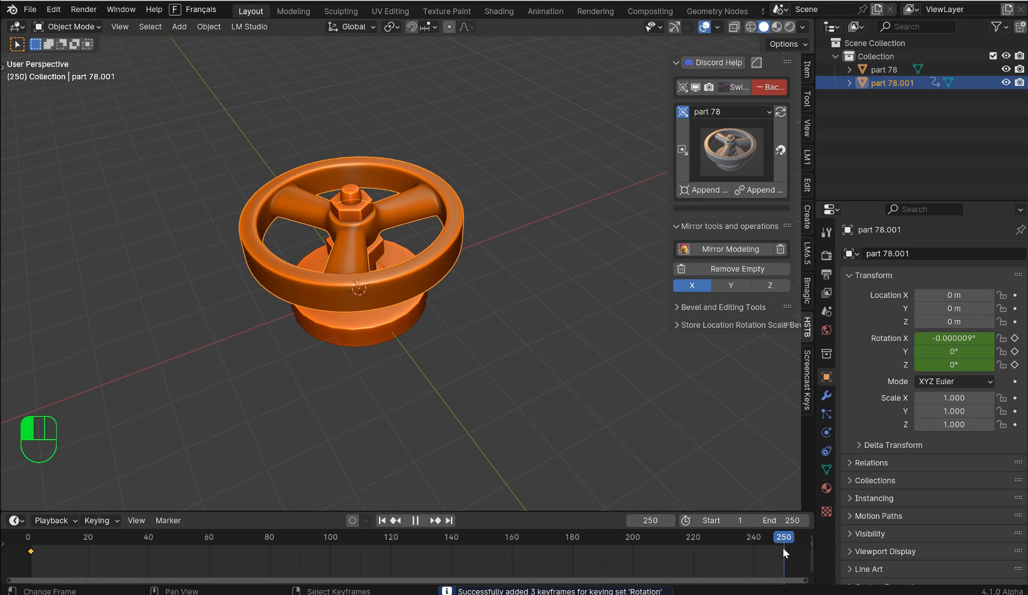
{"action": "left_click", "coordinate": [334, 536]}
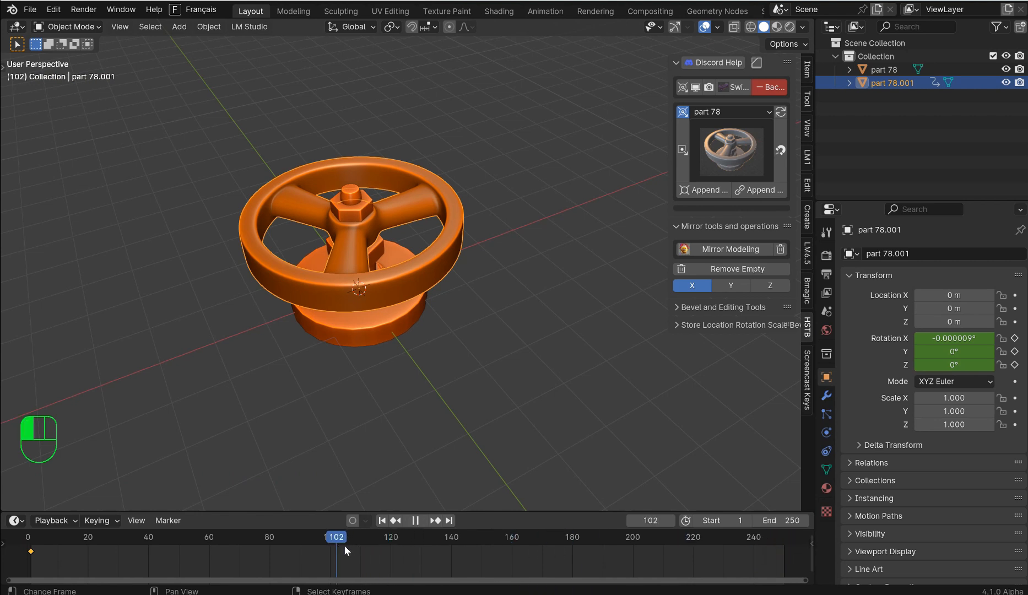
{"action": "left_click", "coordinate": [415, 520]}
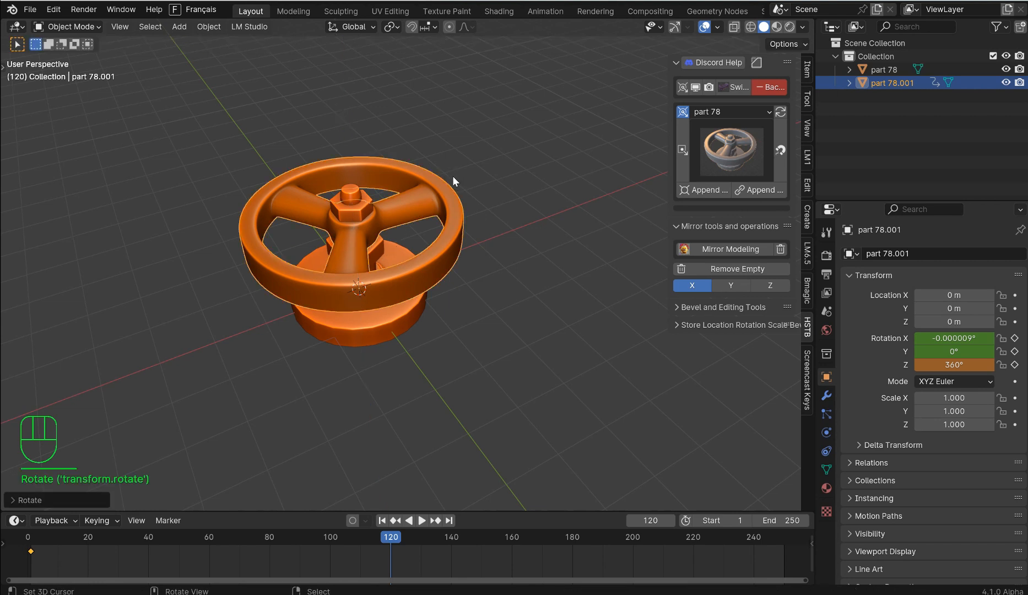
Key the full 360° rotation at frame 120, return to frame 1 and set the scene end to frame 120
{"action": "key", "text": "i"}
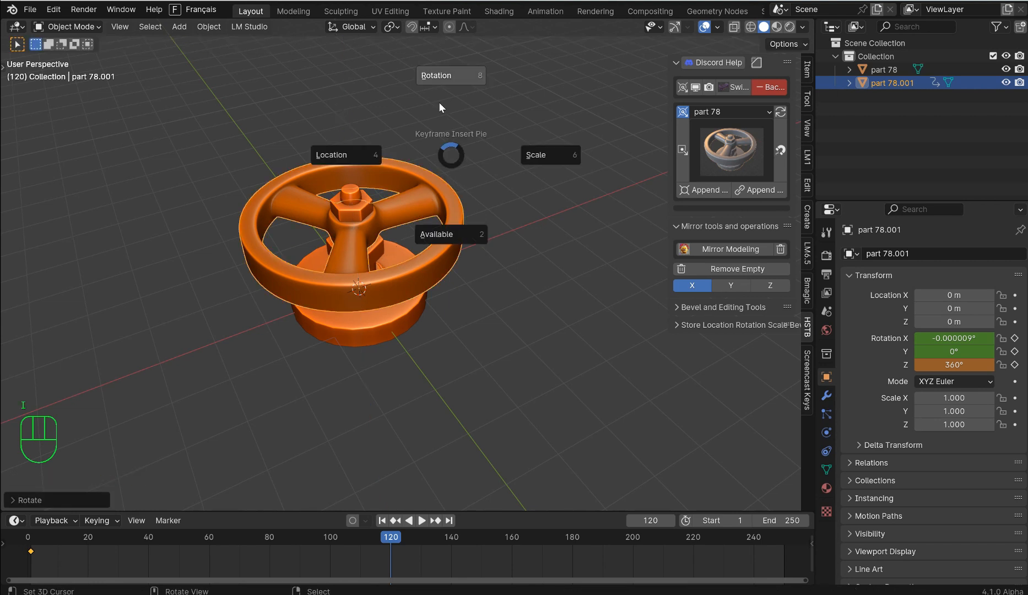
{"action": "left_click", "coordinate": [451, 75]}
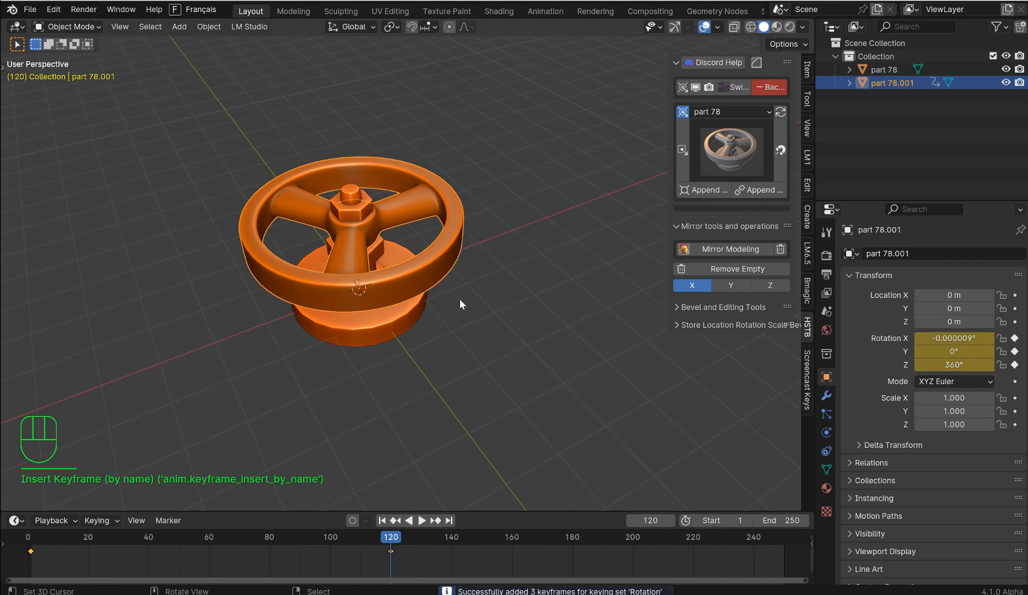
{"action": "key", "text": "shift+left"}
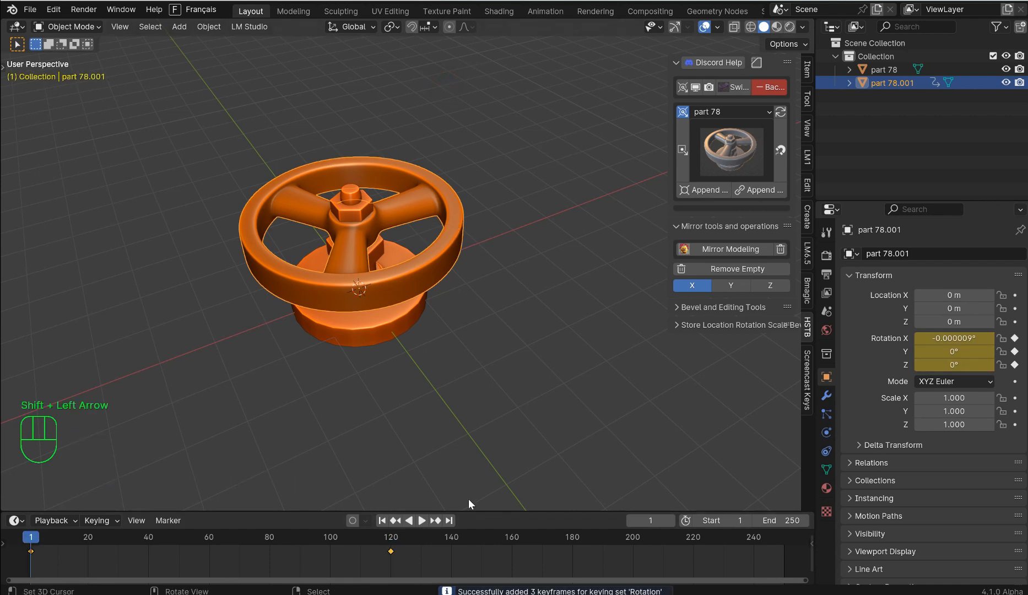
{"action": "left_click", "coordinate": [422, 520]}
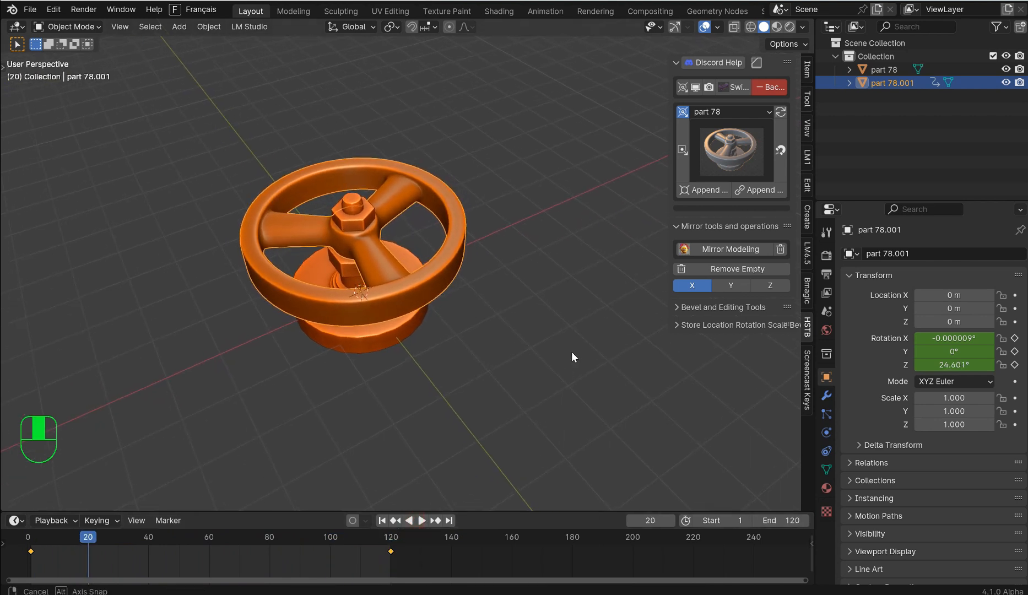
{"action": "key", "text": "alt+i"}
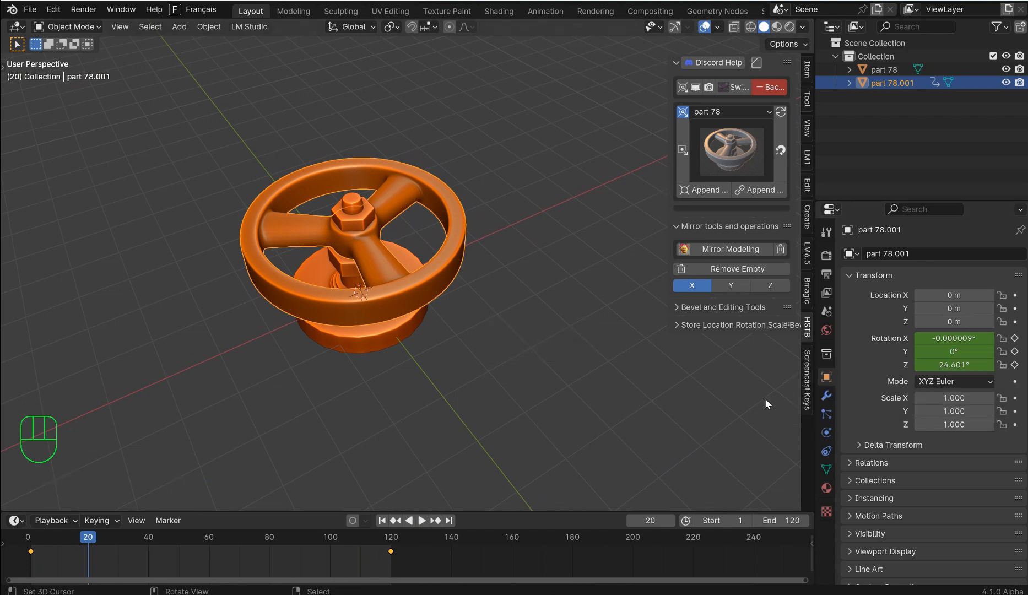
{"action": "key", "text": "shift+i"}
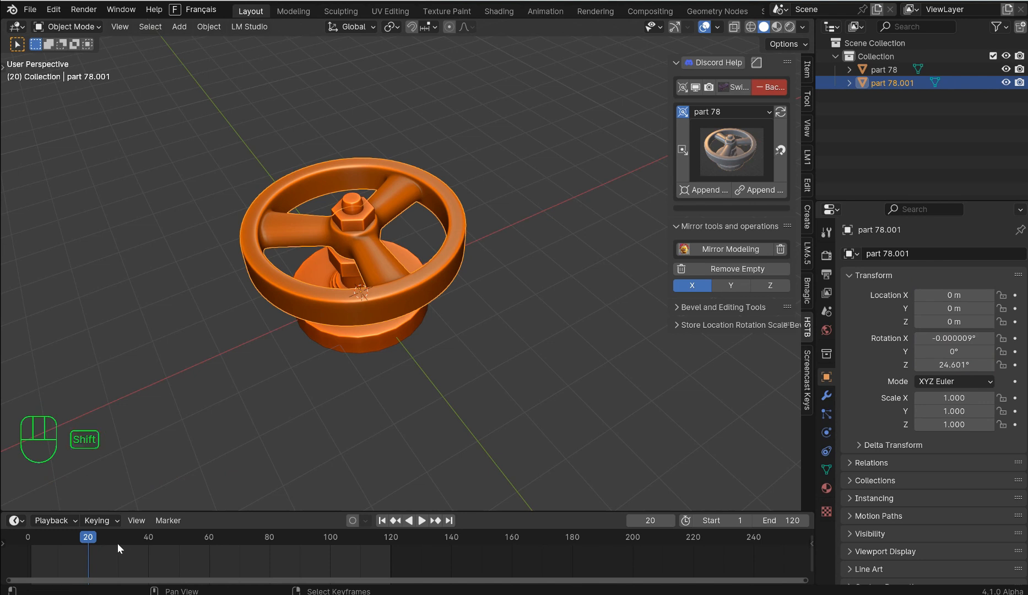
{"action": "key", "text": "shift+Left"}
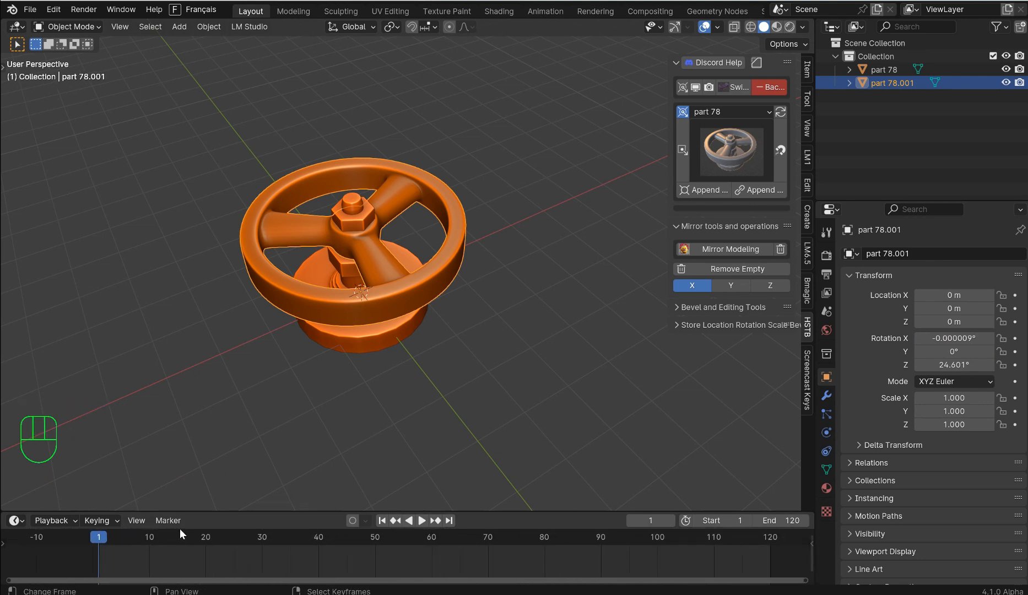
{"action": "mouse_move", "coordinate": [118, 555]}
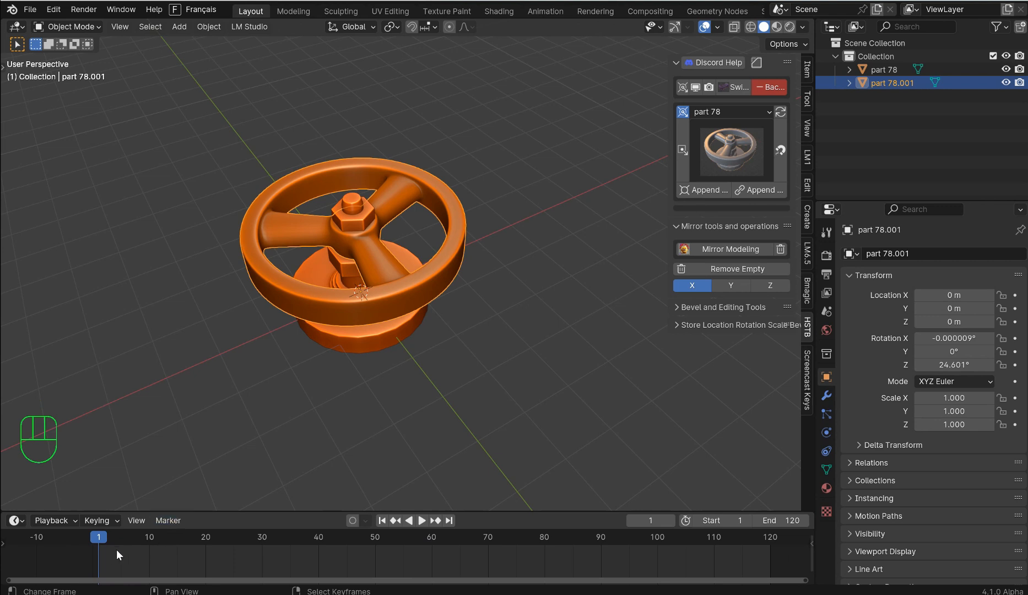
{"action": "mouse_move", "coordinate": [320, 555]}
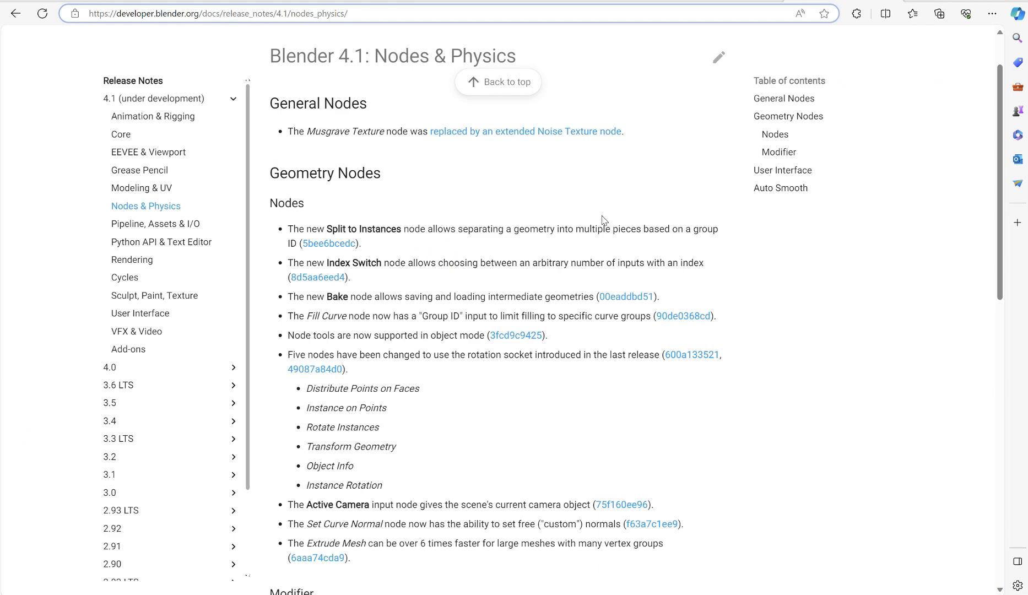
Scroll the Blender 4.1 release notes to the Auto Smooth section and select the page address
{"action": "scroll", "scroll_direction": "down", "scroll_amount": 3}
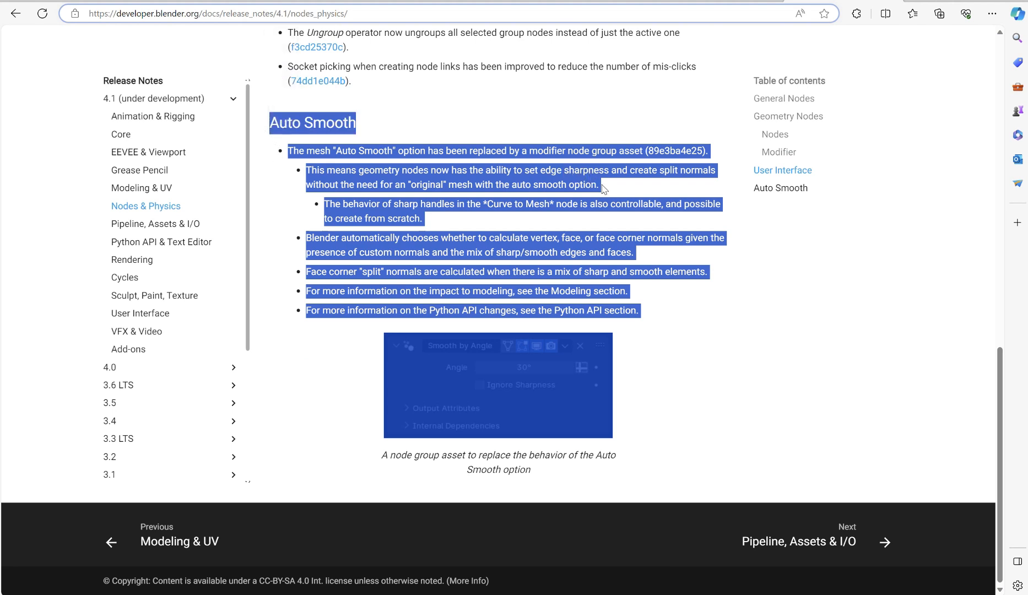
{"action": "left_click", "coordinate": [475, 105]}
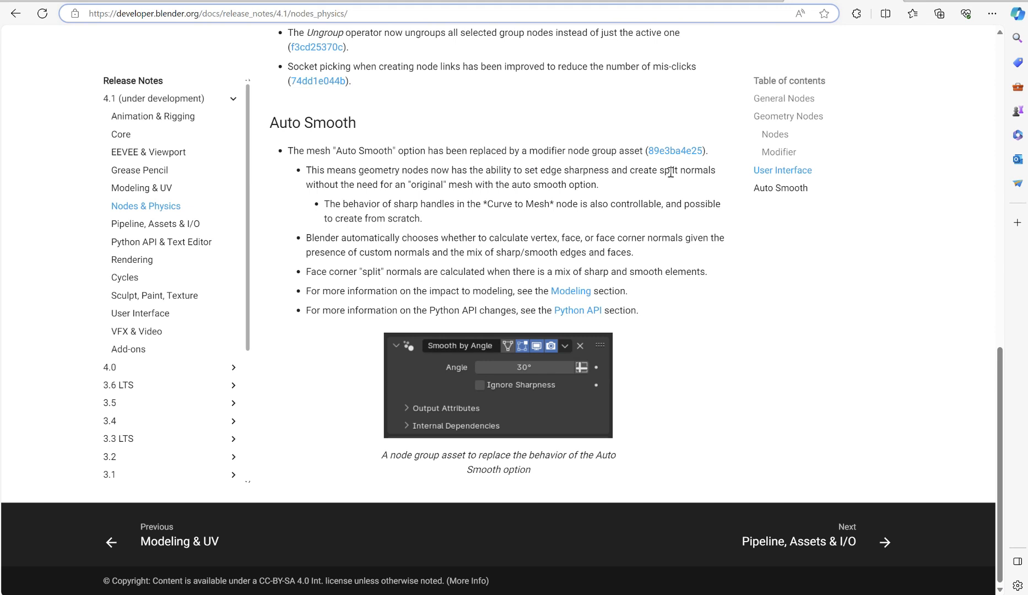
{"action": "left_click", "coordinate": [216, 13]}
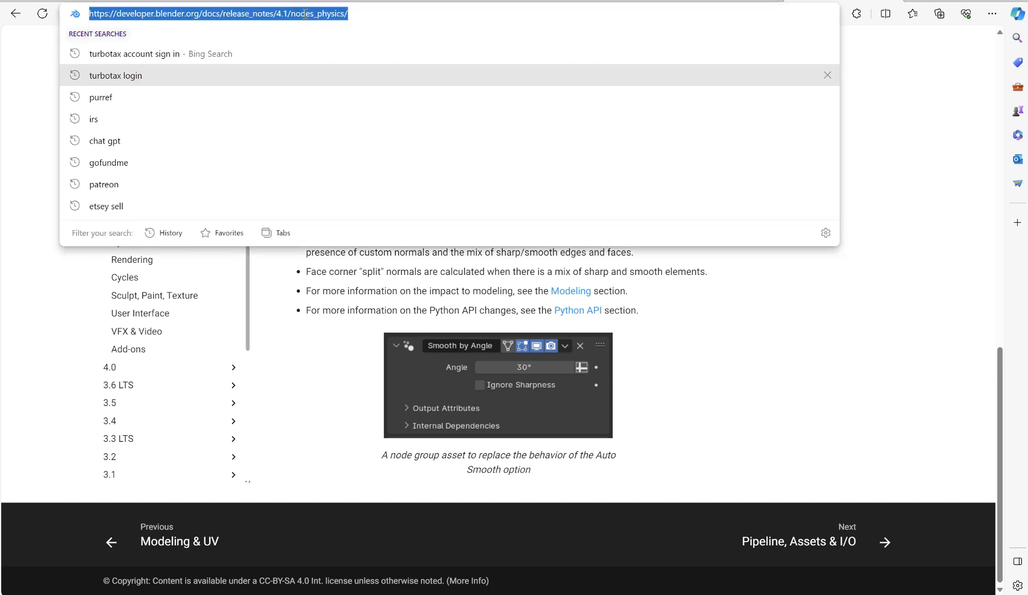
{"action": "right_click", "coordinate": [674, 282]}
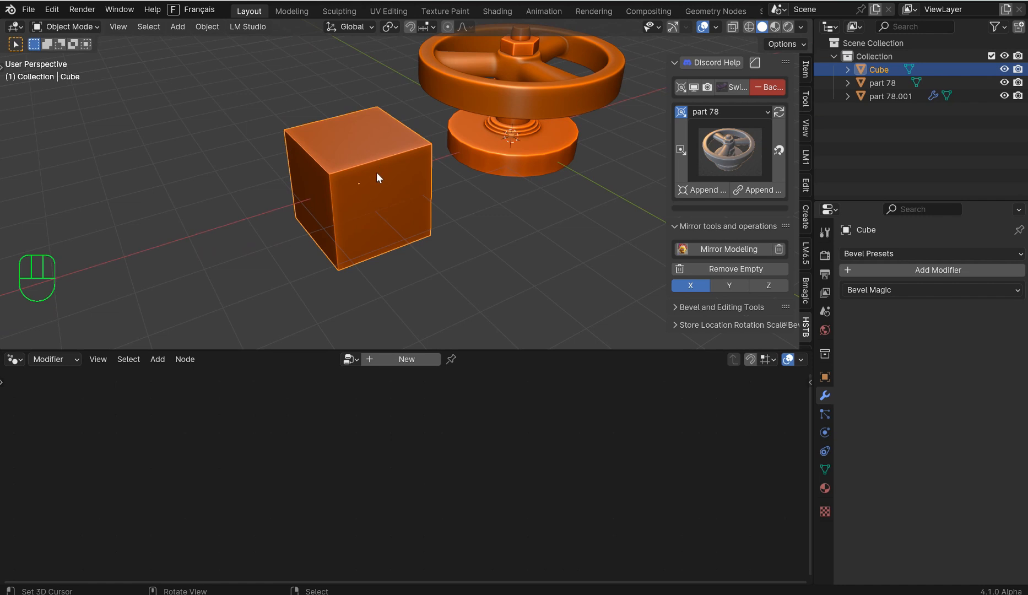
Bevel one edge of the cube in Edit Mode and apply Shade Auto Smooth, adding a pass-through Geometry Nodes modifier
{"action": "key", "text": "Tab"}
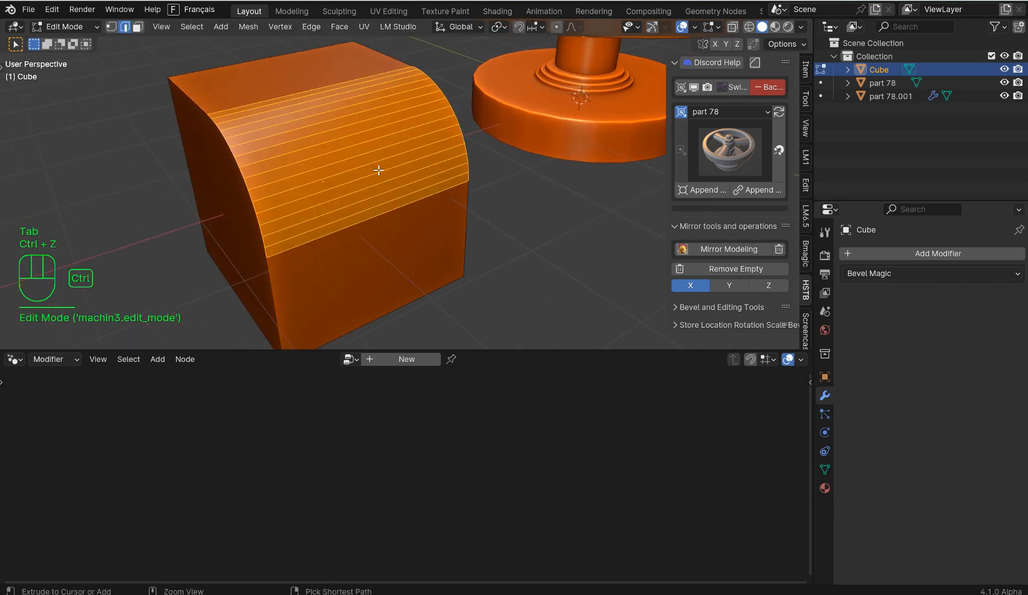
{"action": "key", "text": "ctrl+z"}
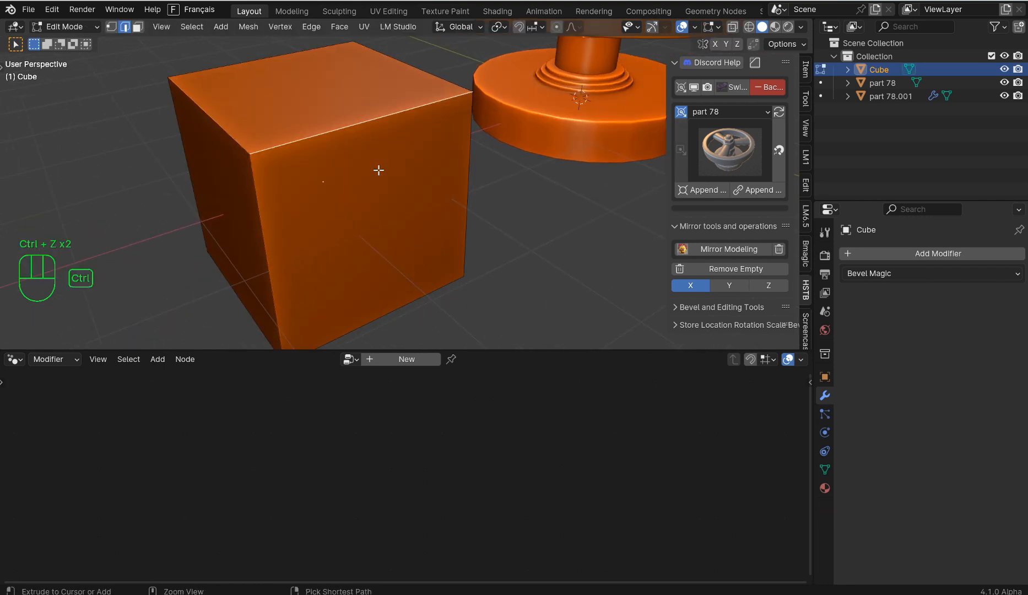
{"action": "key", "text": "ctrl+b"}
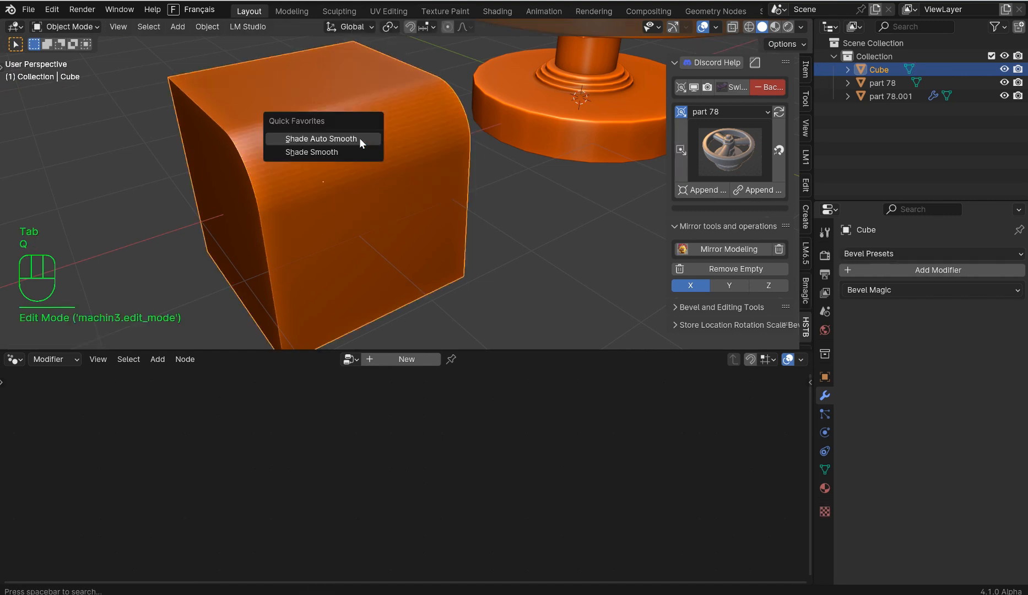
{"action": "left_click", "coordinate": [312, 151]}
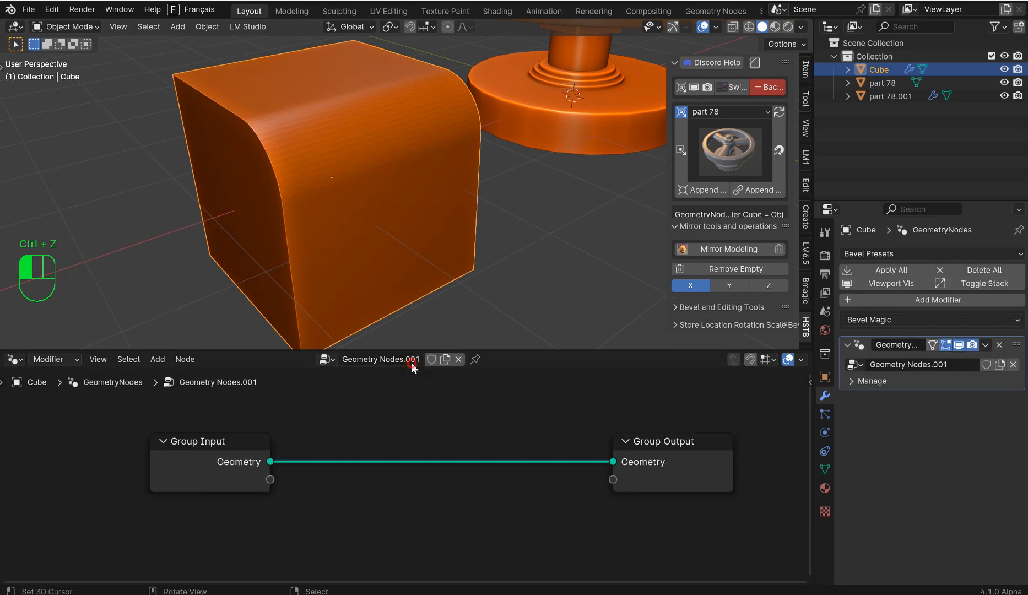
Insert a Smooth by Angle node on the link with angle about 20° and Ignore Sharpness, then enter its node group
{"action": "key", "text": "shift+a"}
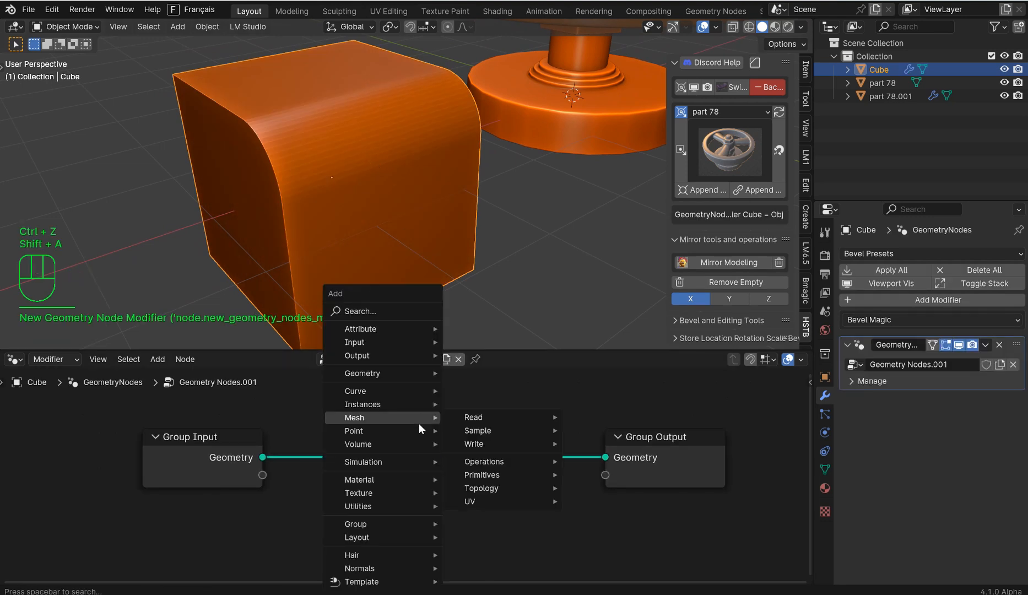
{"action": "mouse_move", "coordinate": [359, 568]}
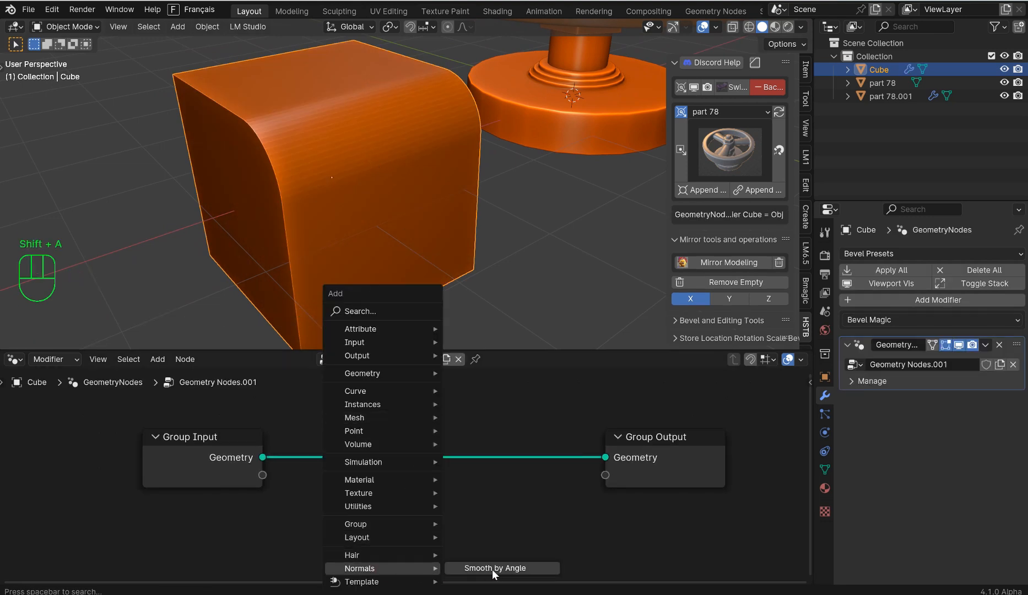
{"action": "left_click", "coordinate": [494, 568]}
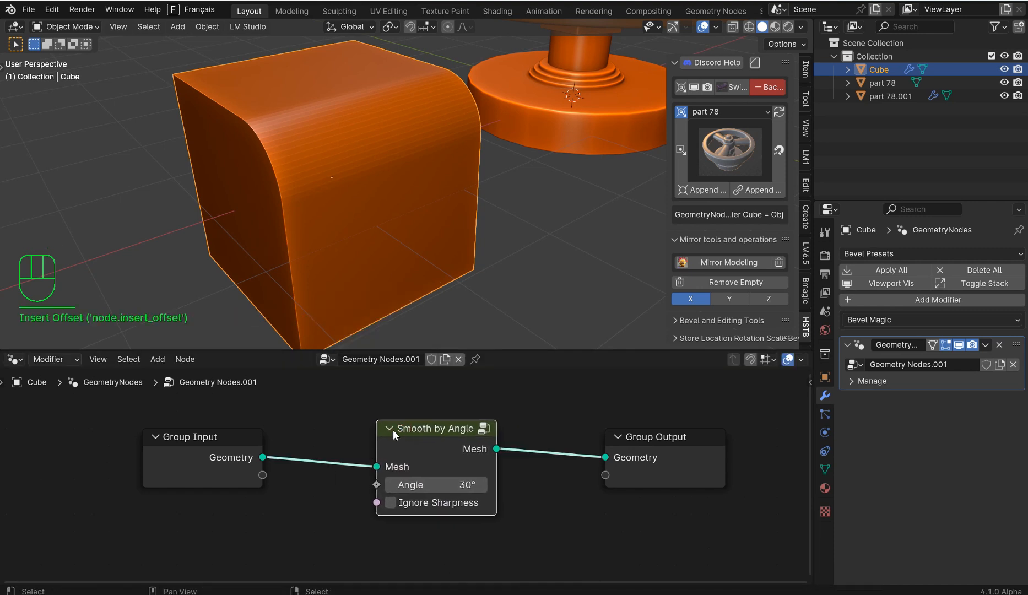
{"action": "left_click", "coordinate": [390, 502]}
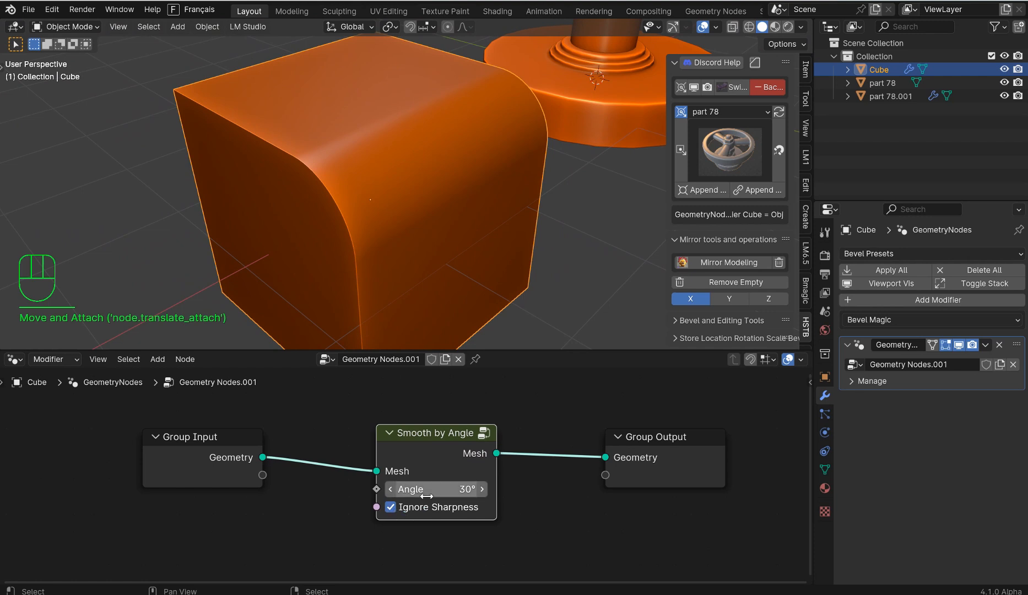
{"action": "left_click_drag", "start_coordinate": [459, 489], "coordinate": [429, 489]}
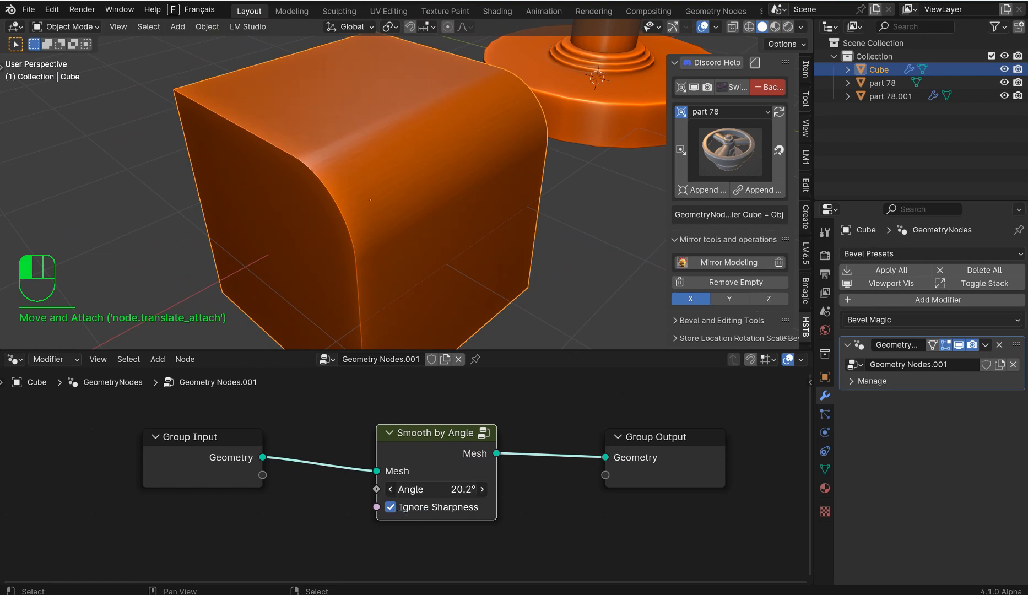
{"action": "key", "text": "Tab"}
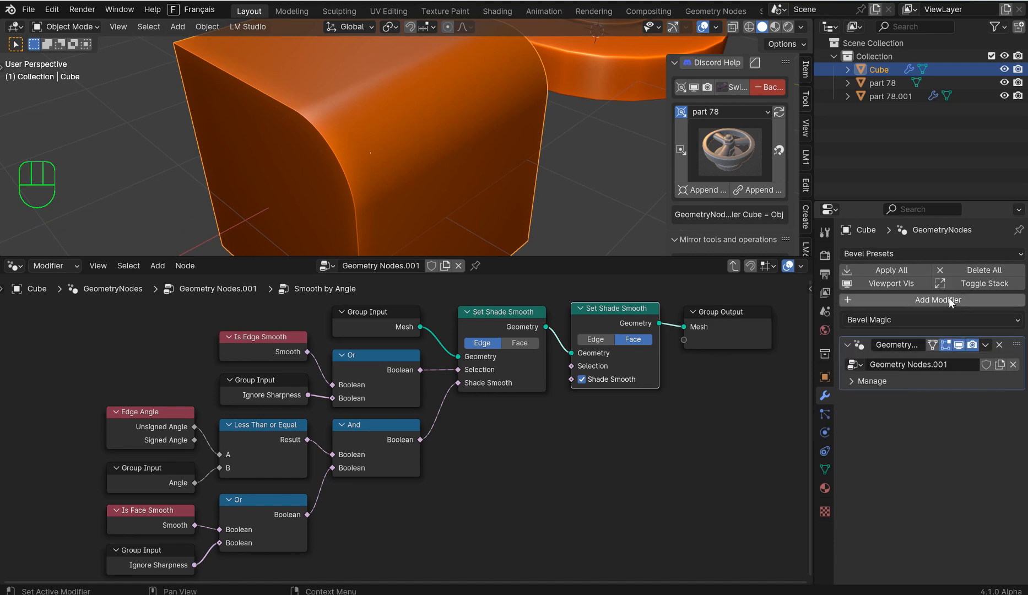
Exit the node group, orbit around the smoothed cube, and launch Blender 3.6.1
{"action": "left_click", "coordinate": [937, 299]}
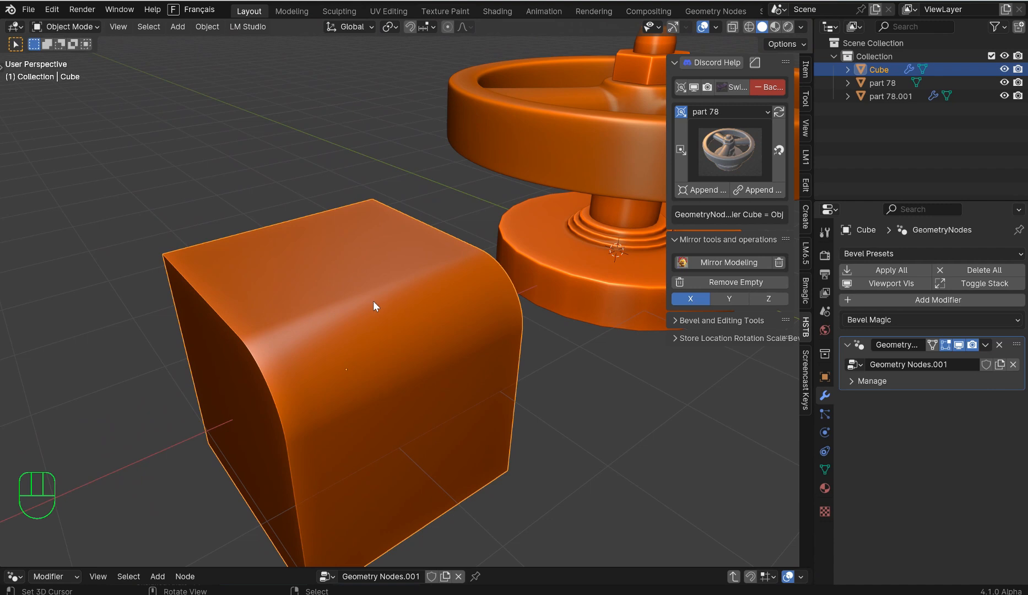
{"action": "left_click_drag", "start_coordinate": [393, 295], "coordinate": [426, 321]}
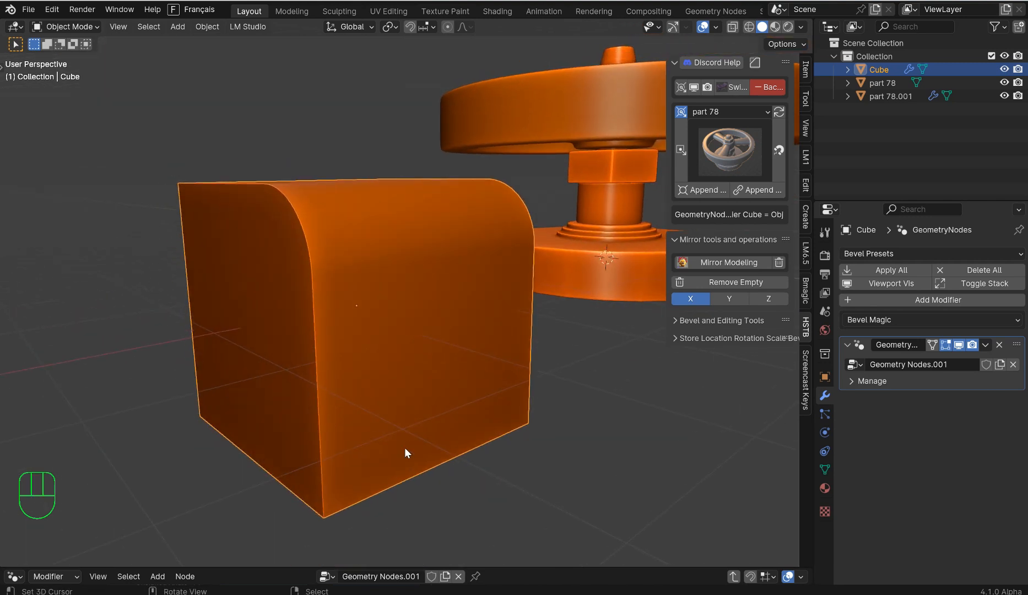
{"action": "left_click", "coordinate": [825, 469]}
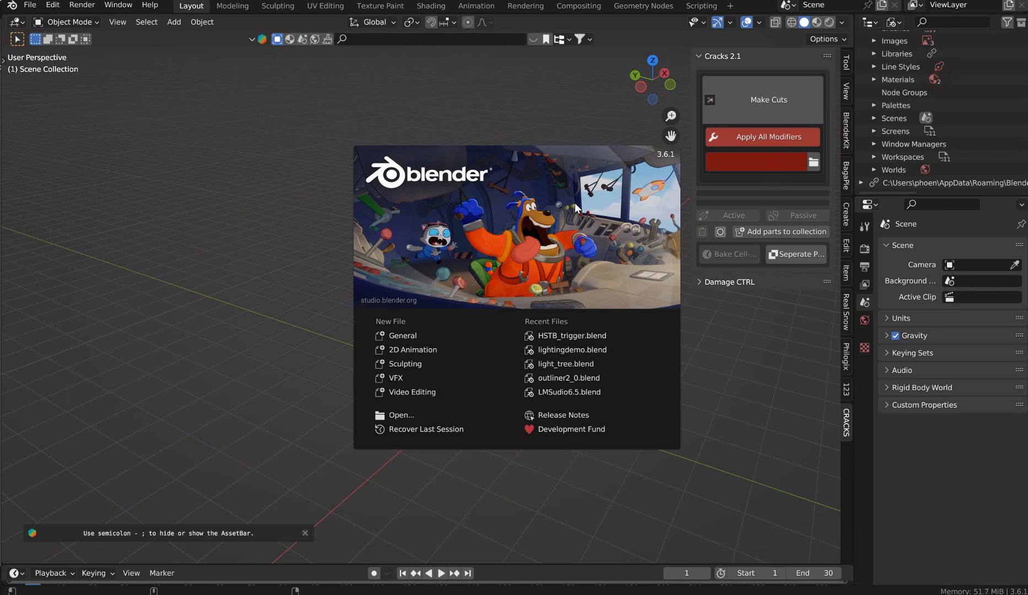
Dismiss the 3.6.1 splash and bevel one edge of the default cube
{"action": "left_click", "coordinate": [52, 6]}
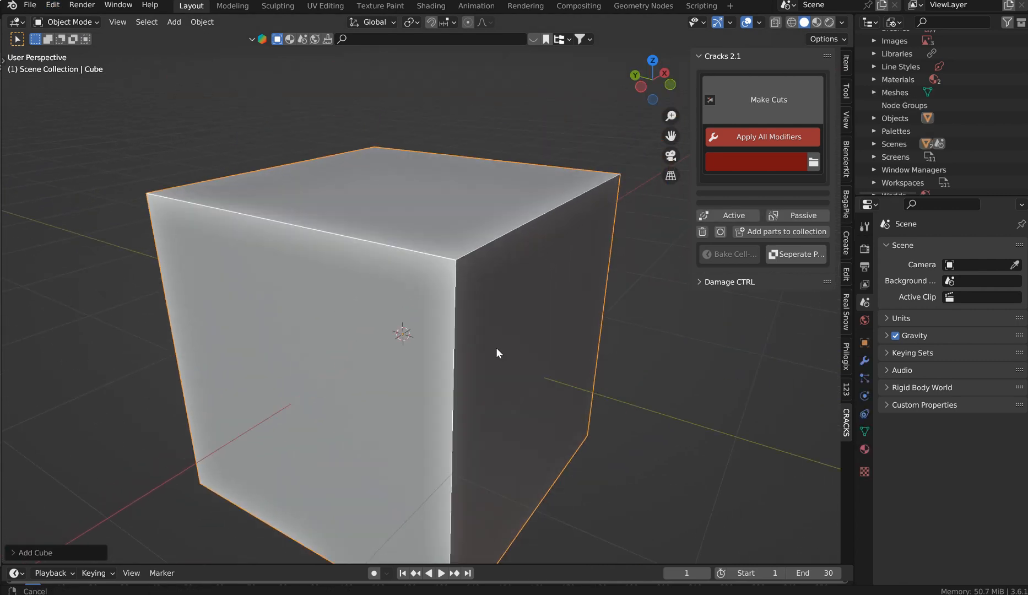
{"action": "key", "text": "Tab"}
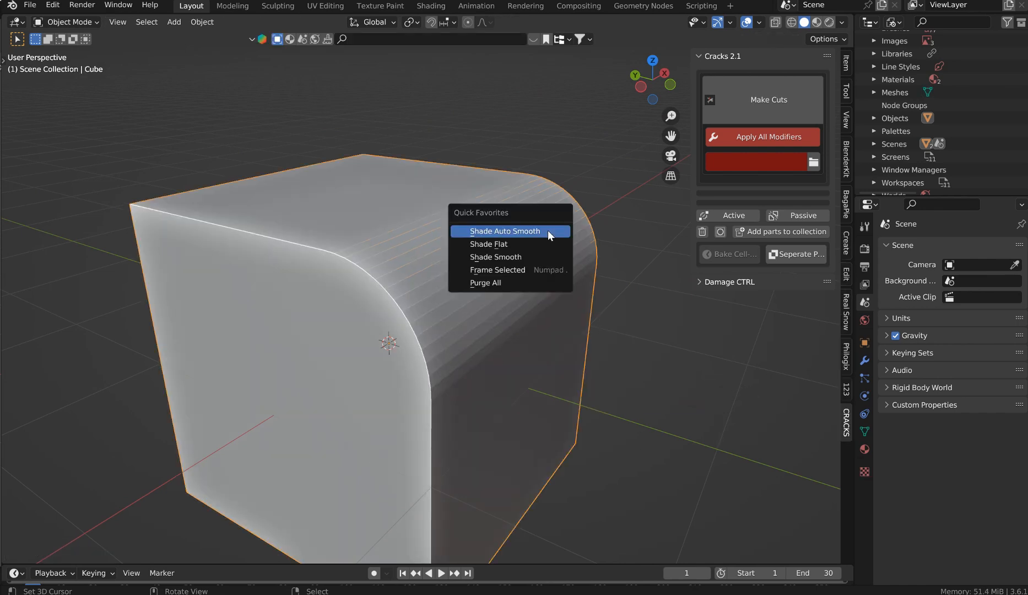
Shade the cube auto-smooth and raise the Auto Smooth angle to about 57° in mesh Normals
{"action": "left_click", "coordinate": [496, 257]}
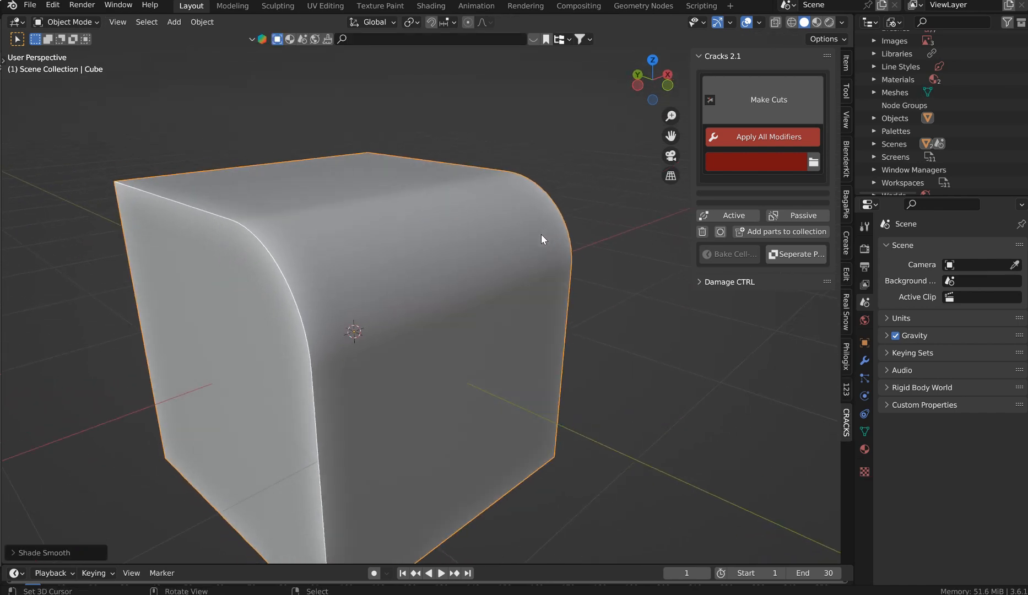
{"action": "left_click", "coordinate": [864, 431]}
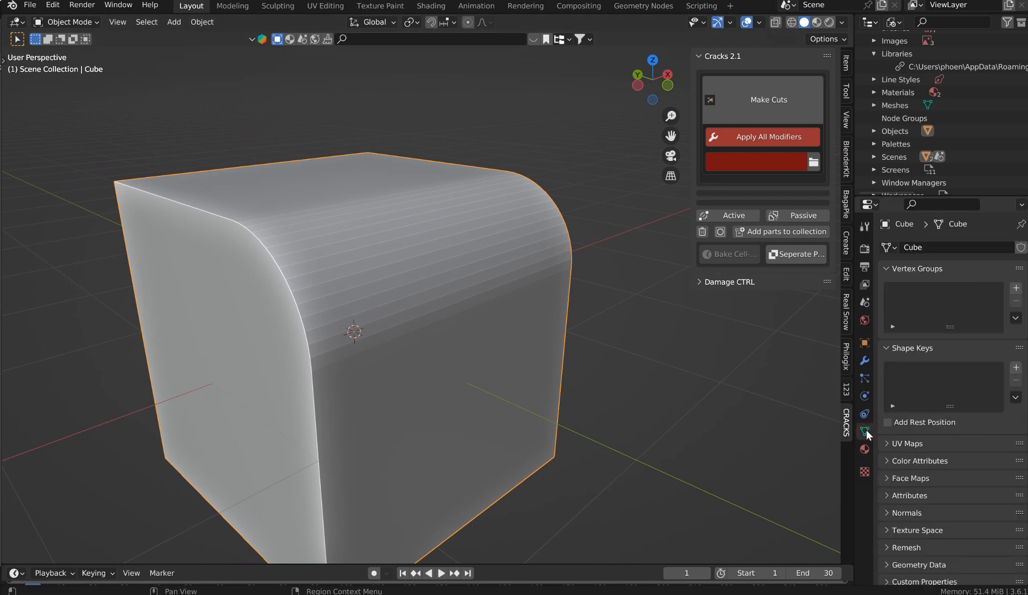
{"action": "left_click", "coordinate": [905, 507]}
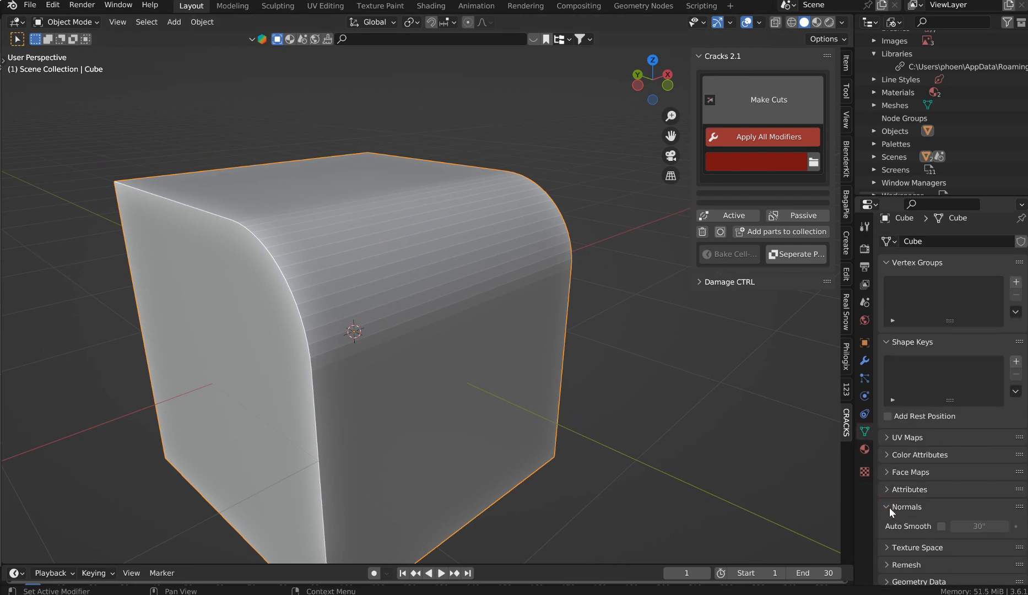
{"action": "left_click", "coordinate": [940, 527]}
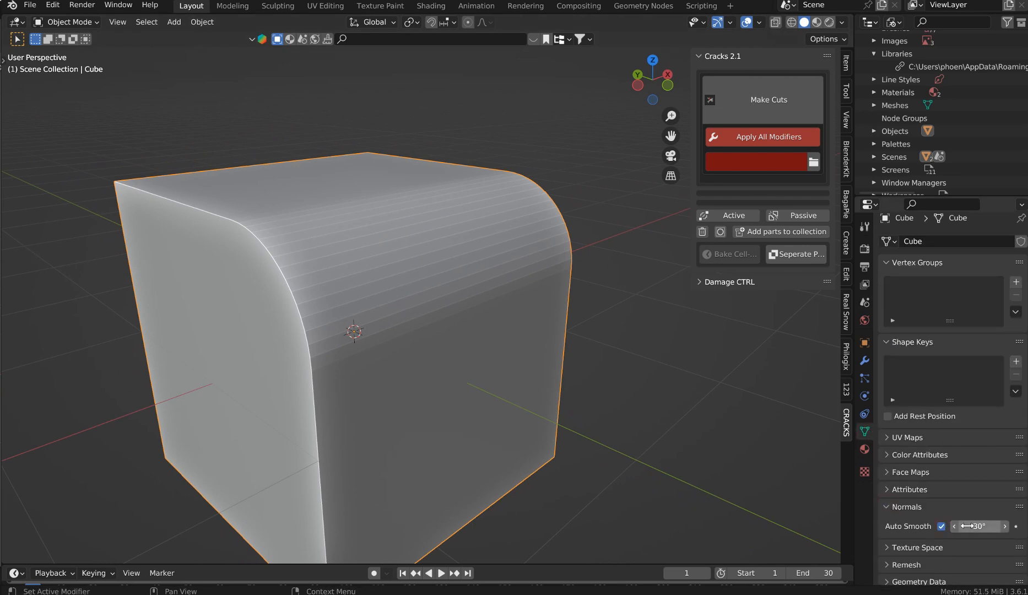
{"action": "left_click_drag", "start_coordinate": [977, 526], "coordinate": [983, 526]}
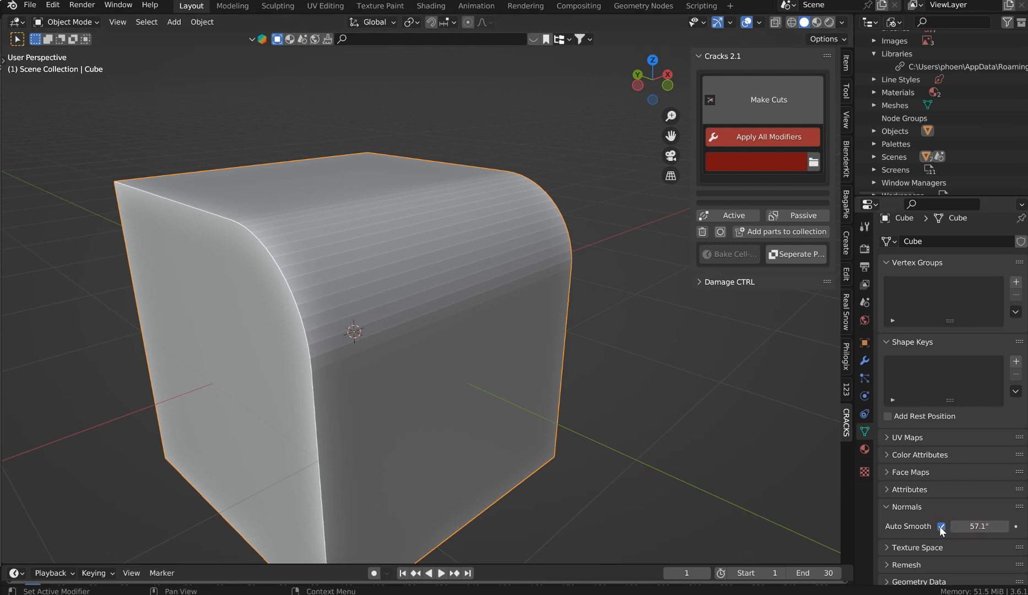
Toggle Auto Smooth off and on to compare the shading while orbiting the cube
{"action": "left_click", "coordinate": [941, 526]}
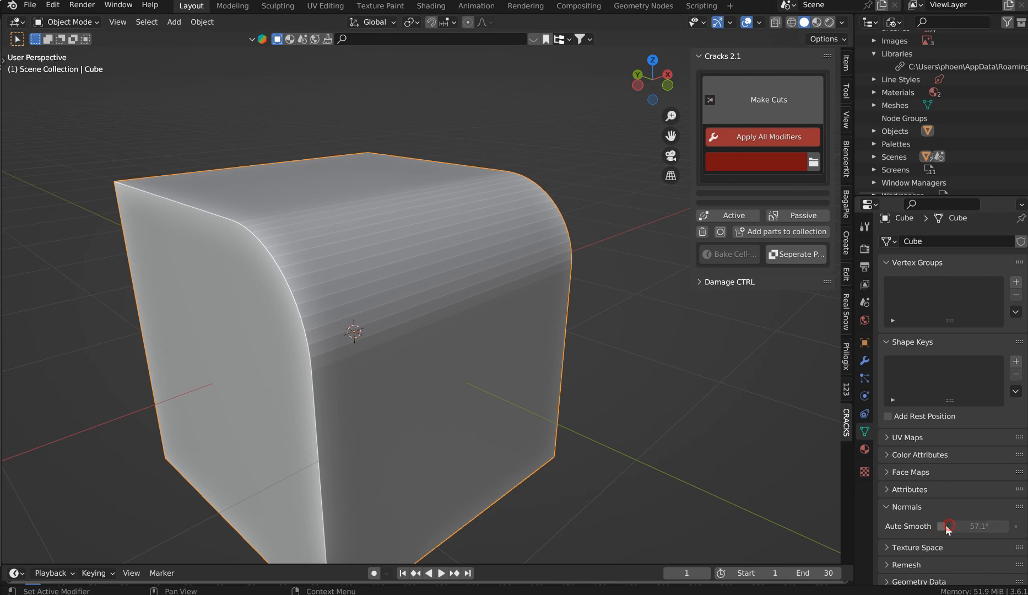
{"action": "left_click", "coordinate": [942, 527]}
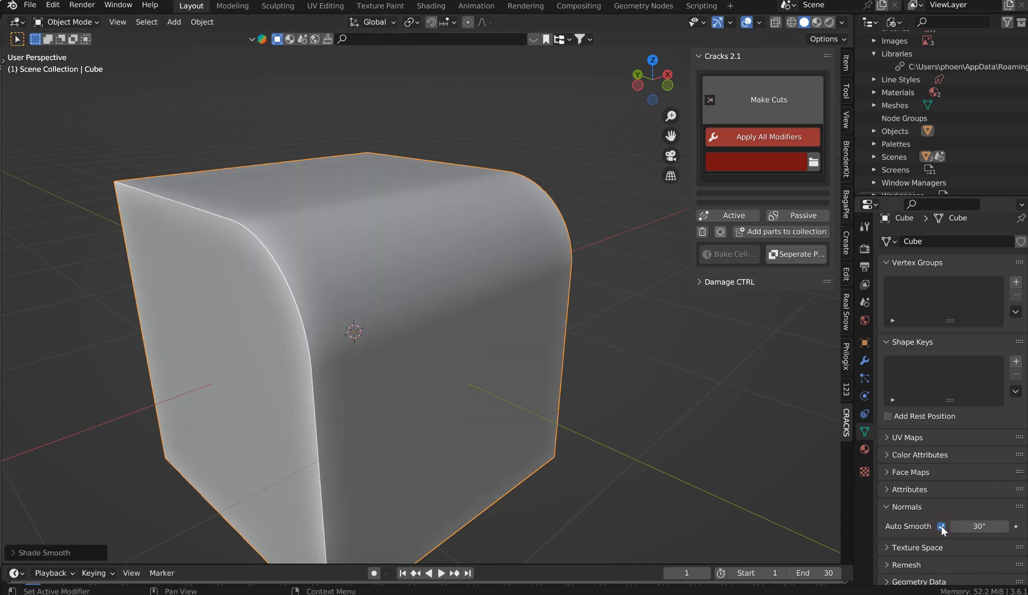
{"action": "left_click", "coordinate": [940, 529]}
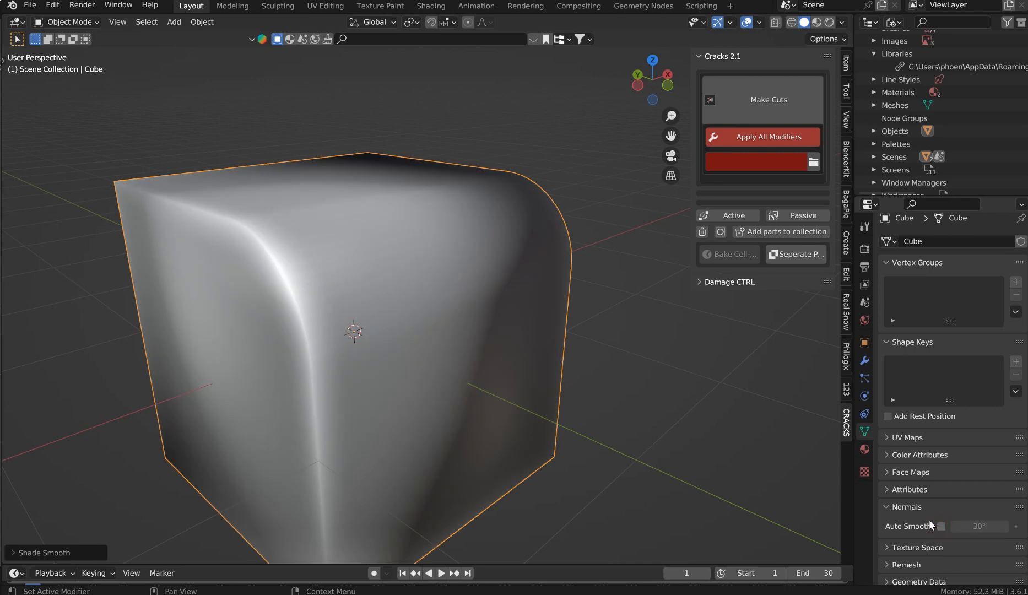
{"action": "mouse_move", "coordinate": [939, 526]}
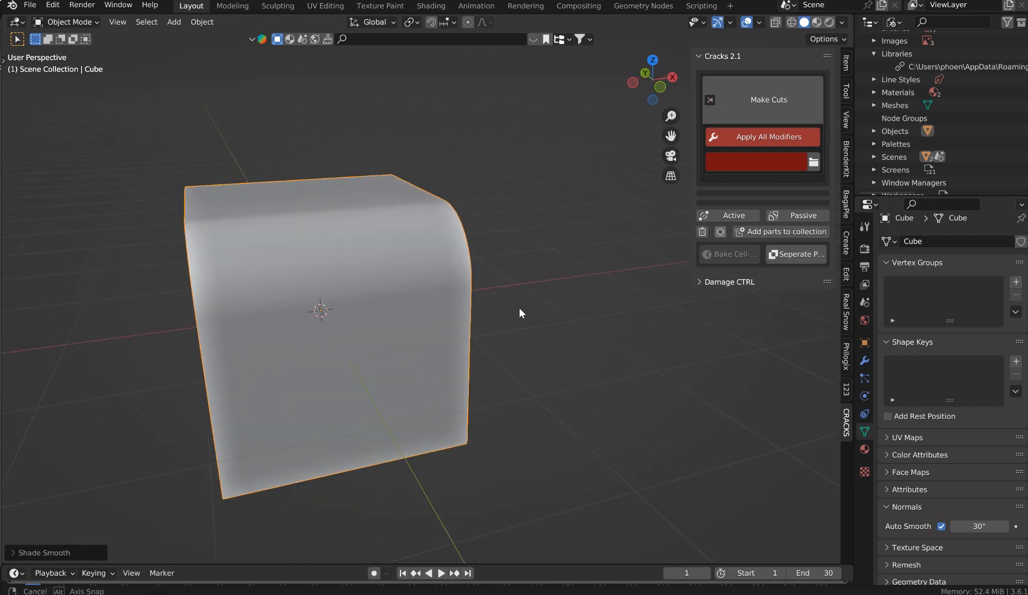
{"action": "left_click_drag", "start_coordinate": [521, 313], "coordinate": [560, 314]}
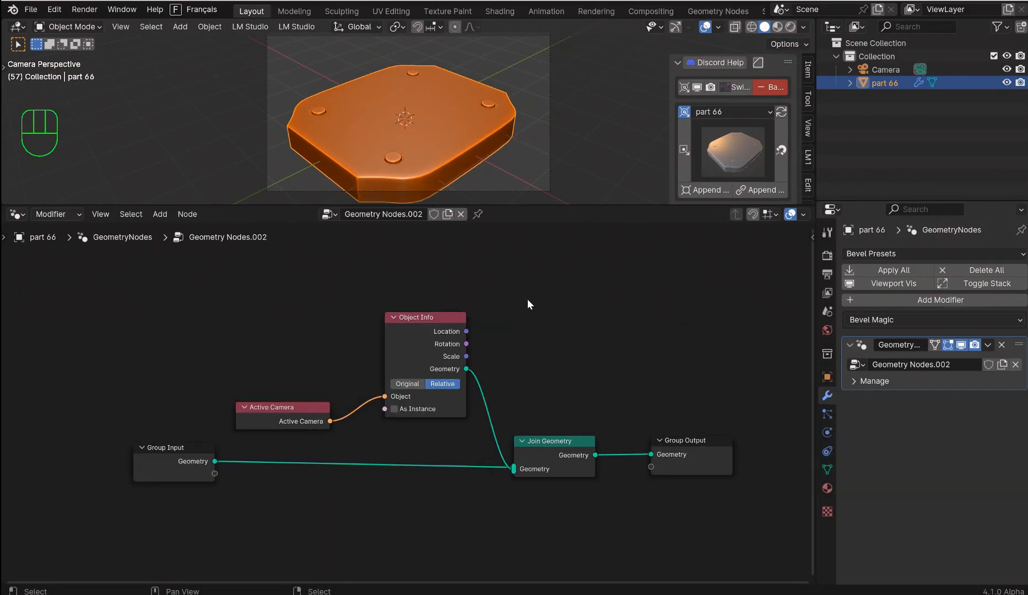
Zoom in on the Active Camera and Object Info nodes, then switch away from Blender
{"action": "left_click_drag", "start_coordinate": [425, 318], "coordinate": [578, 310]}
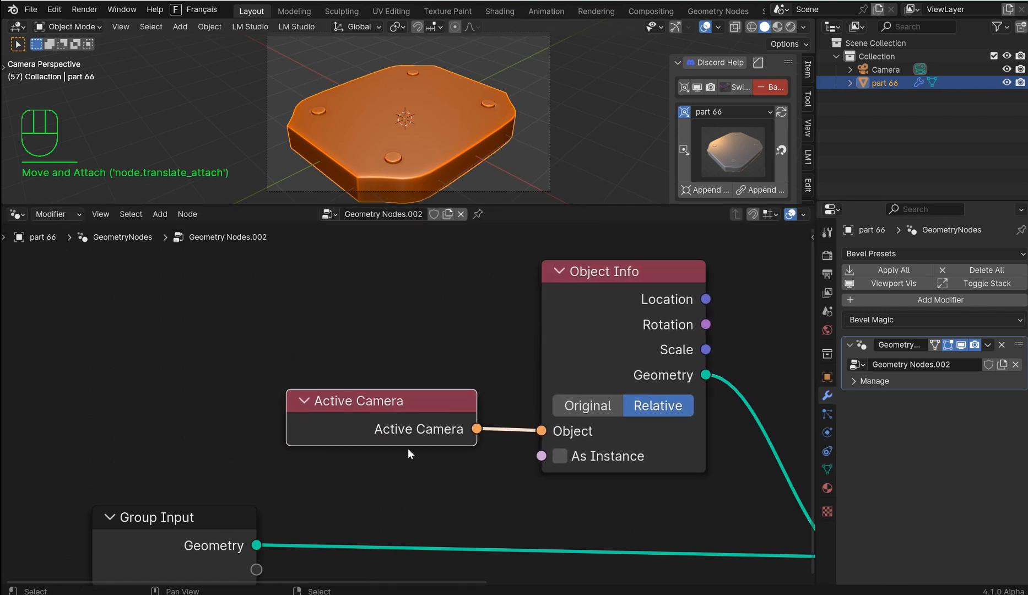
{"action": "mouse_move", "coordinate": [494, 324]}
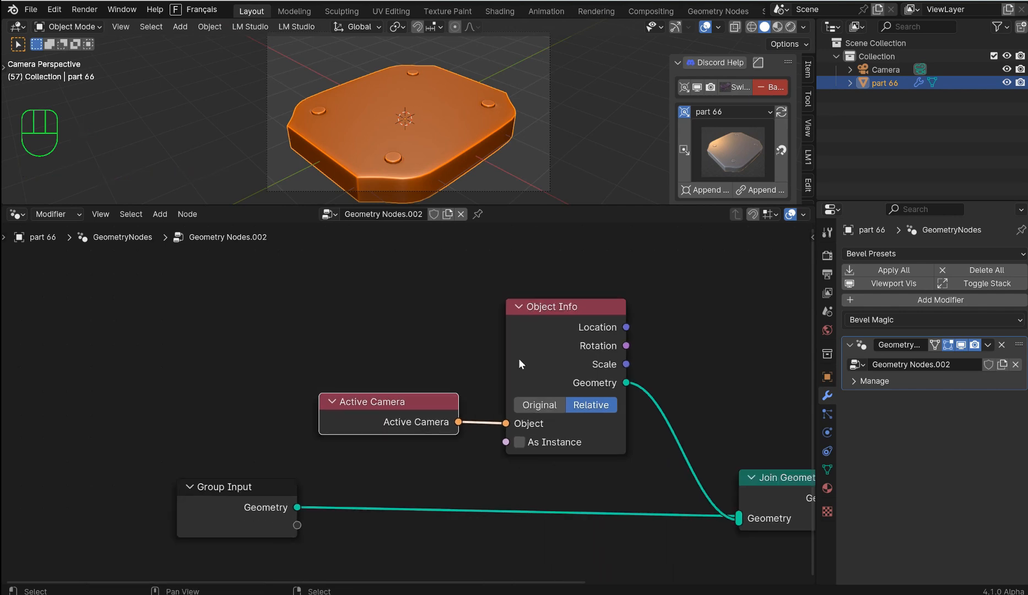
{"action": "key", "text": "Alt+Tab"}
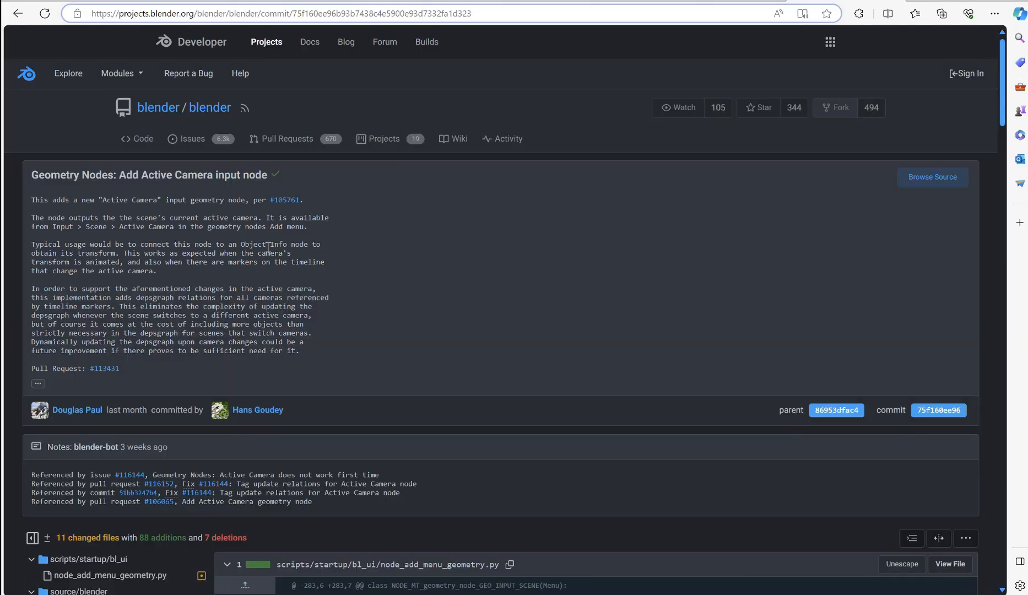
View the 'Add Active Camera input node' commit page in Edge
{"action": "left_click_drag", "start_coordinate": [30, 244], "coordinate": [156, 271]}
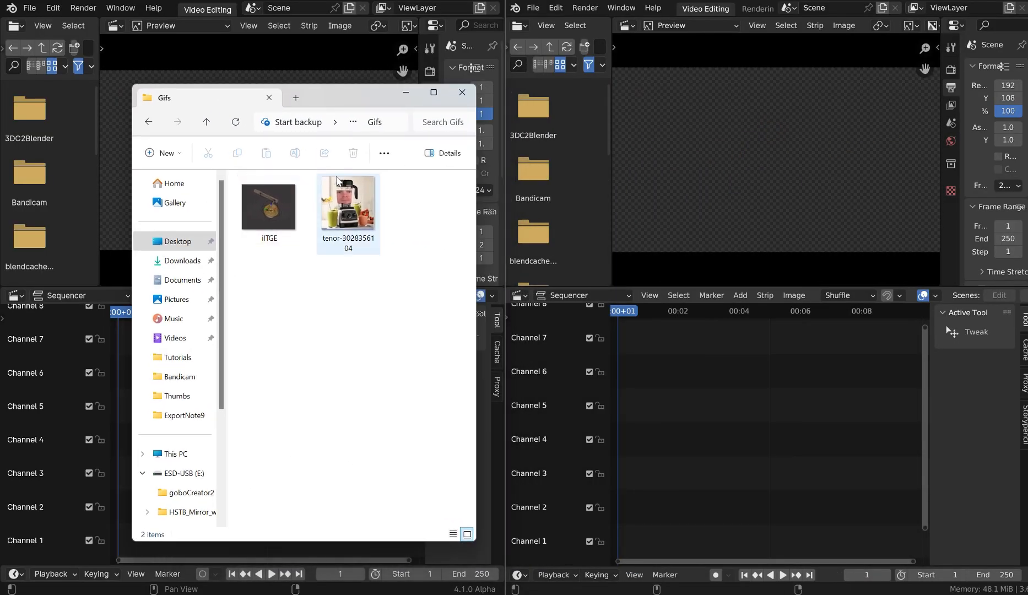
Drop IITGE.gif into the Sequencer as a strip, play and stop the timeline
{"action": "left_click", "coordinate": [268, 205]}
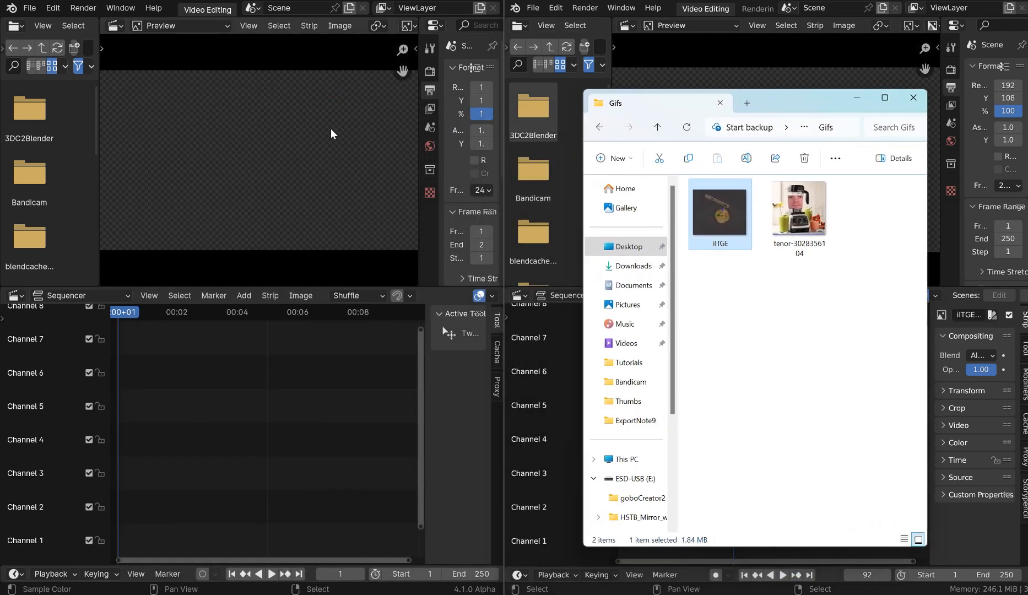
{"action": "mouse_move", "coordinate": [732, 219]}
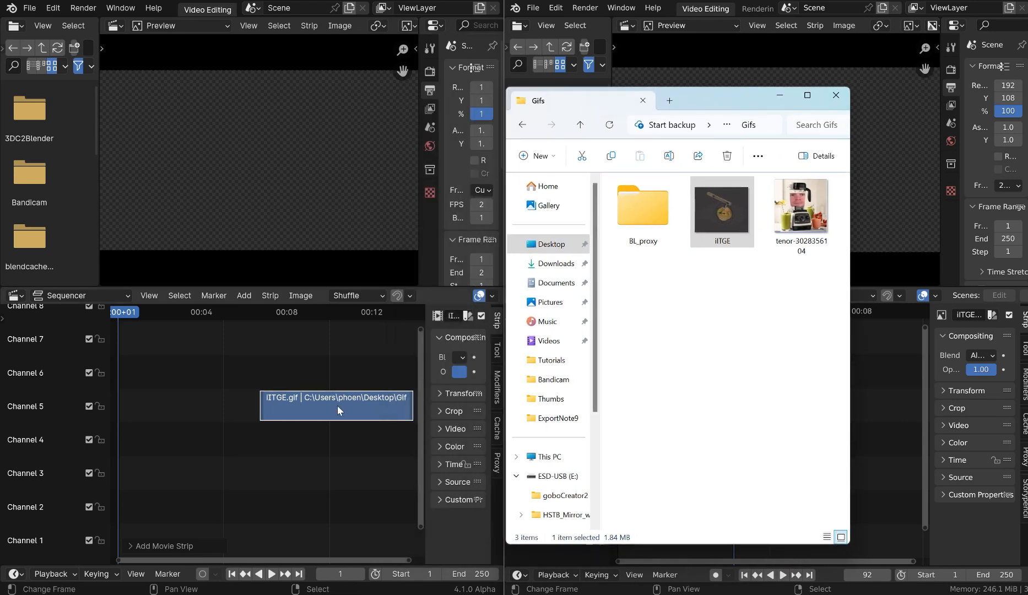
{"action": "left_click", "coordinate": [271, 574]}
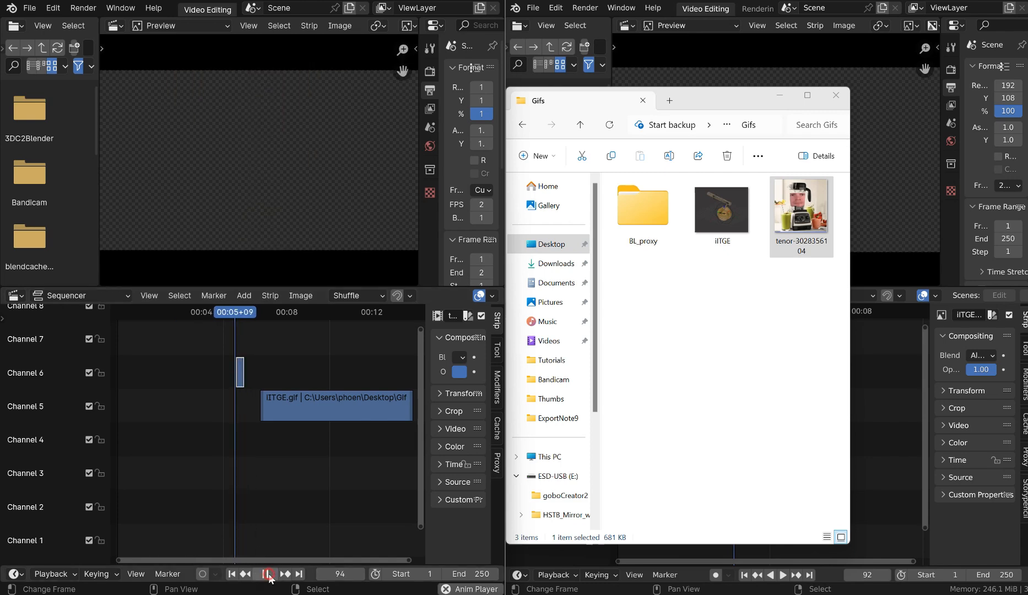
{"action": "left_click", "coordinate": [266, 574]}
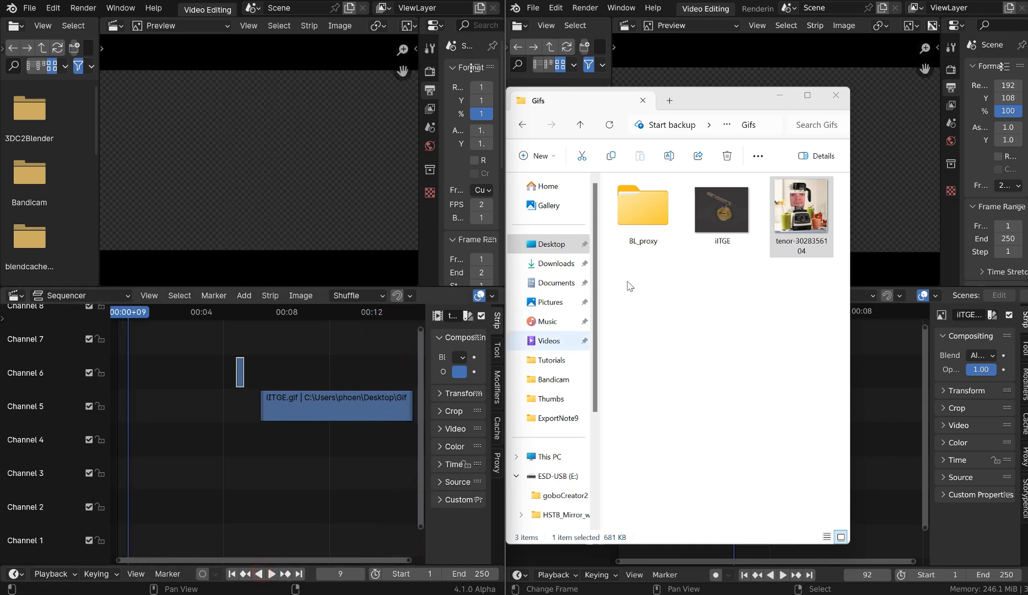
{"action": "left_click", "coordinate": [836, 96]}
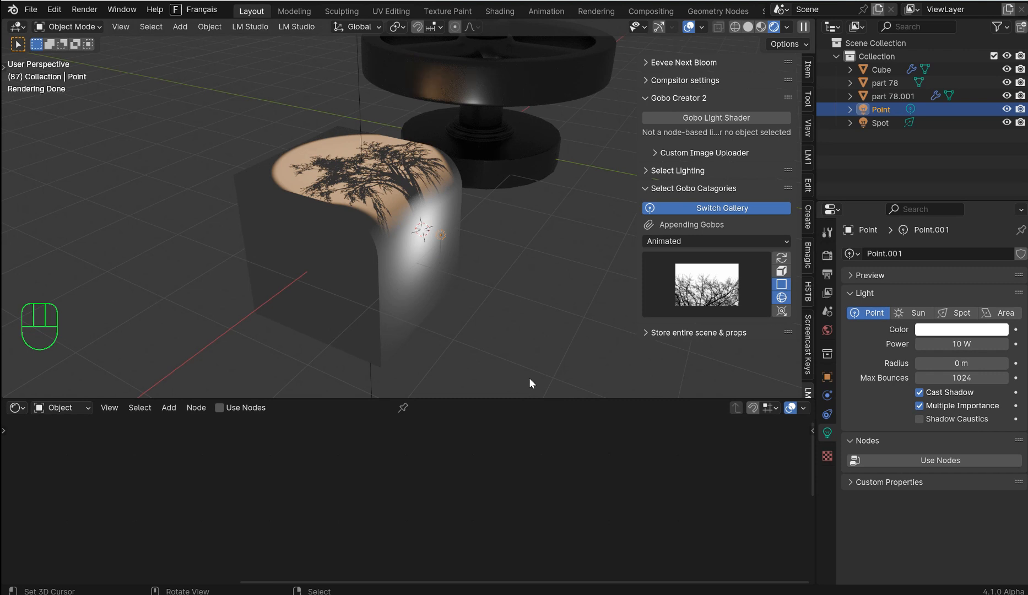
{"action": "mouse_move", "coordinate": [521, 360]}
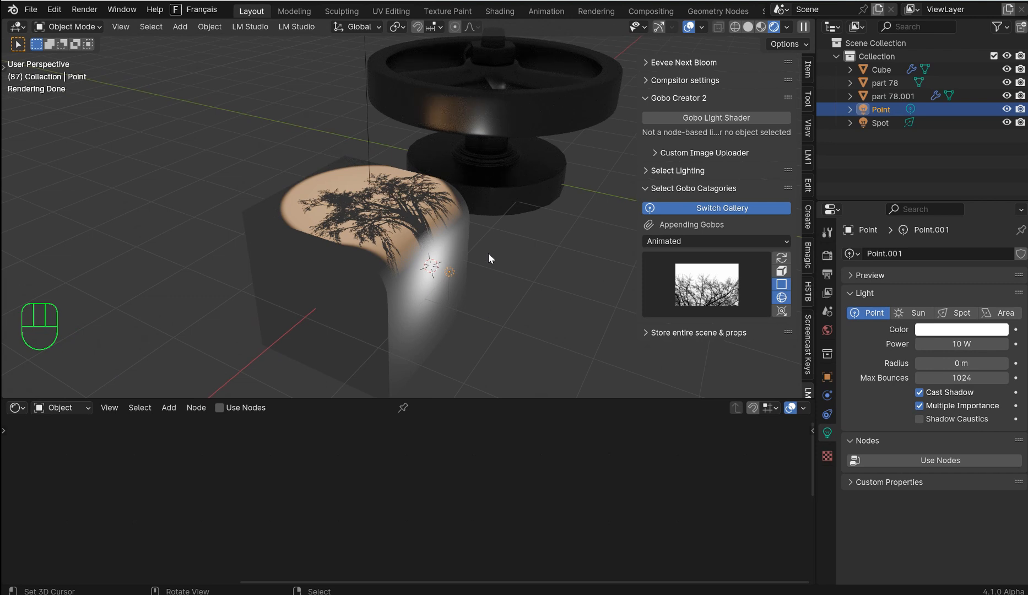
{"action": "mouse_move", "coordinate": [432, 263]}
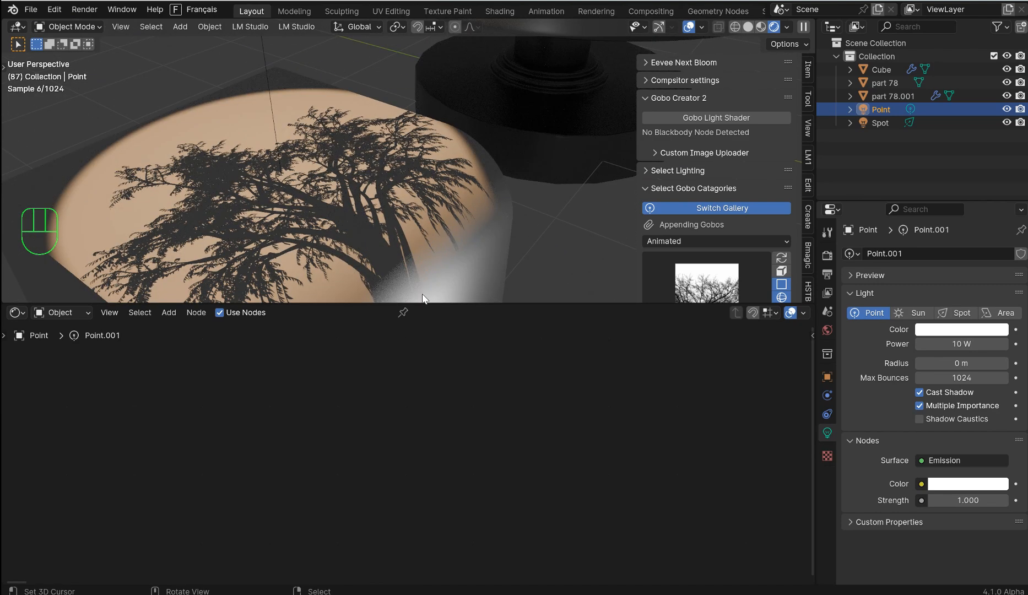
Resize the timeline area and play the animation to watch the tree gobo light
{"action": "right_click", "coordinate": [423, 299]}
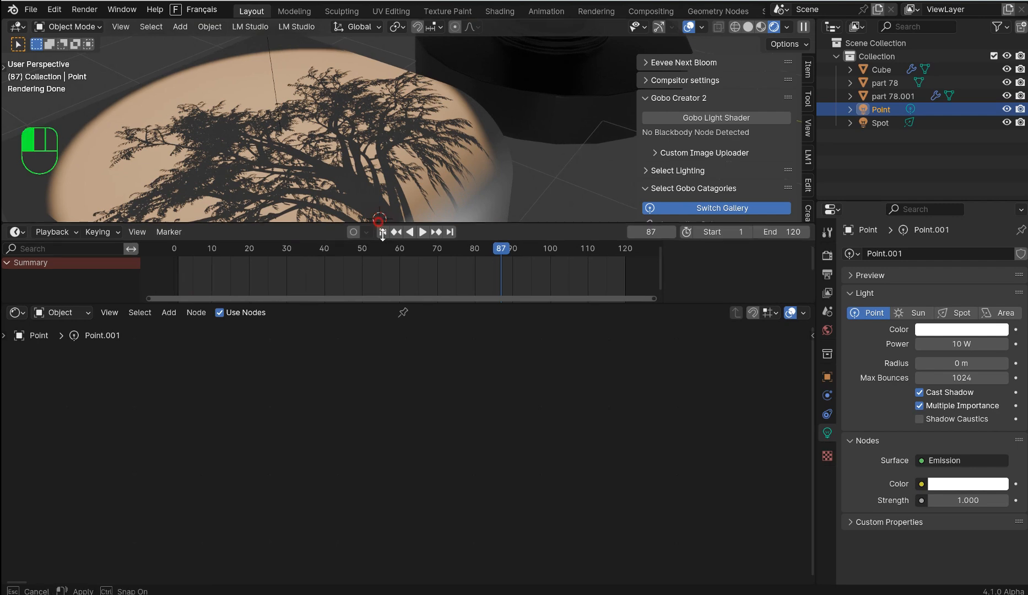
{"action": "left_click", "coordinate": [715, 208]}
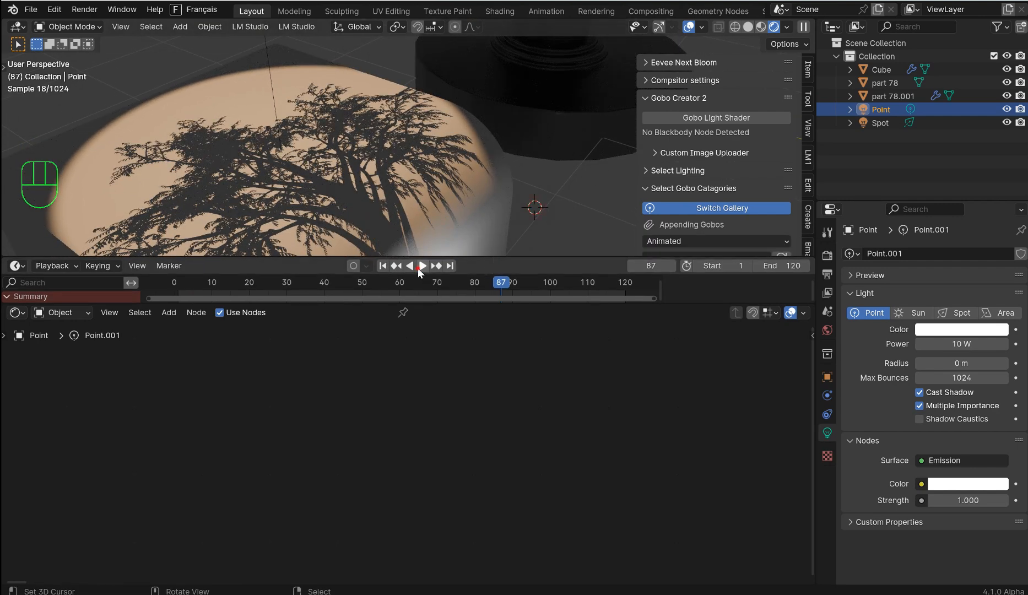
{"action": "left_click", "coordinate": [421, 266]}
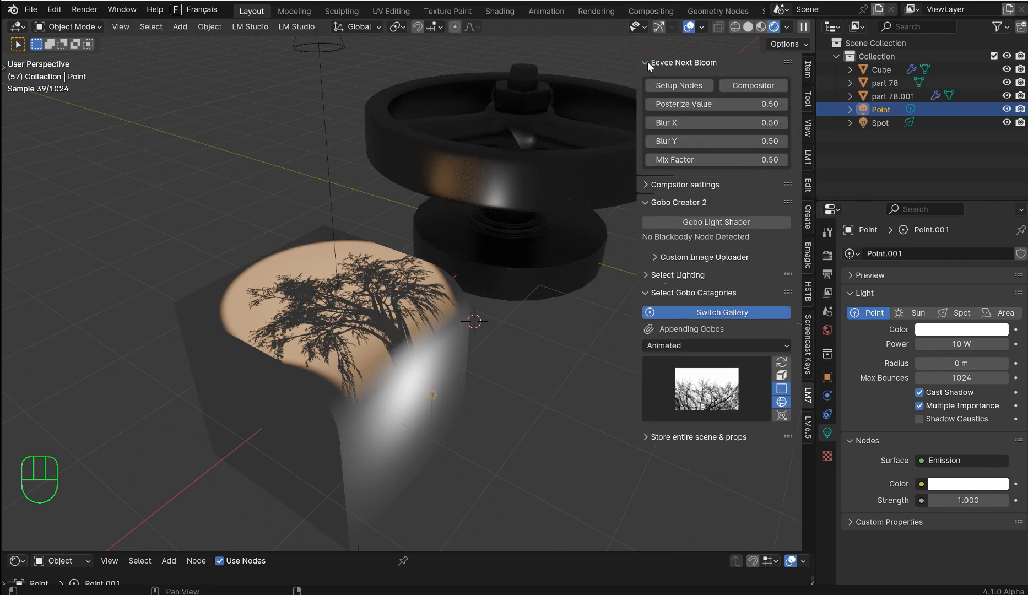
Collapse Bloom, add a Ring Light from Select Lighting and move it up above the wheel
{"action": "left_click", "coordinate": [646, 61]}
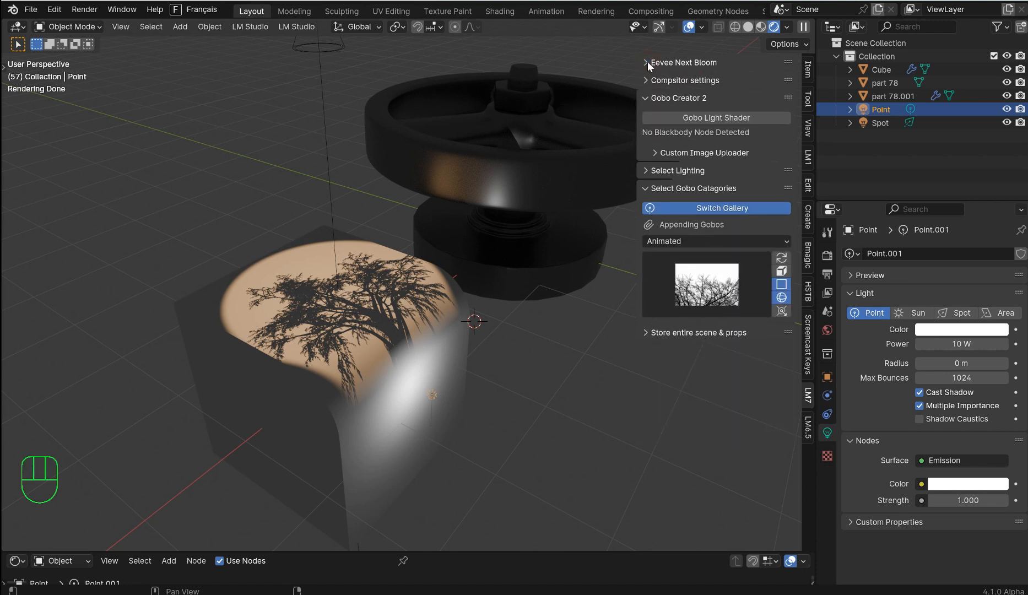
{"action": "mouse_move", "coordinate": [666, 76]}
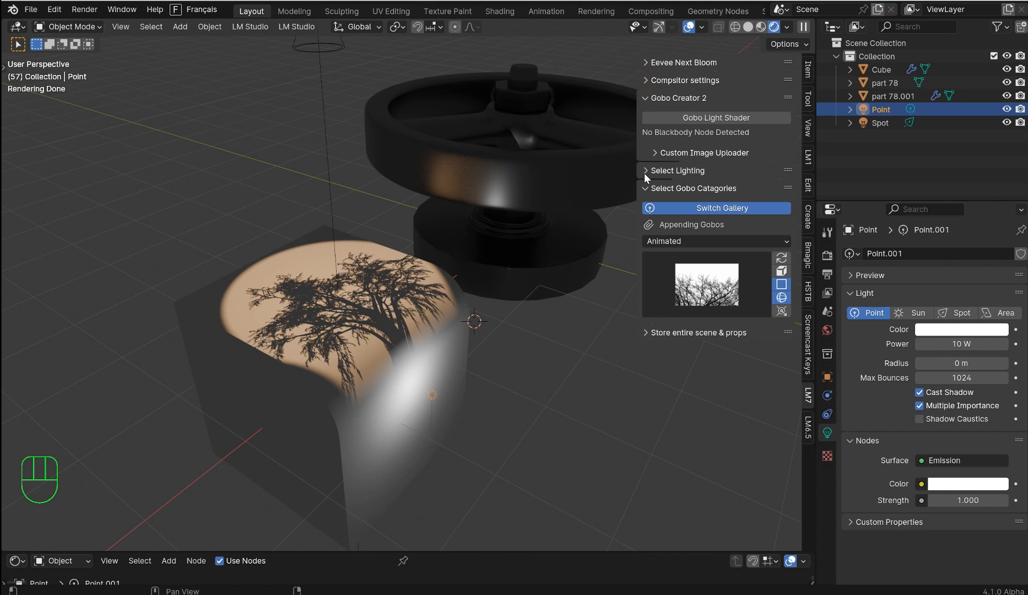
{"action": "left_click", "coordinate": [678, 171]}
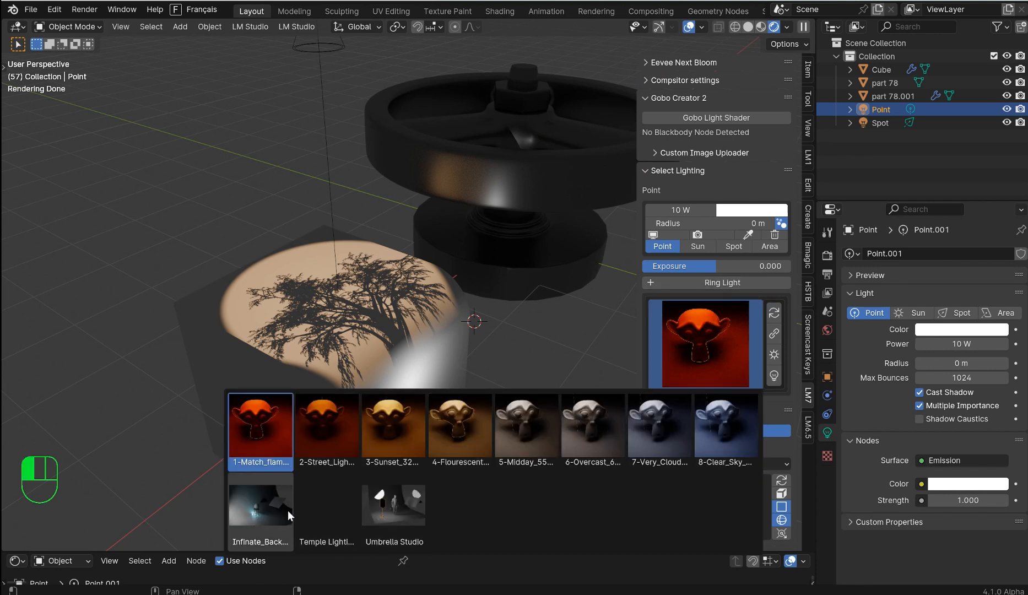
{"action": "left_click", "coordinate": [722, 282]}
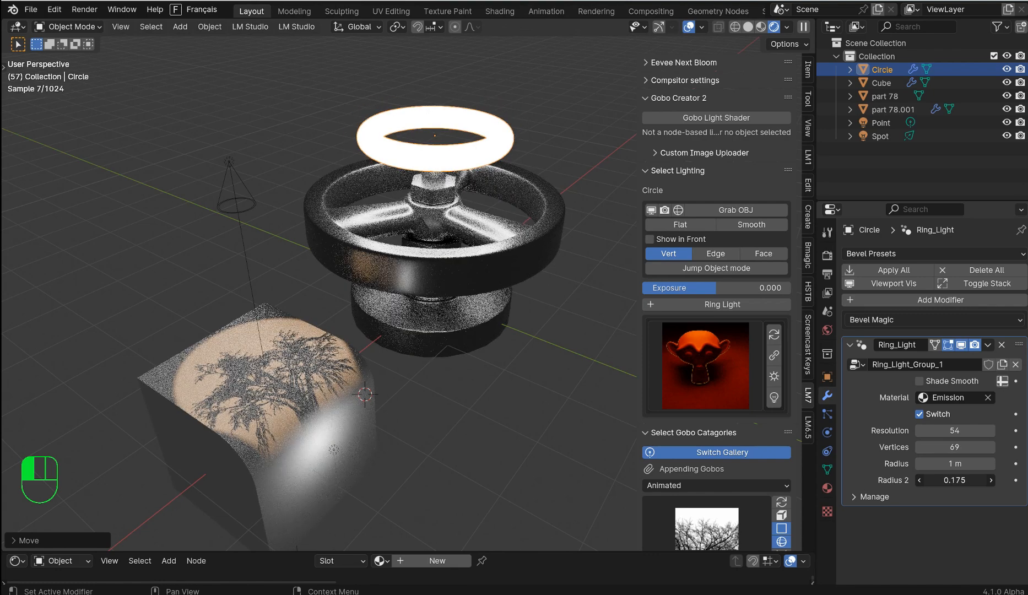
{"action": "key", "text": "g"}
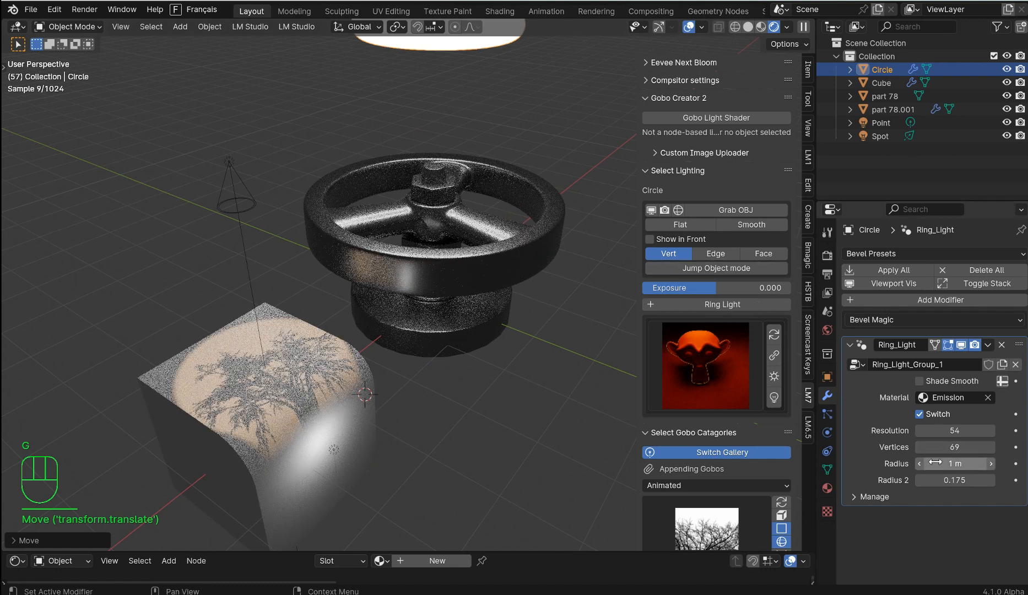
{"action": "left_click_drag", "start_coordinate": [953, 479], "coordinate": [970, 479]}
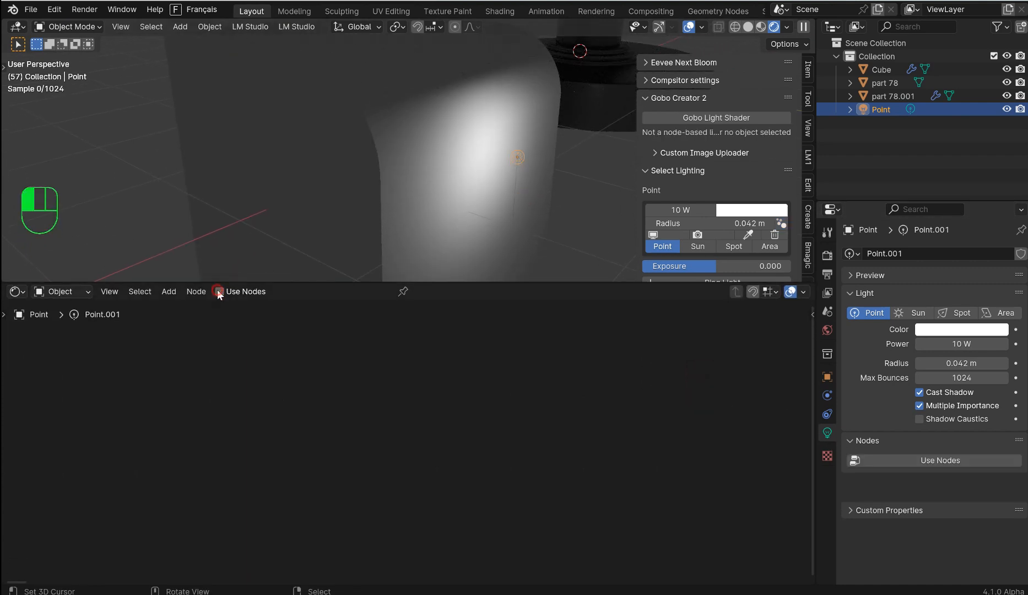
Enable nodes for the point light and wire the IES Texture Fac into the Emission Color
{"action": "left_click", "coordinate": [219, 290]}
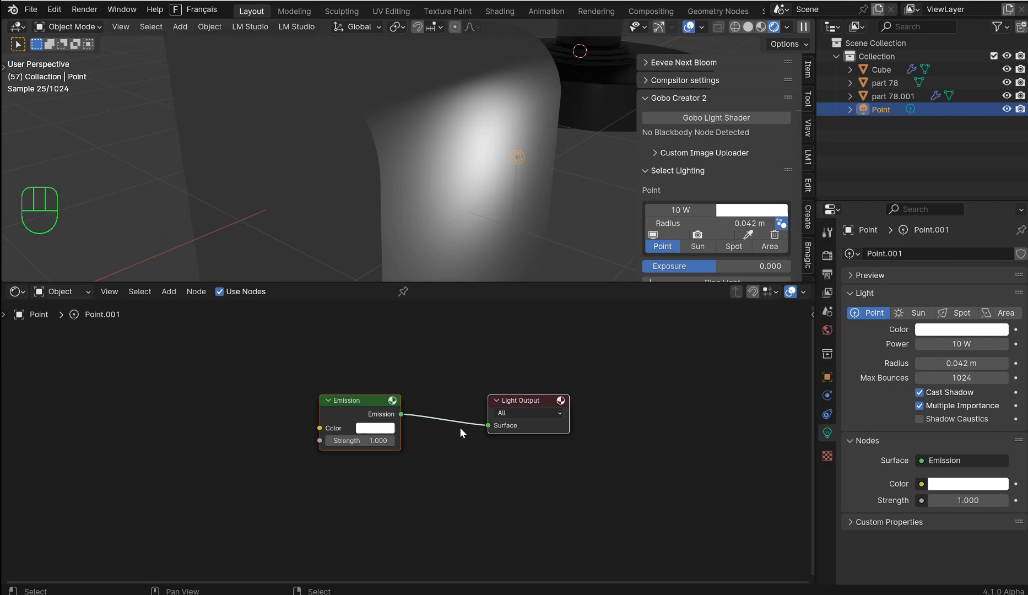
{"action": "left_click_drag", "start_coordinate": [359, 400], "coordinate": [440, 383]}
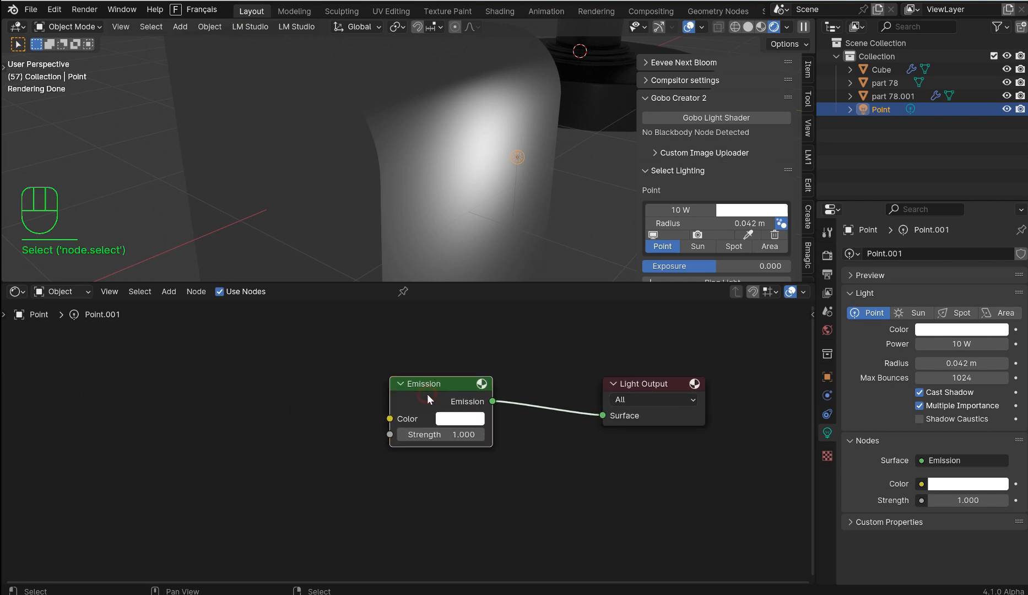
{"action": "left_click_drag", "start_coordinate": [439, 384], "coordinate": [481, 376]}
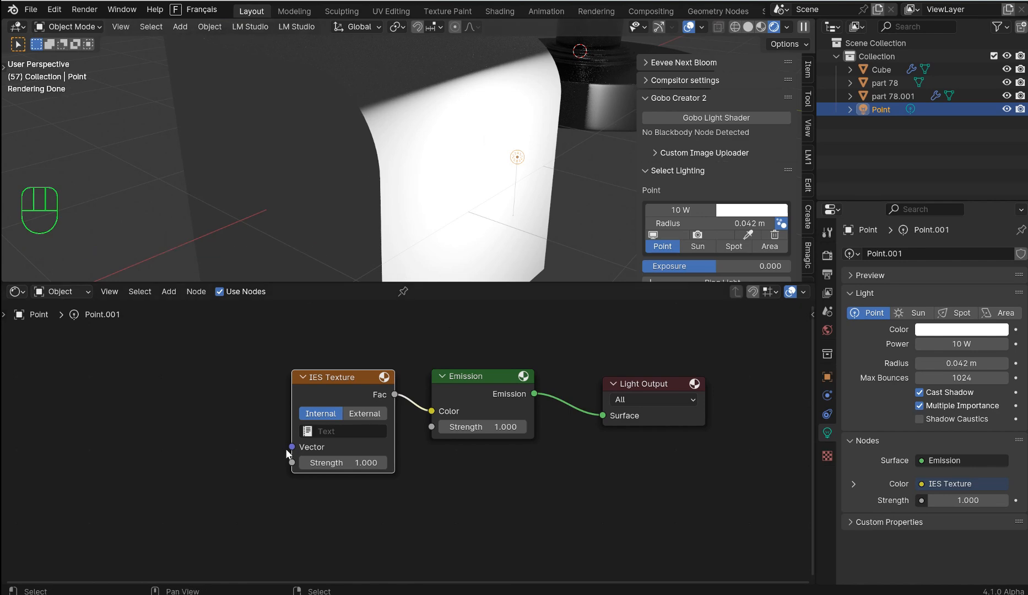
Set the IES Texture to External and load a profile from D:\IES_Pack\ies-lights-pack
{"action": "left_click", "coordinate": [365, 413]}
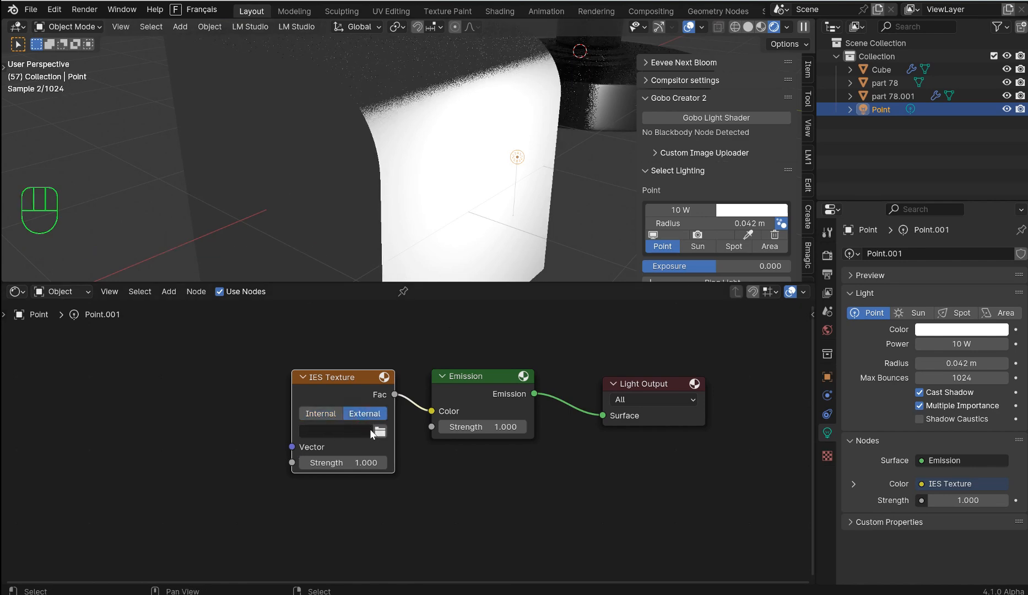
{"action": "left_click", "coordinate": [379, 431]}
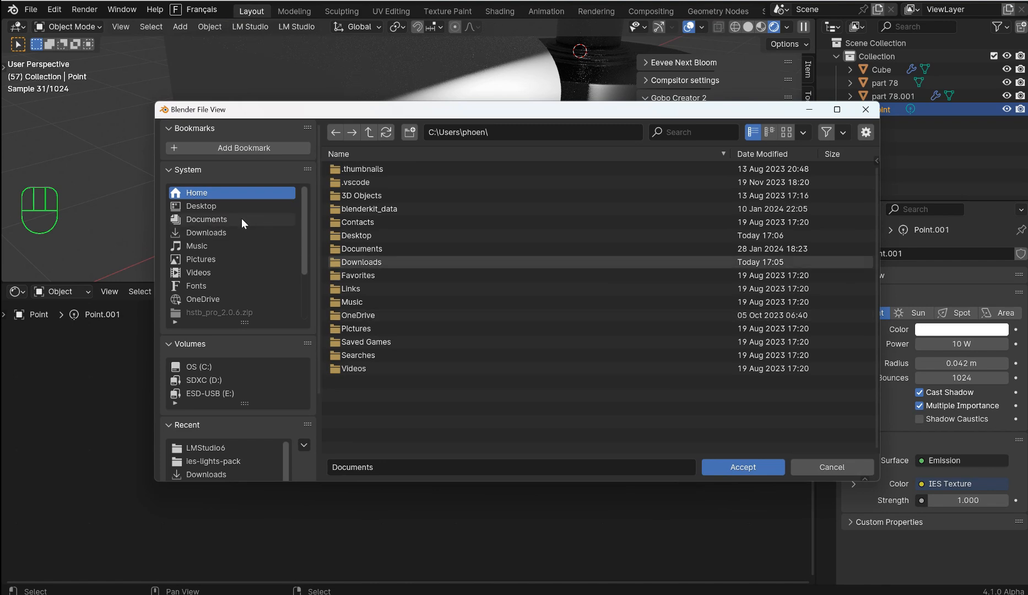
{"action": "left_click", "coordinate": [203, 380]}
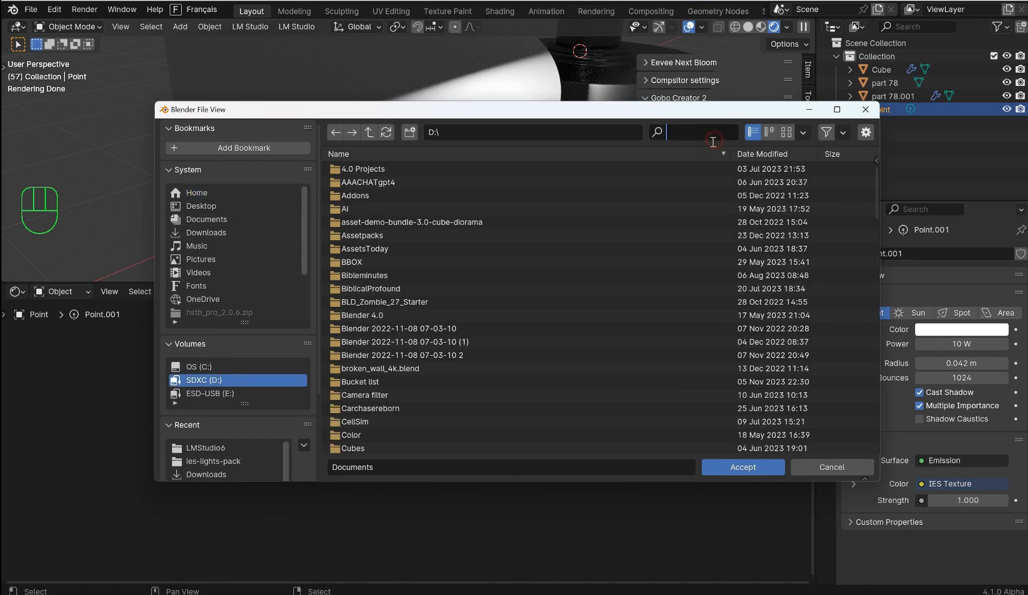
{"action": "type", "text": "ies"}
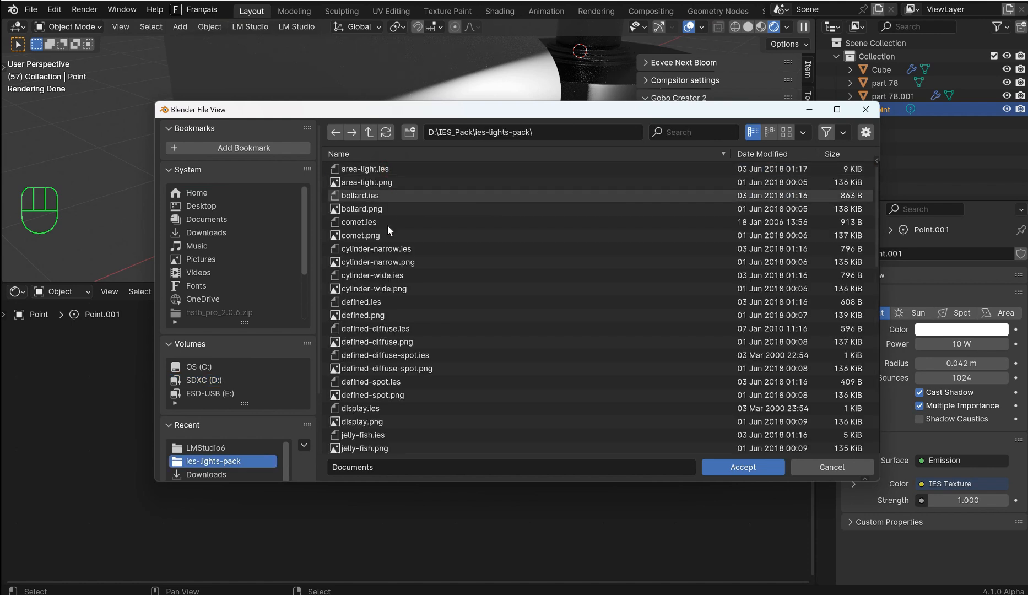
{"action": "left_click", "coordinate": [360, 302]}
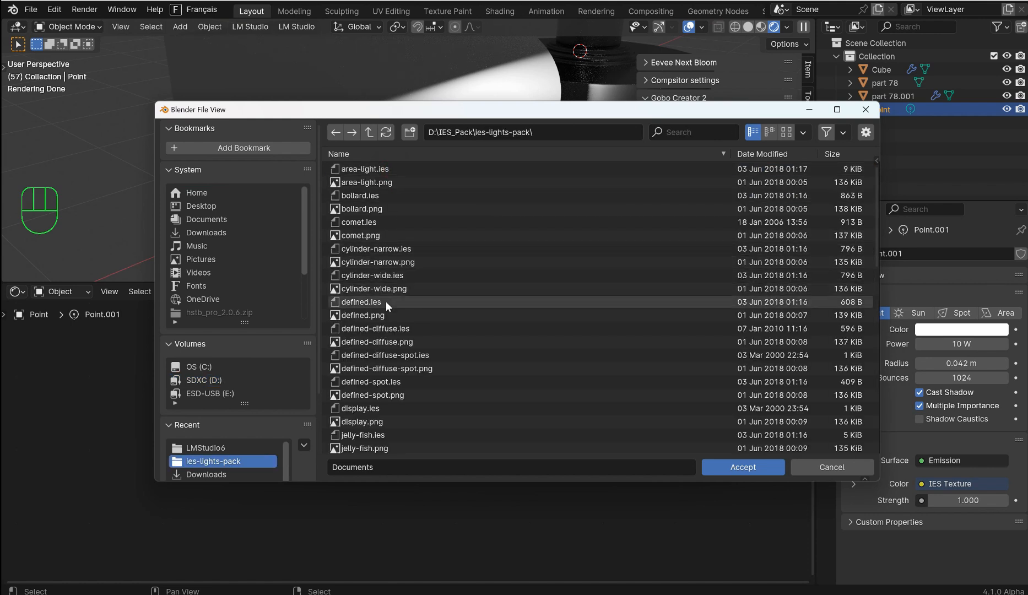
{"action": "scroll", "scroll_direction": "down", "scroll_amount": 3}
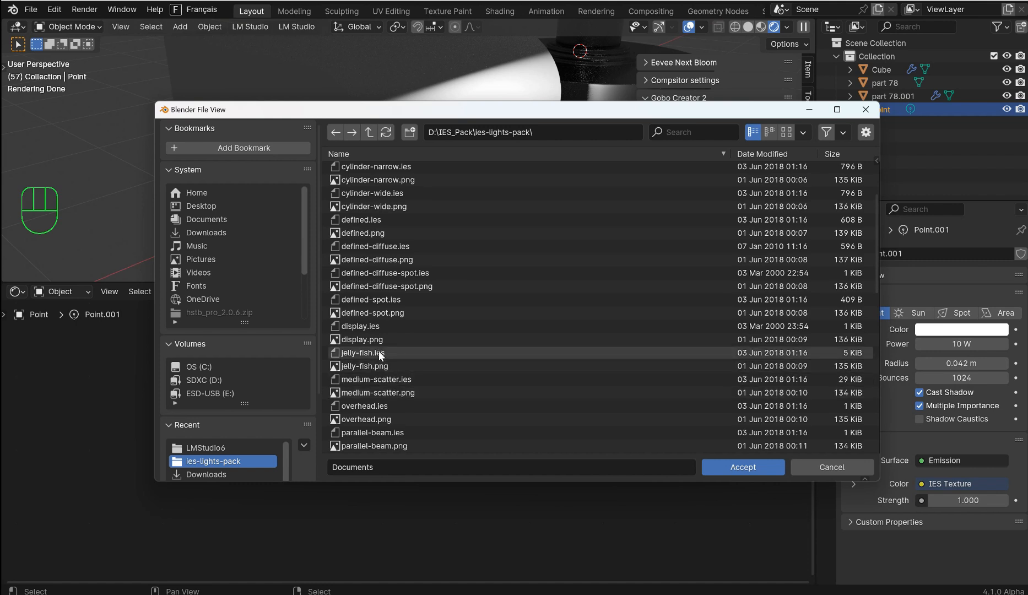
{"action": "scroll", "scroll_direction": "down", "scroll_amount": 3}
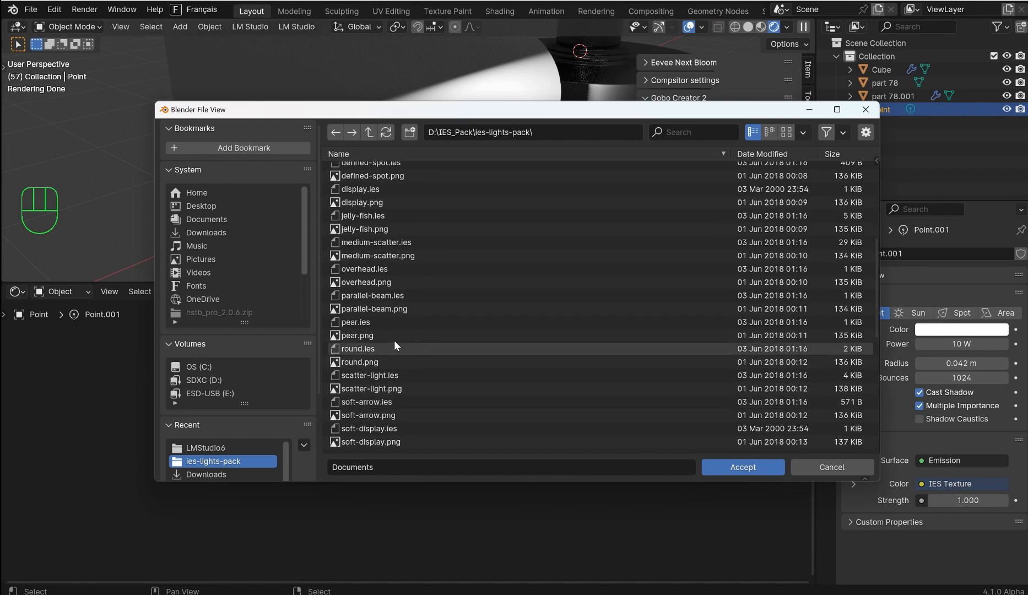
{"action": "left_click", "coordinate": [742, 465]}
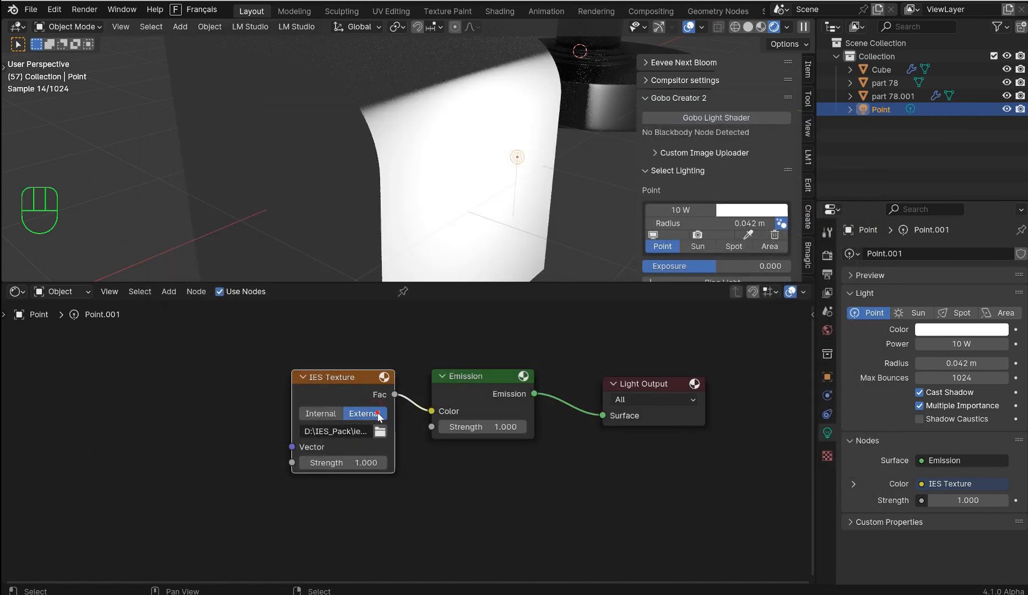
Try the cylinder-wide, jelly-fish, bollard and a focused IES profile in turn
{"action": "left_click", "coordinate": [379, 431]}
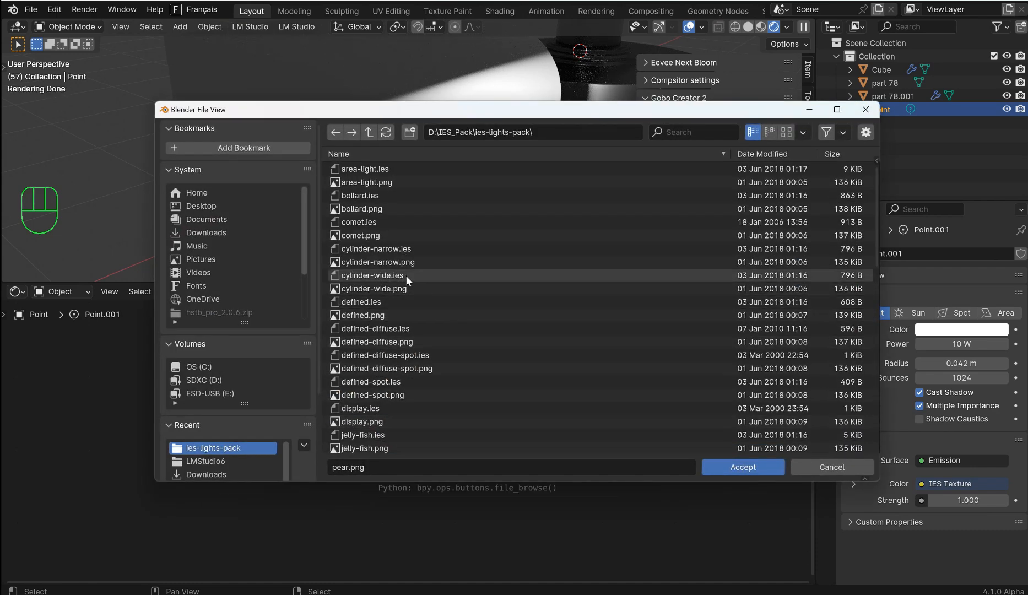
{"action": "left_click", "coordinate": [742, 467]}
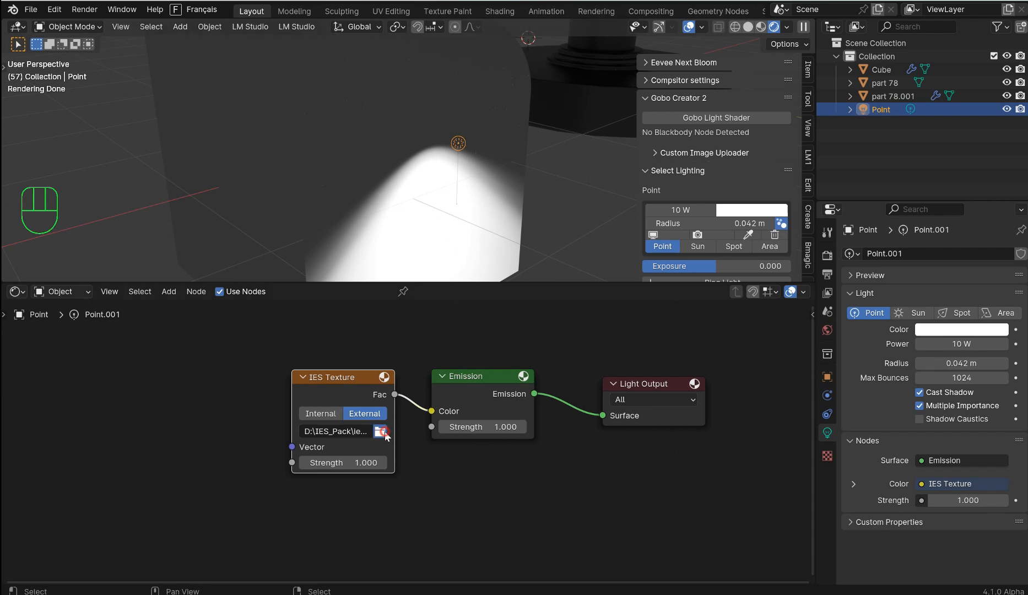
{"action": "left_click", "coordinate": [382, 431]}
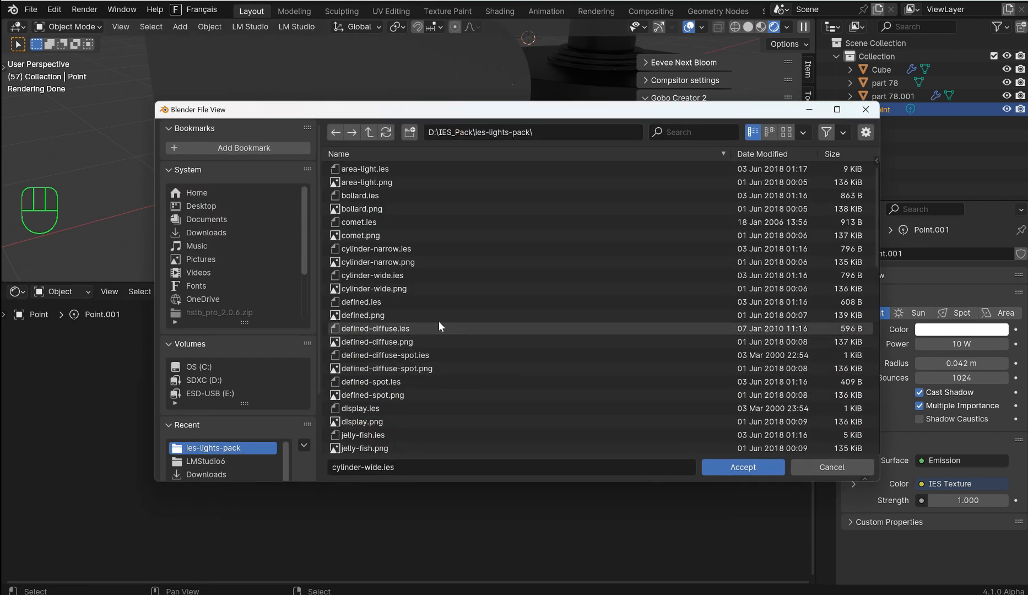
{"action": "scroll", "scroll_direction": "down", "scroll_amount": 3}
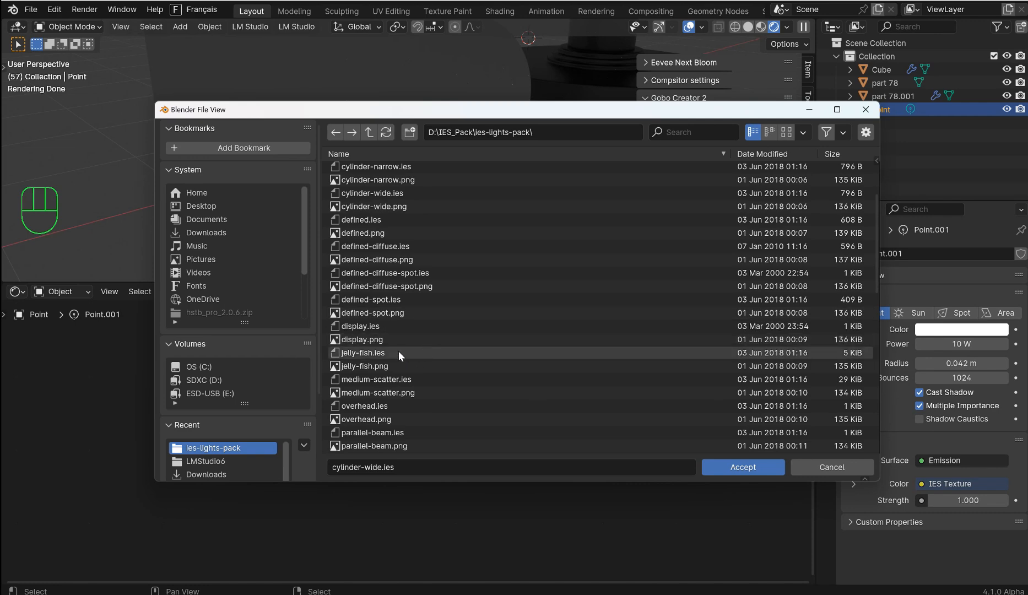
{"action": "left_click", "coordinate": [742, 467]}
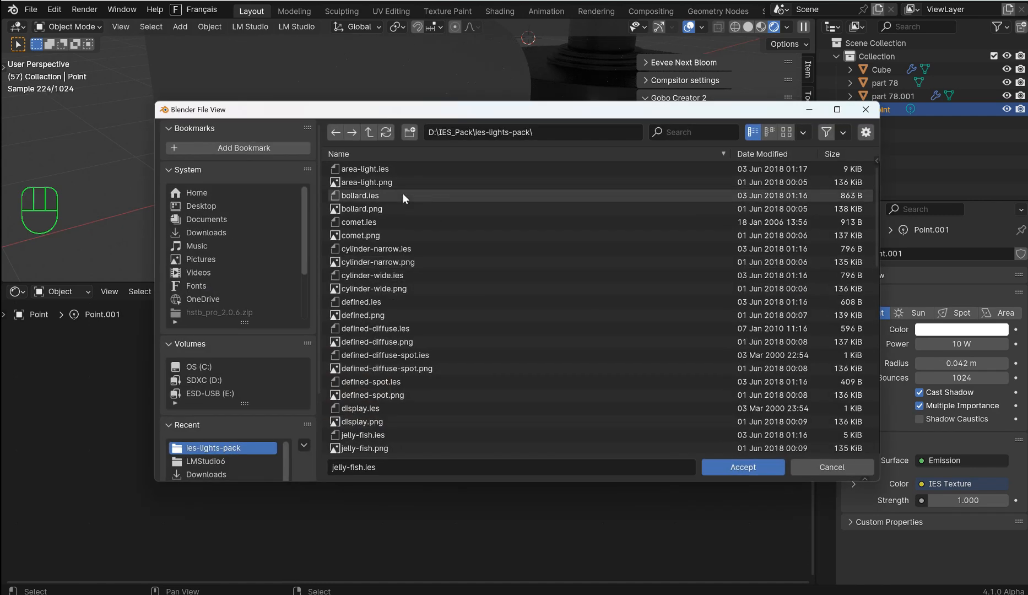
{"action": "left_click", "coordinate": [742, 467]}
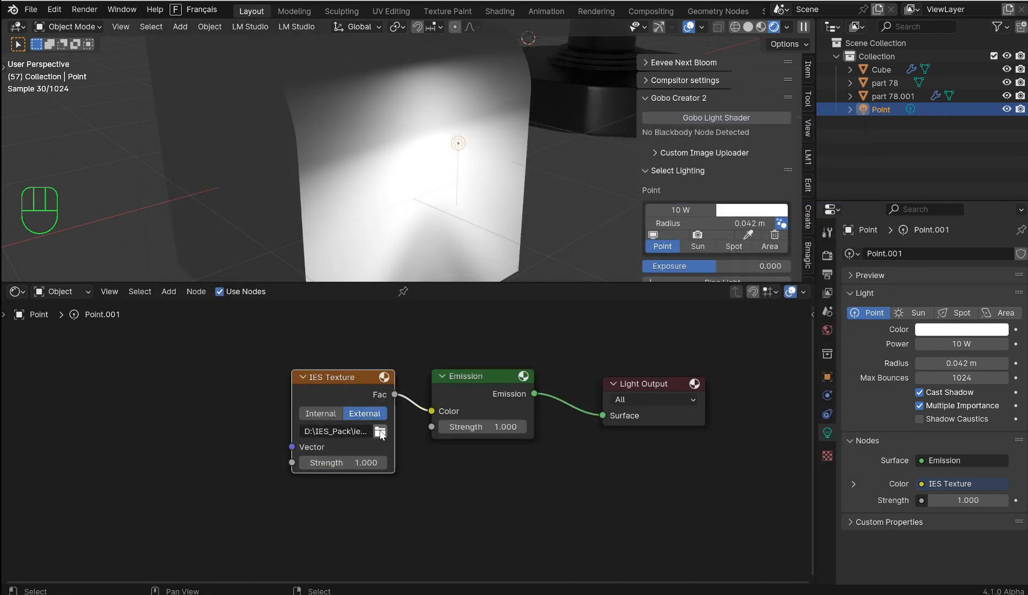
{"action": "left_click", "coordinate": [380, 430]}
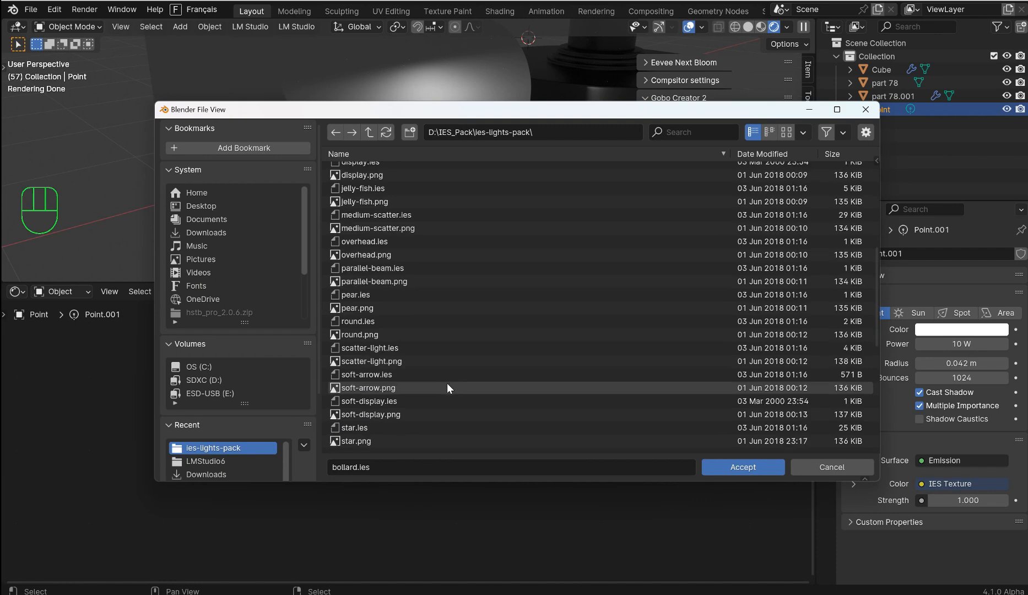
{"action": "scroll", "scroll_direction": "down", "scroll_amount": 3}
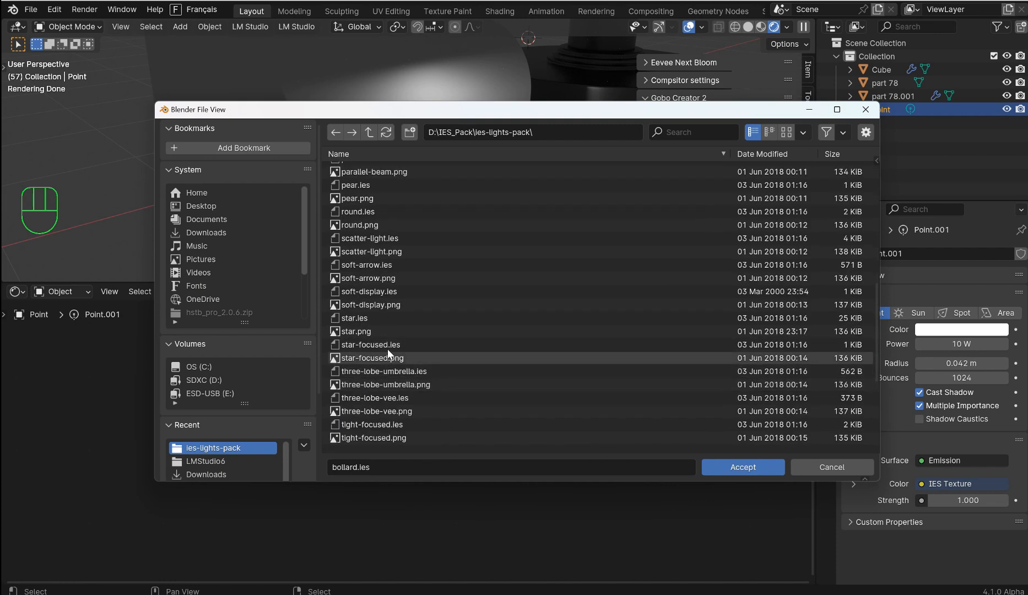
{"action": "left_click", "coordinate": [742, 466]}
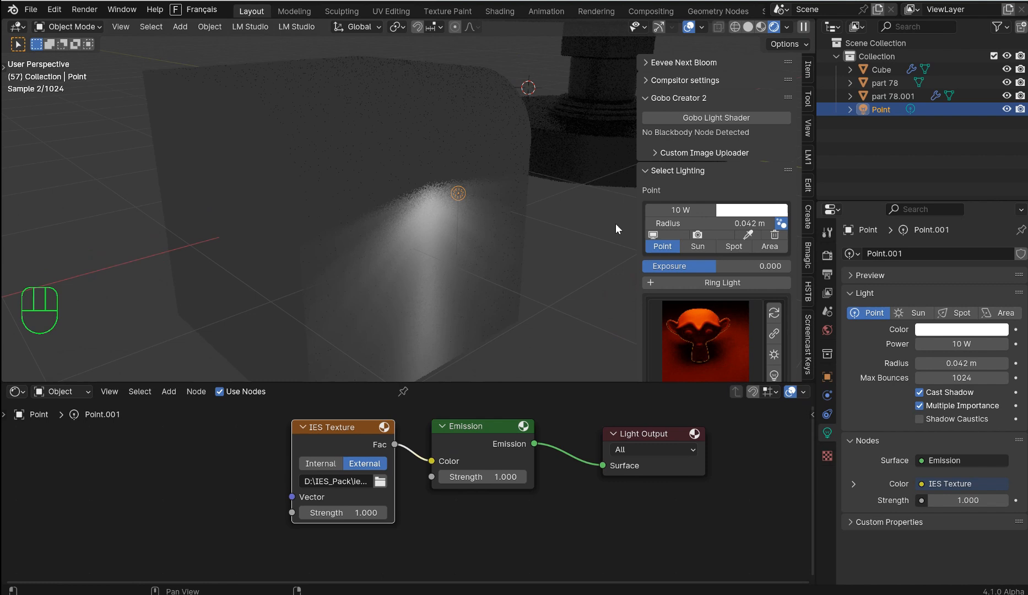
Move the point light to shift its focused IES beam on the cube
{"action": "key", "text": "g"}
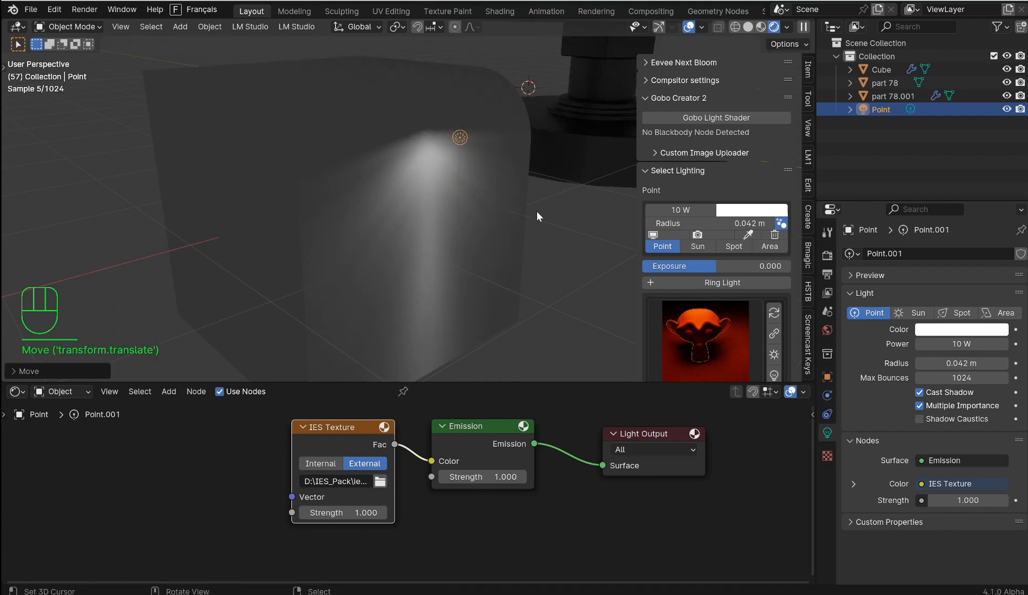
{"action": "mouse_move", "coordinate": [529, 196]}
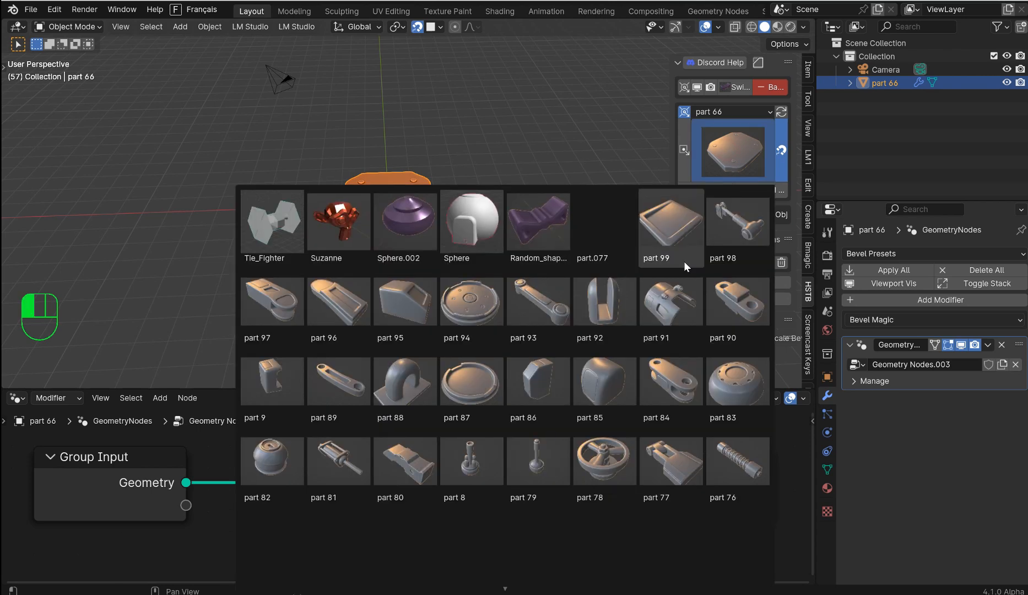
Add part 87 from the parts library and confirm its placement
{"action": "left_click", "coordinate": [456, 381]}
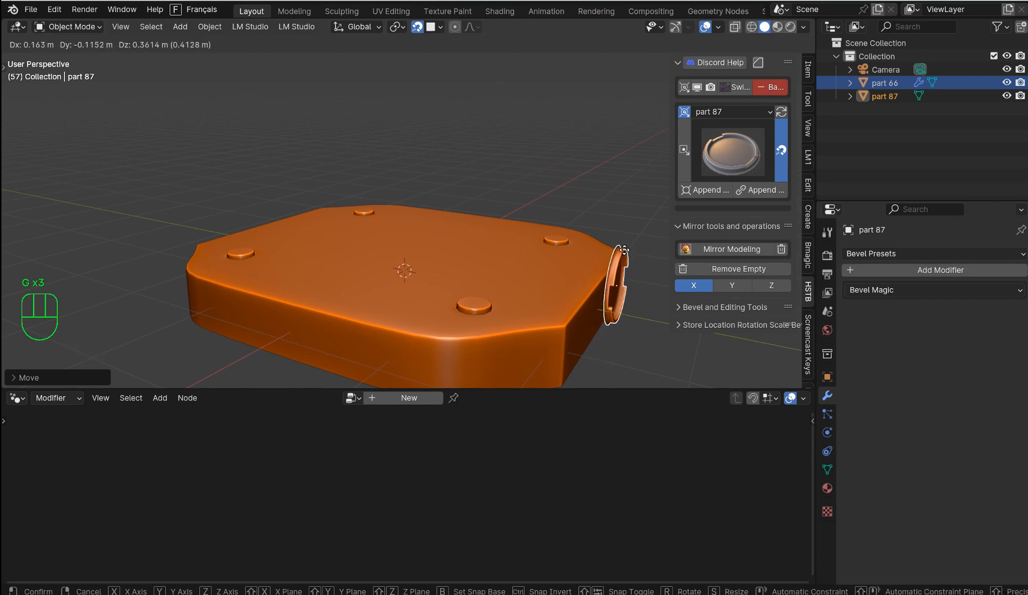
{"action": "key", "text": "s"}
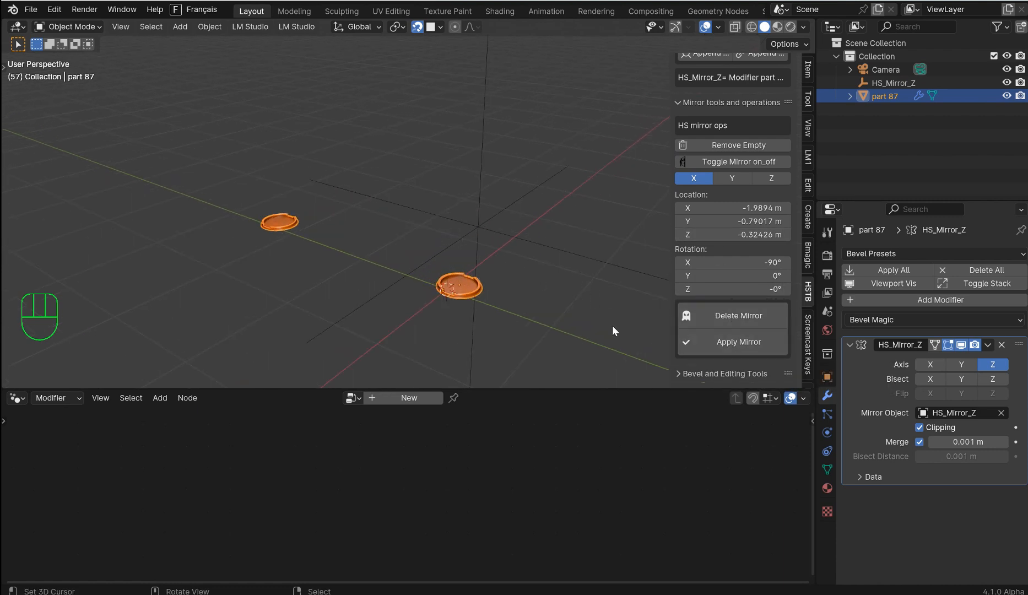
Apply the mirror so part 87 and part 87.001 become separate discs
{"action": "left_click", "coordinate": [737, 341]}
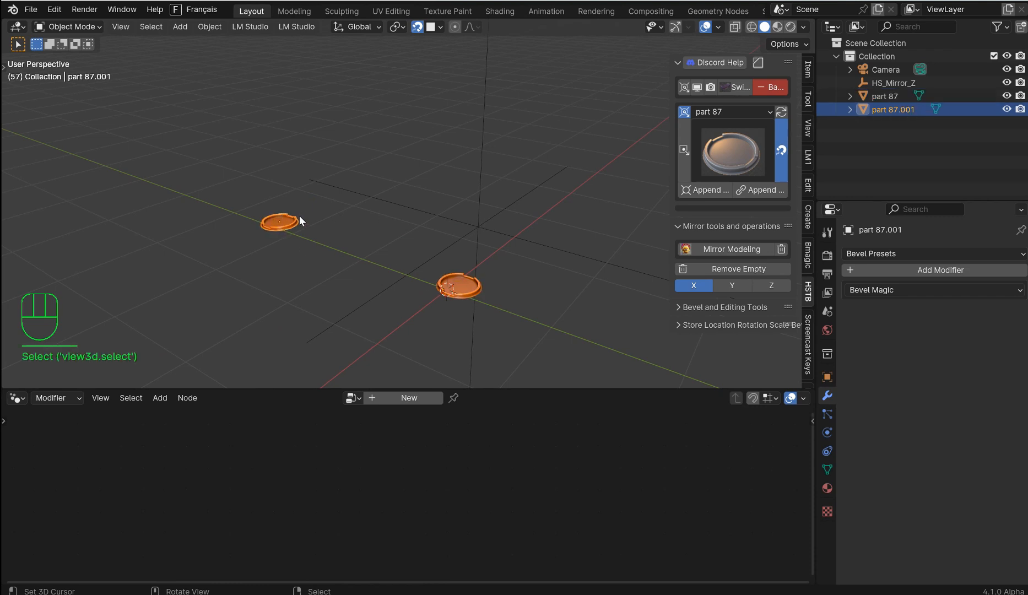
{"action": "mouse_move", "coordinate": [285, 226]}
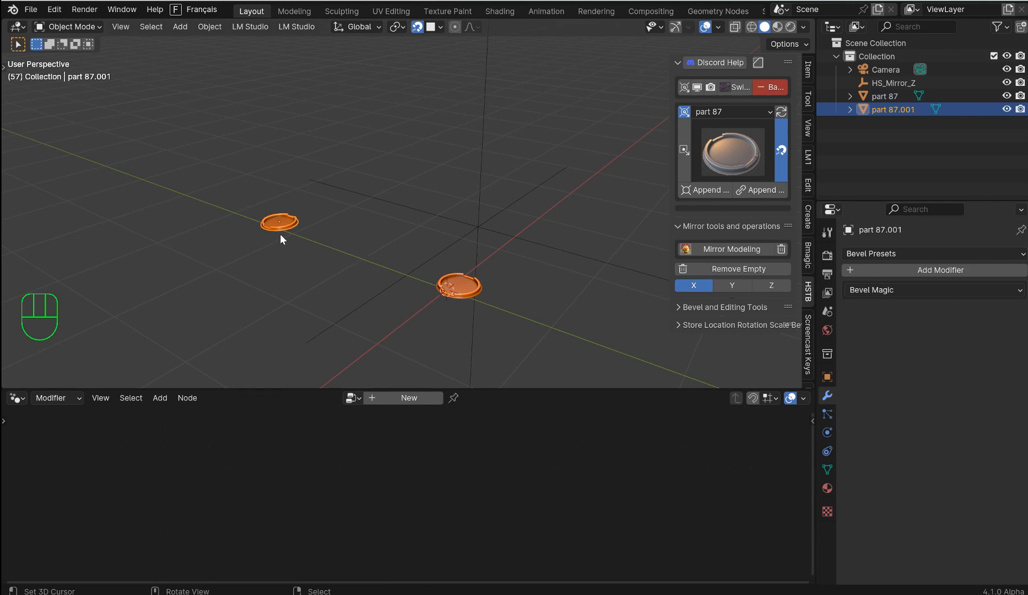
{"action": "mouse_move", "coordinate": [664, 324]}
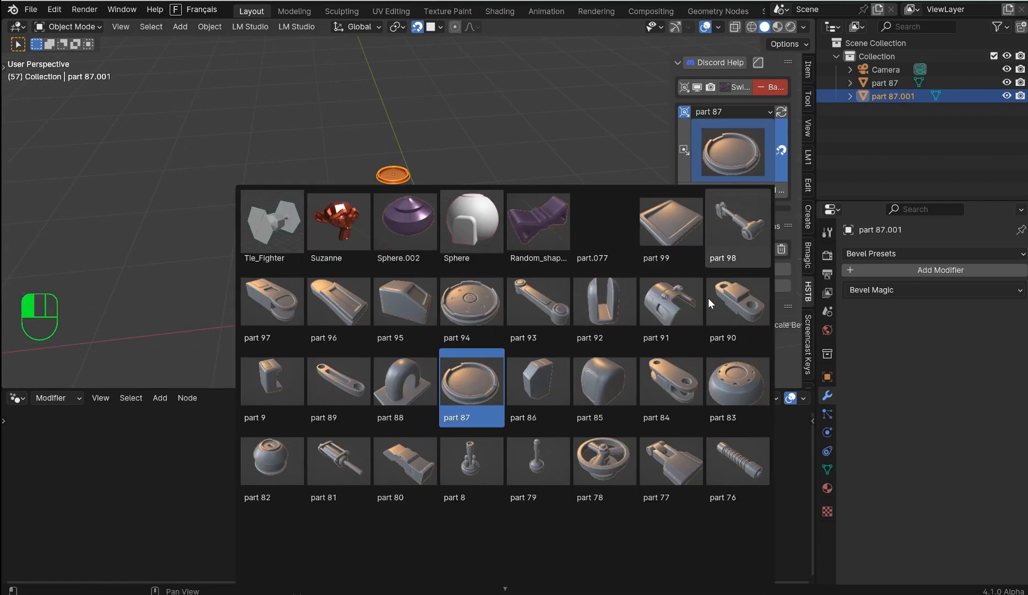
Add another copy of part 87 from the library, creating part 87.002
{"action": "left_click", "coordinate": [470, 381]}
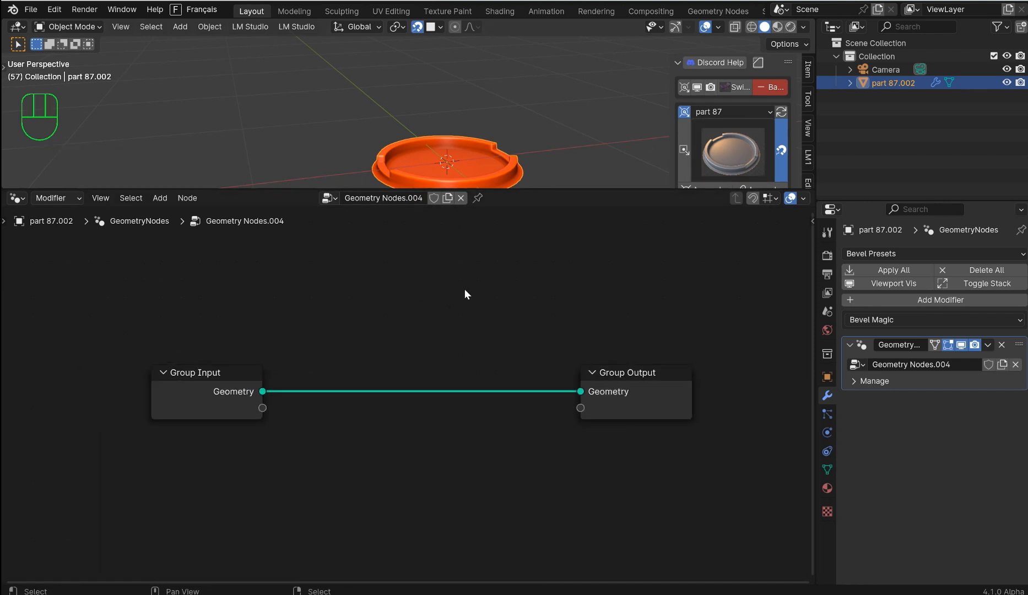
Add a Geometry-type Menu Switch node and insert it into the Group Input–Output link
{"action": "type", "text": "me"}
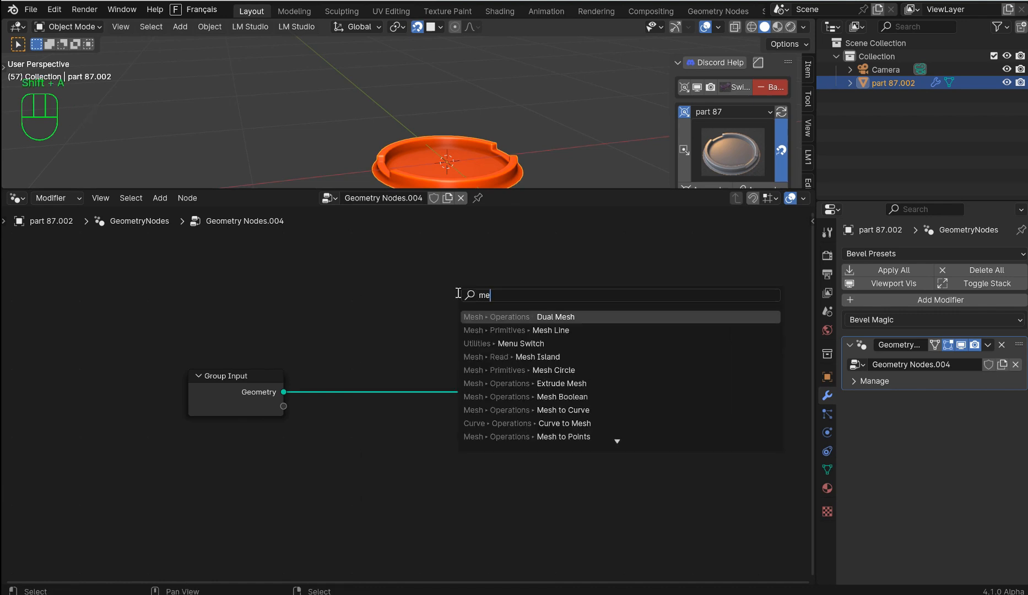
{"action": "left_click", "coordinate": [517, 344]}
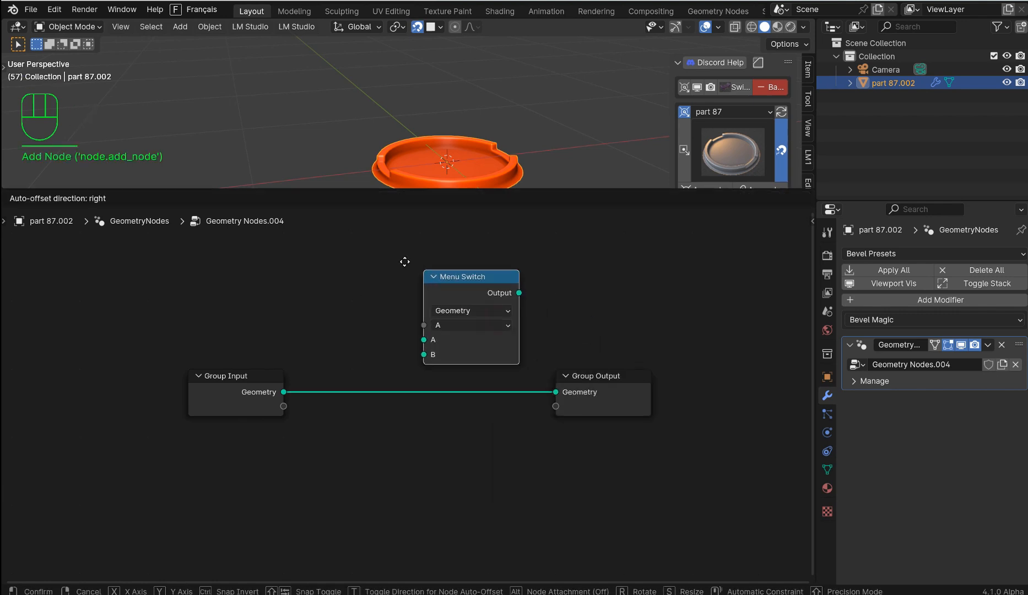
{"action": "left_click", "coordinate": [470, 311]}
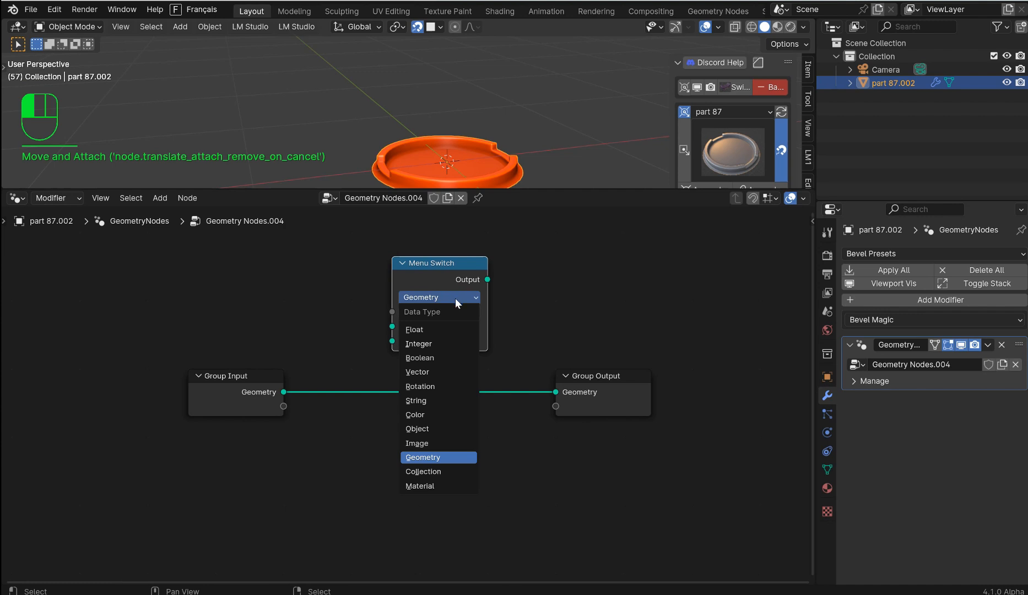
{"action": "mouse_move", "coordinate": [433, 329]}
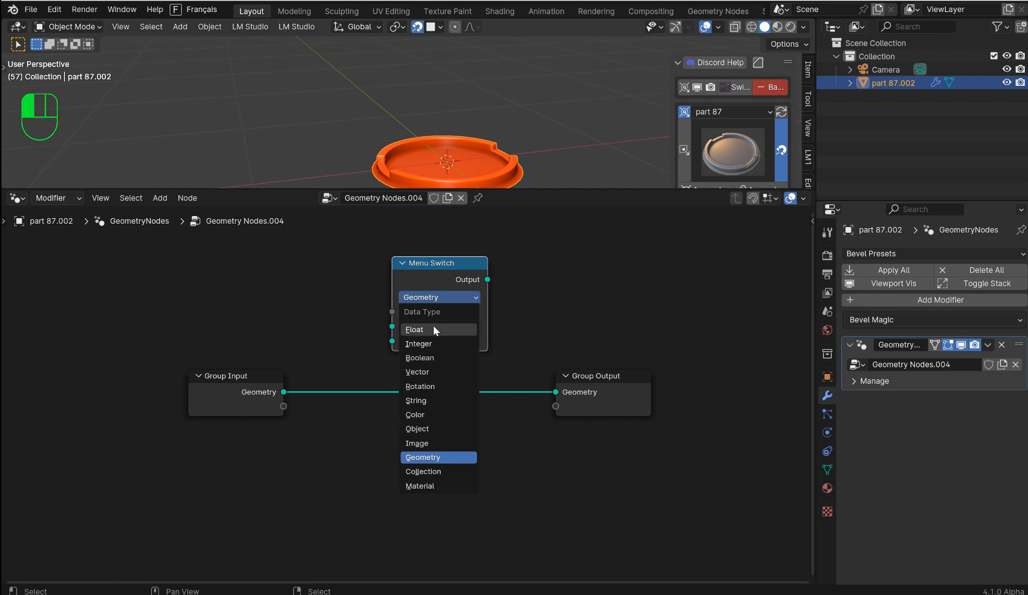
{"action": "mouse_move", "coordinate": [426, 326]}
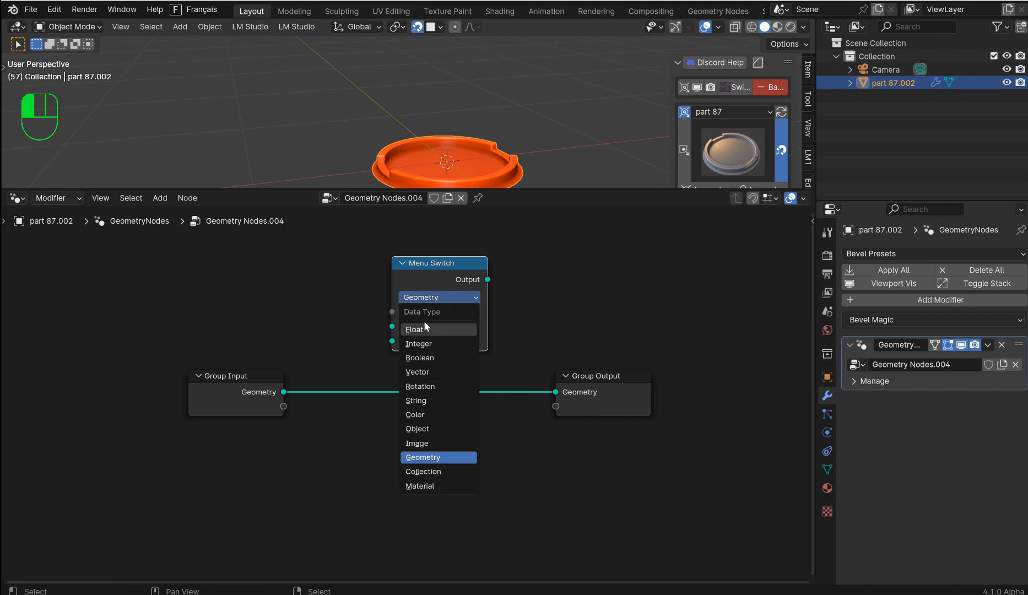
{"action": "mouse_move", "coordinate": [418, 371]}
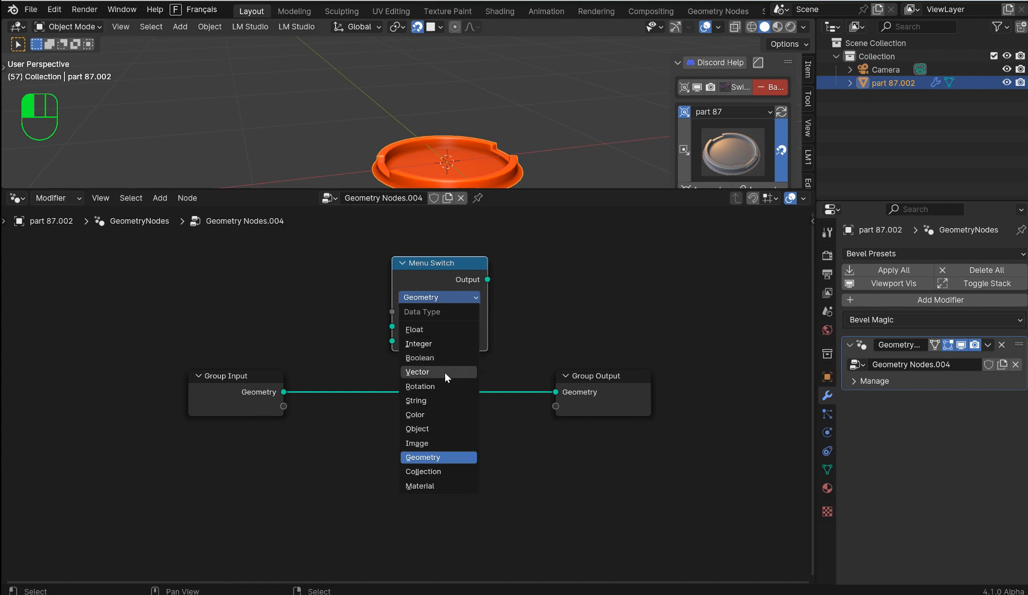
{"action": "mouse_move", "coordinate": [450, 393]}
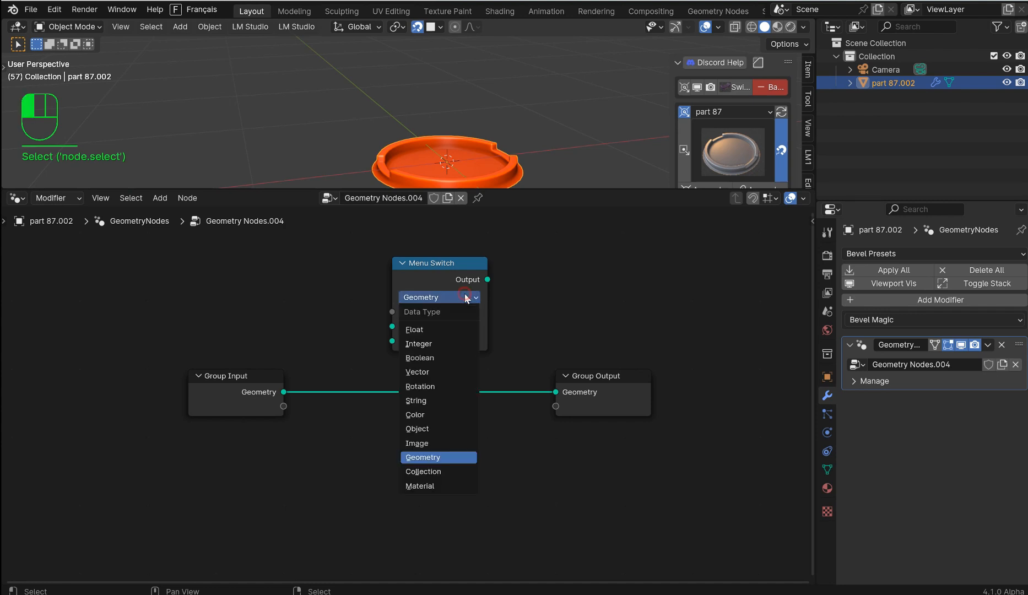
{"action": "left_click", "coordinate": [422, 457]}
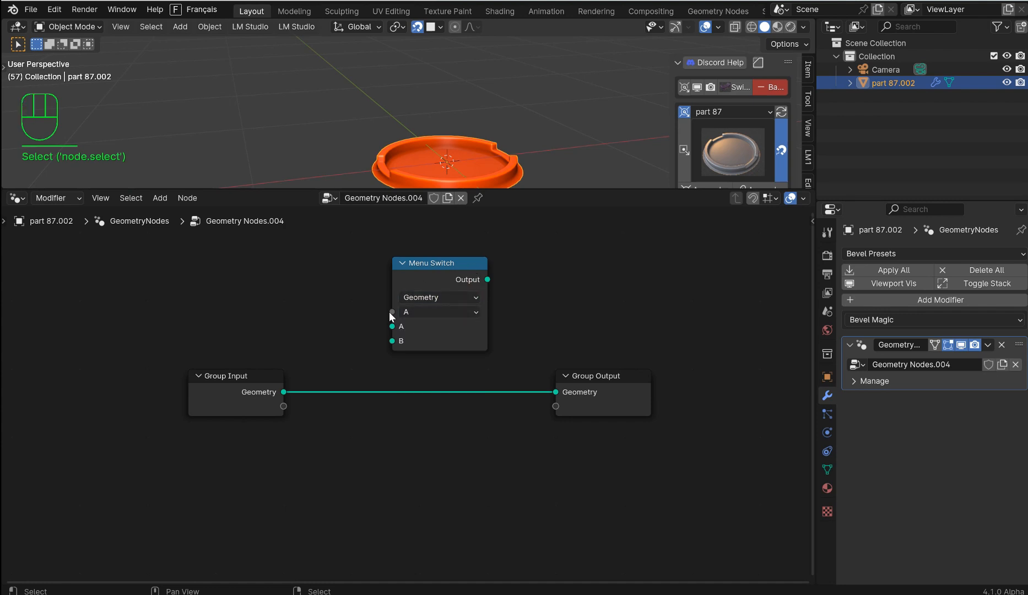
{"action": "left_click_drag", "start_coordinate": [488, 279], "coordinate": [590, 240]}
{"action": "type", "text": "u"}
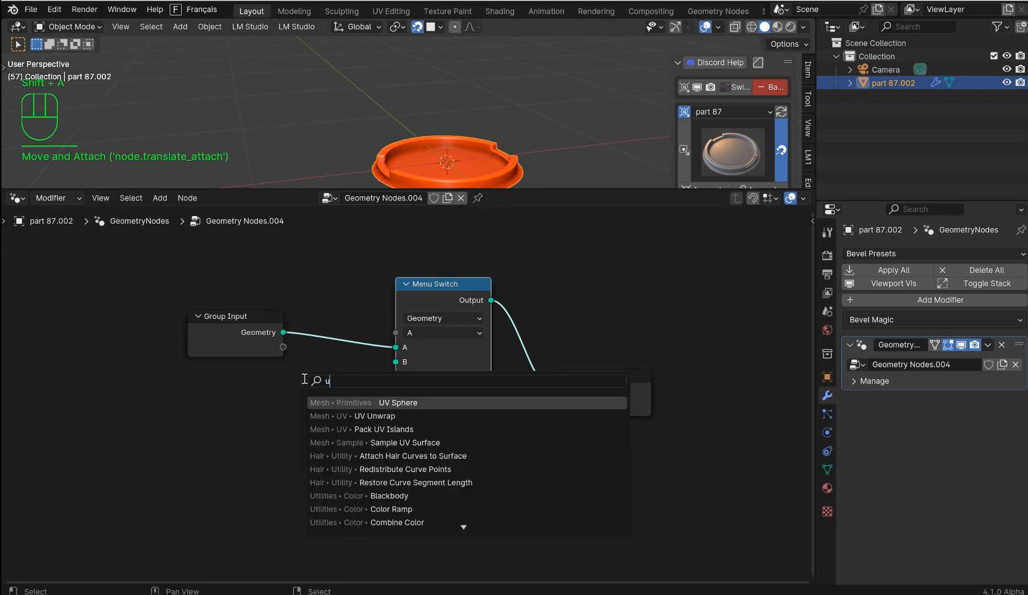
Add a UV Sphere for input B and expose the switch's menu on the modifier, left at A
{"action": "type", "text": "v"}
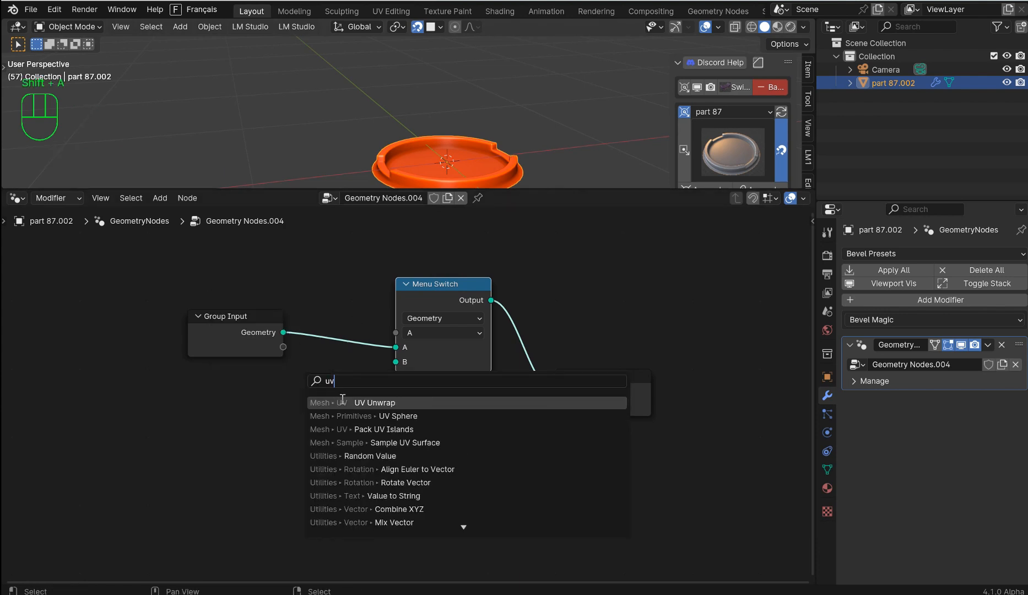
{"action": "left_click", "coordinate": [396, 416]}
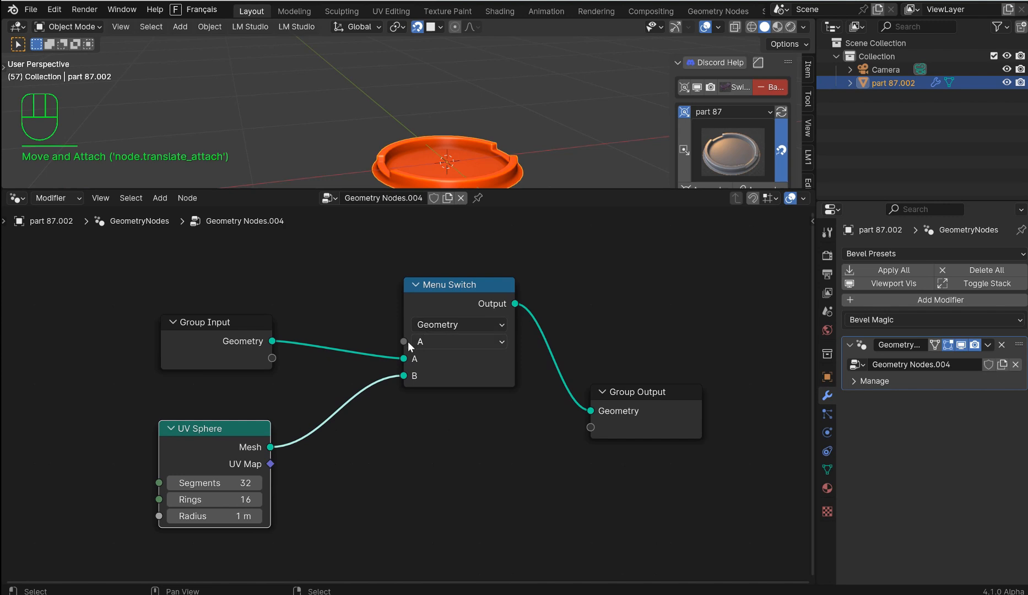
{"action": "left_click_drag", "start_coordinate": [271, 341], "coordinate": [404, 342]}
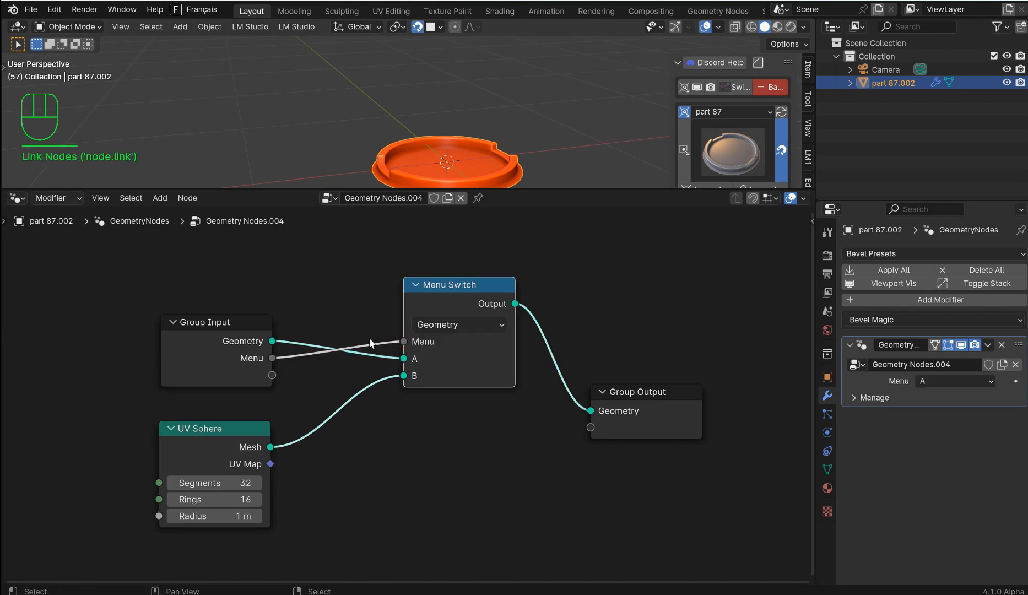
{"action": "left_click", "coordinate": [953, 381]}
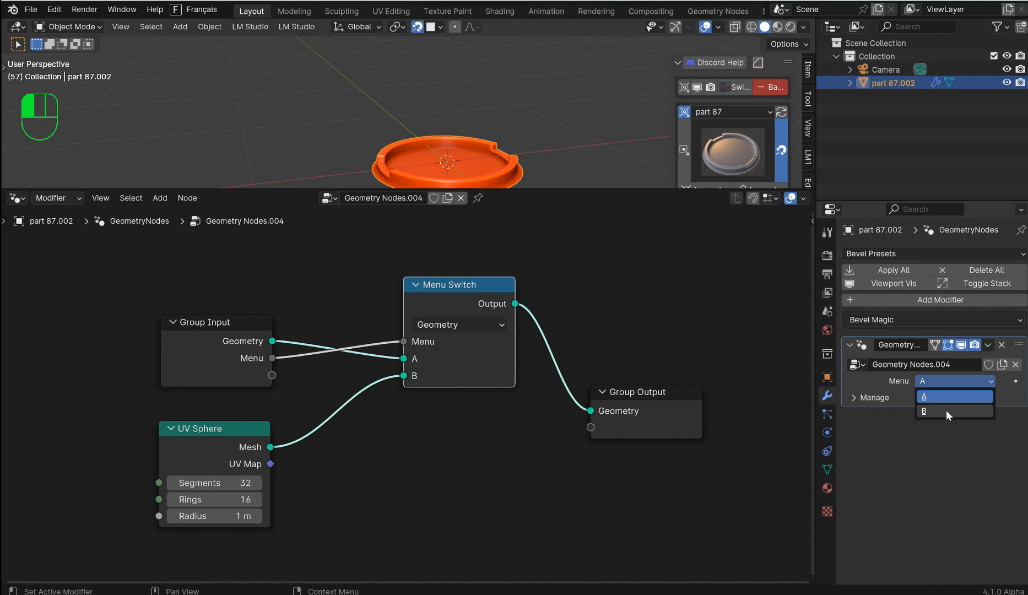
{"action": "left_click", "coordinate": [923, 397]}
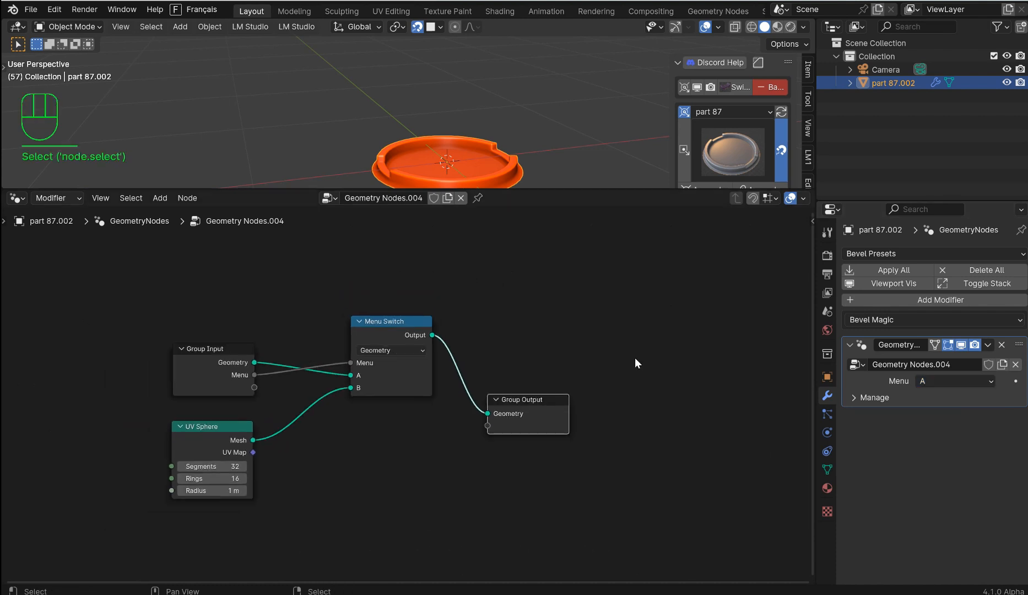
Tidy the node layout with the sidebar shown and add a new item to the Menu Switch
{"action": "key", "text": "n"}
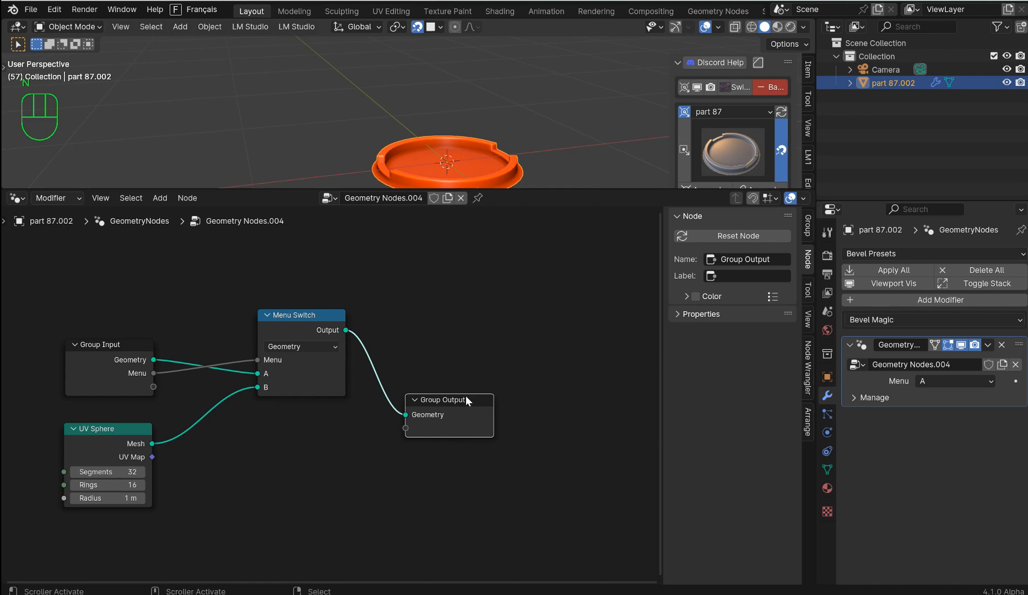
{"action": "left_click_drag", "start_coordinate": [450, 400], "coordinate": [440, 316]}
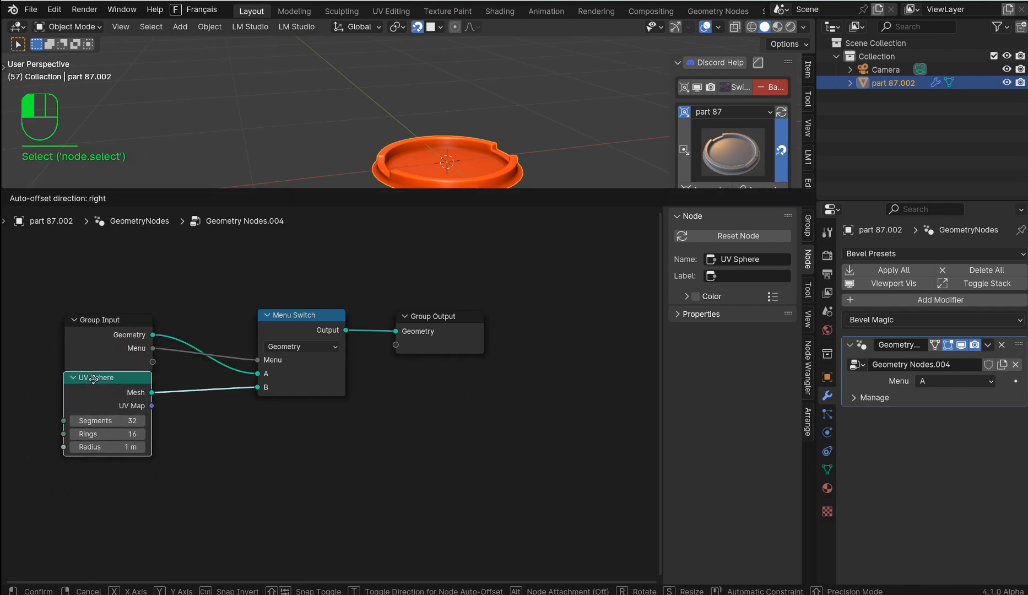
{"action": "left_click_drag", "start_coordinate": [96, 377], "coordinate": [96, 387]}
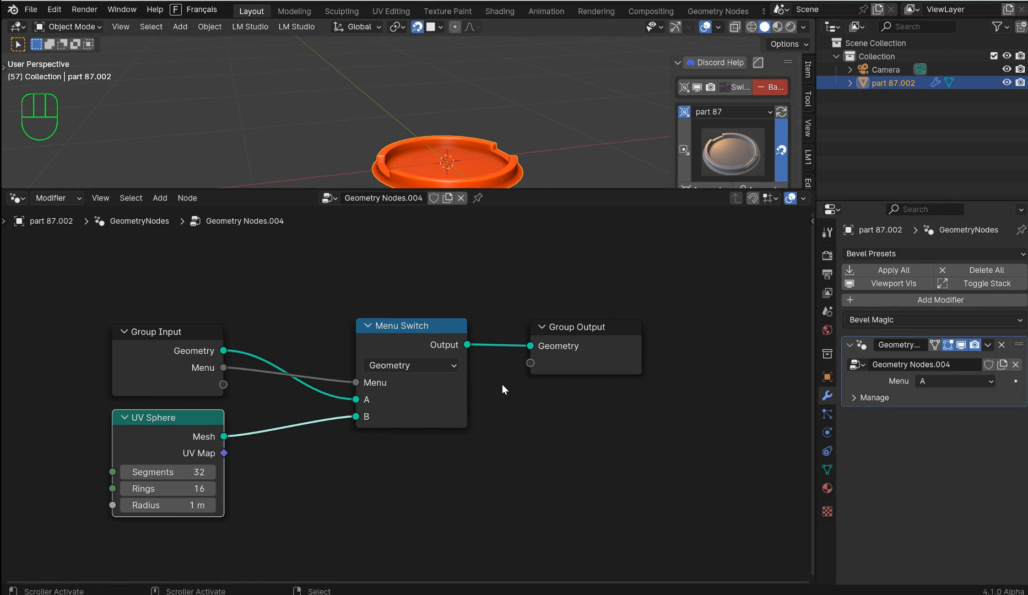
{"action": "left_click", "coordinate": [410, 326]}
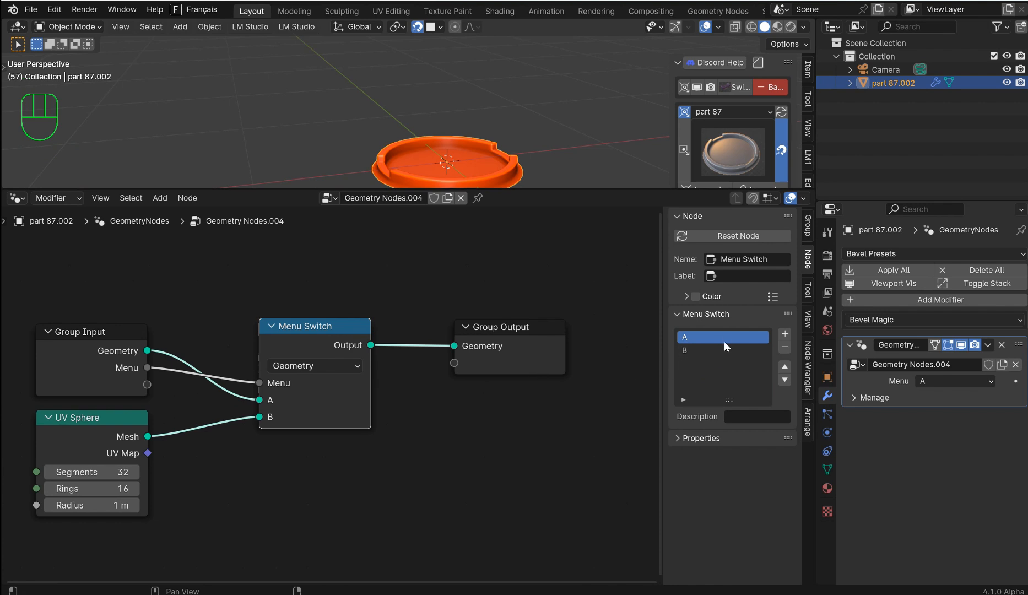
{"action": "left_click", "coordinate": [721, 350]}
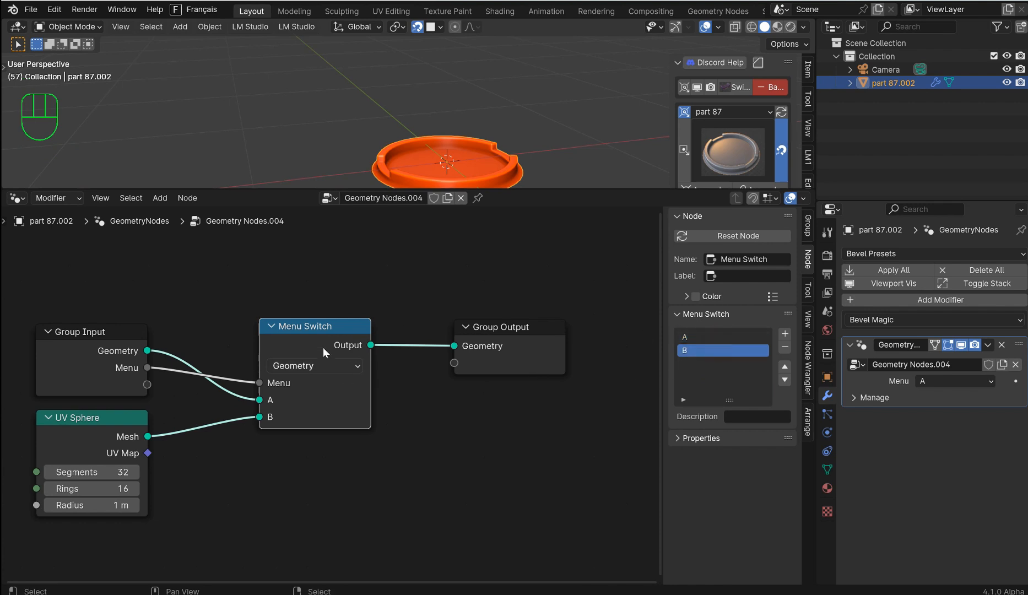
{"action": "left_click_drag", "start_coordinate": [314, 326], "coordinate": [329, 306]}
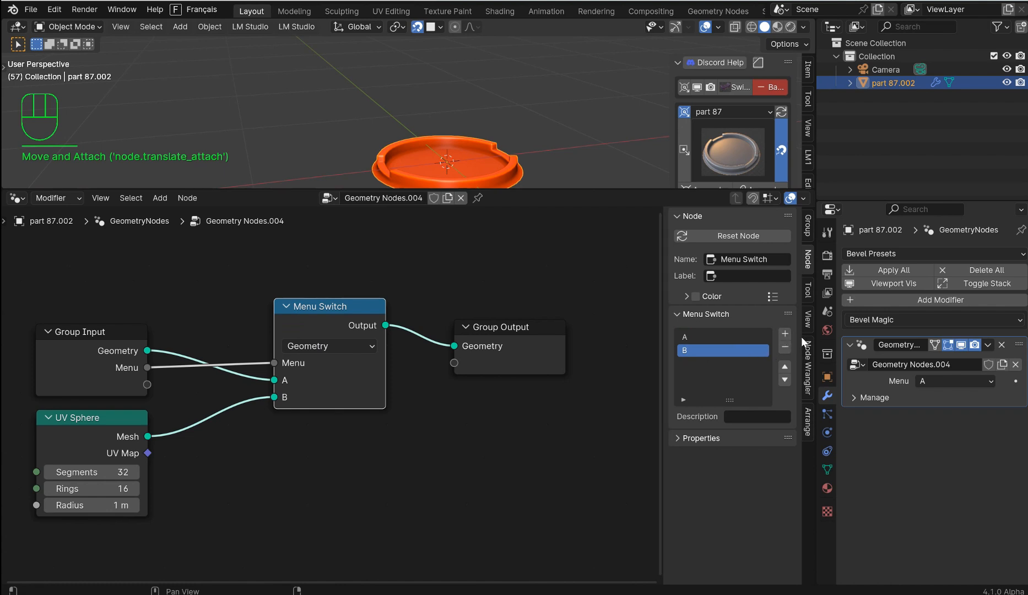
{"action": "left_click", "coordinate": [785, 333]}
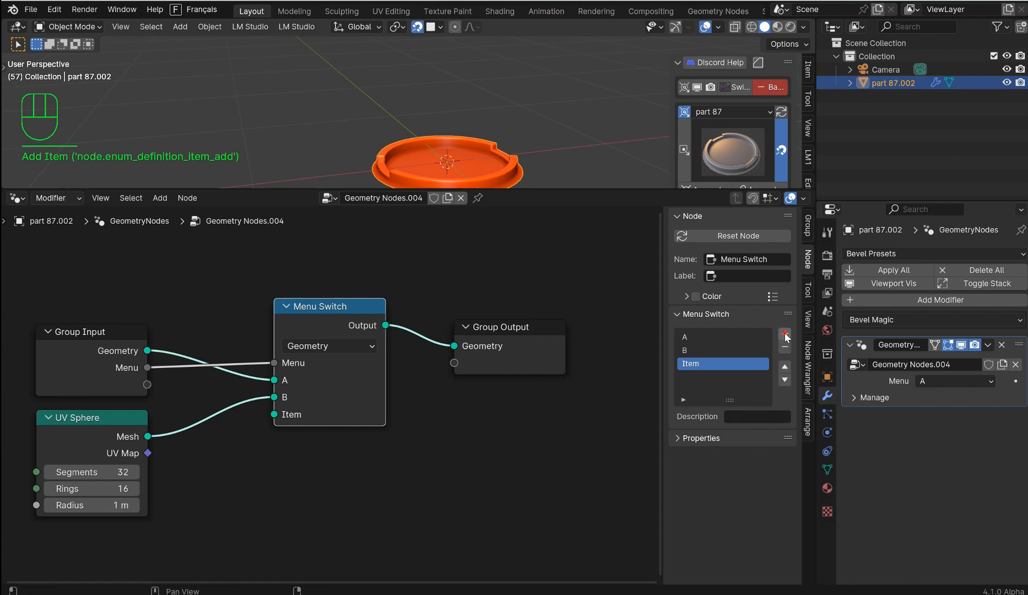
Add another Menu Switch item and set the modifier's Menu to B, showing the sphere
{"action": "left_click", "coordinate": [784, 334]}
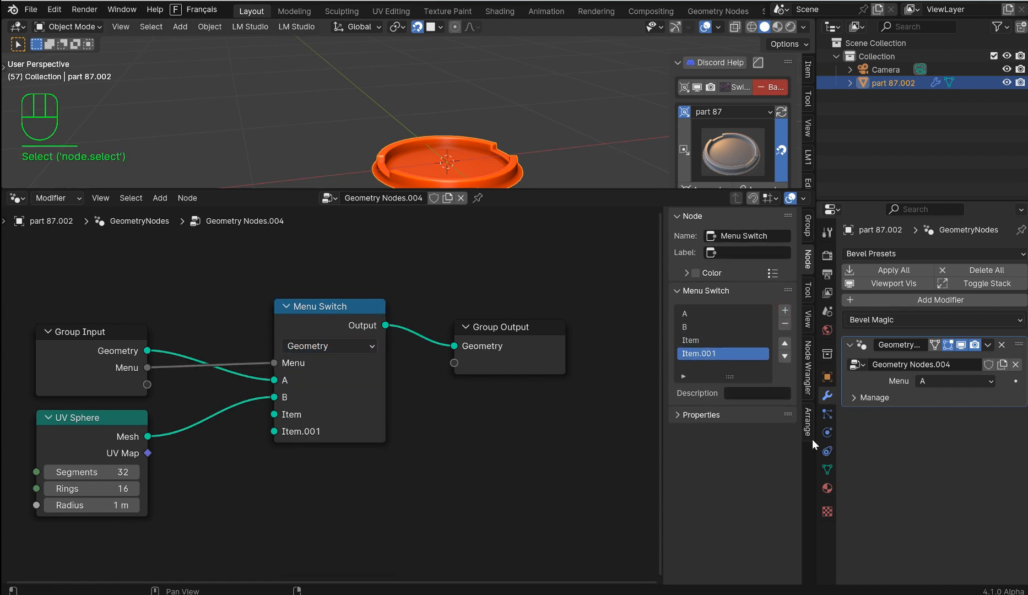
{"action": "left_click", "coordinate": [954, 382]}
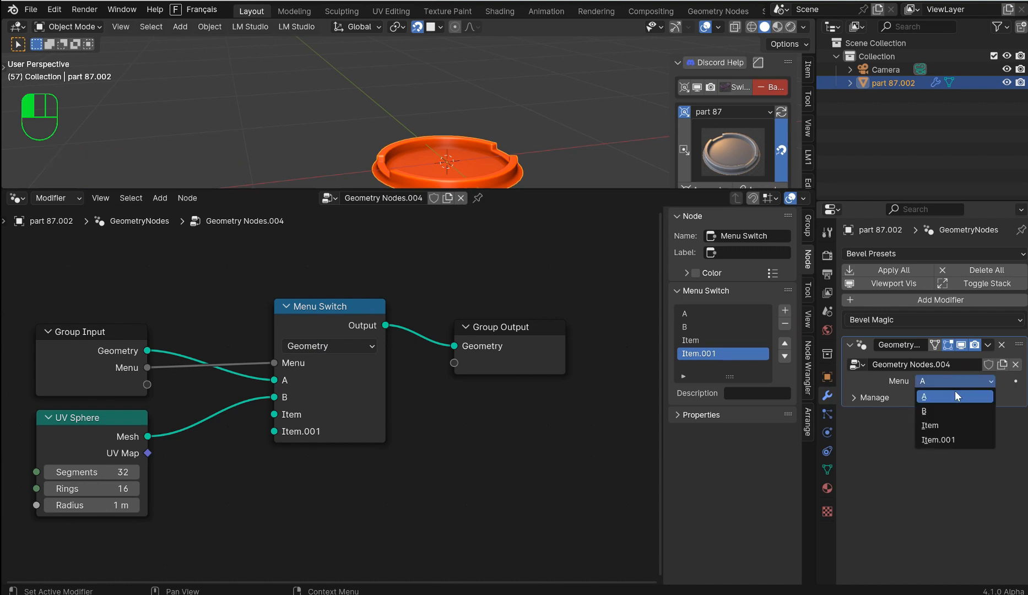
{"action": "mouse_move", "coordinate": [955, 439]}
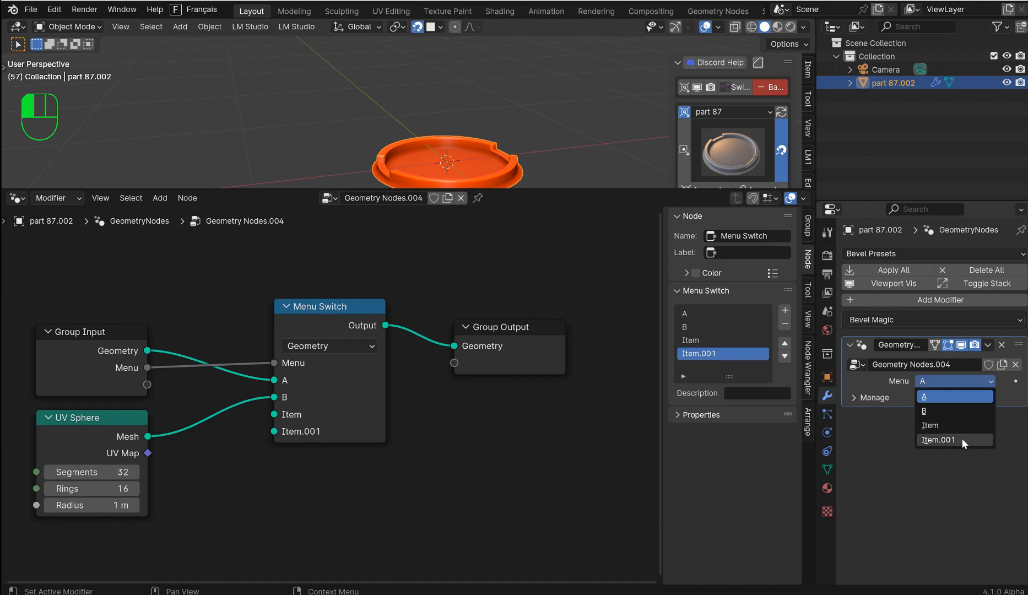
{"action": "left_click", "coordinate": [924, 409]}
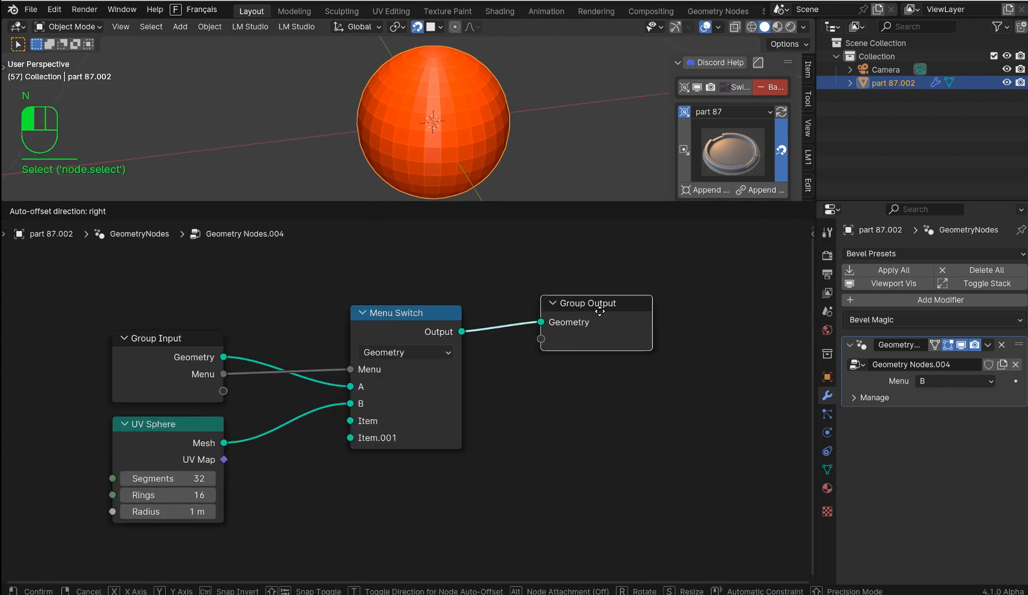
Rearrange the Group Output and Menu Switch nodes for a cleaner layout
{"action": "left_click_drag", "start_coordinate": [585, 303], "coordinate": [654, 310]}
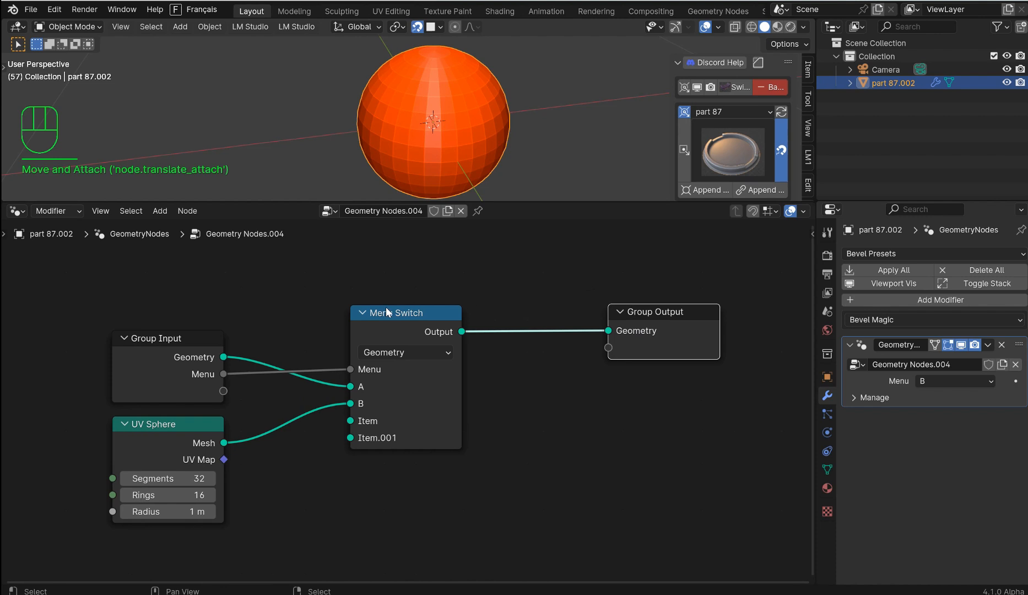
{"action": "left_click_drag", "start_coordinate": [404, 312], "coordinate": [441, 288]}
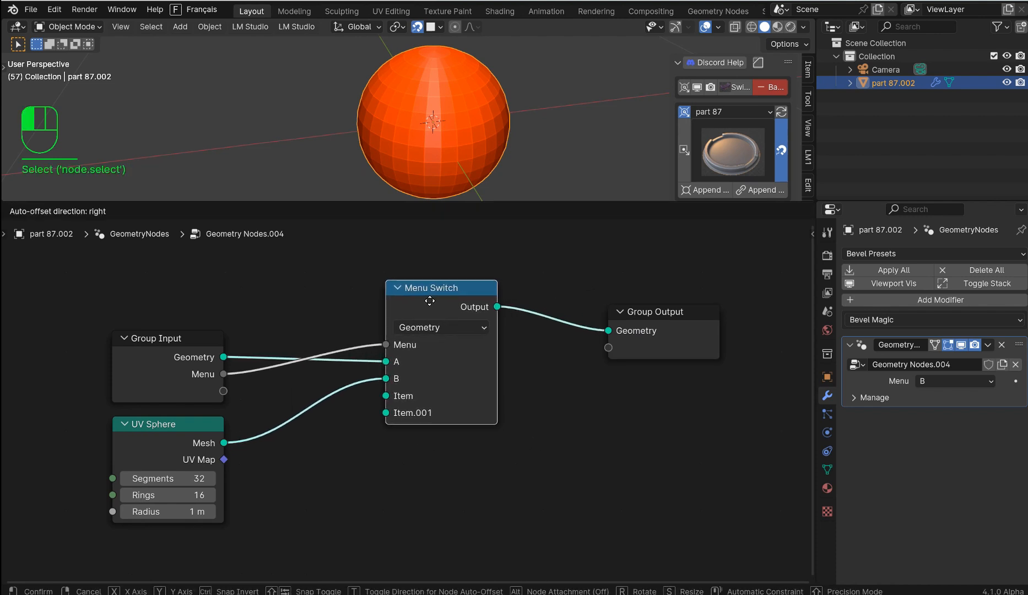
{"action": "left_click_drag", "start_coordinate": [167, 367], "coordinate": [165, 333]}
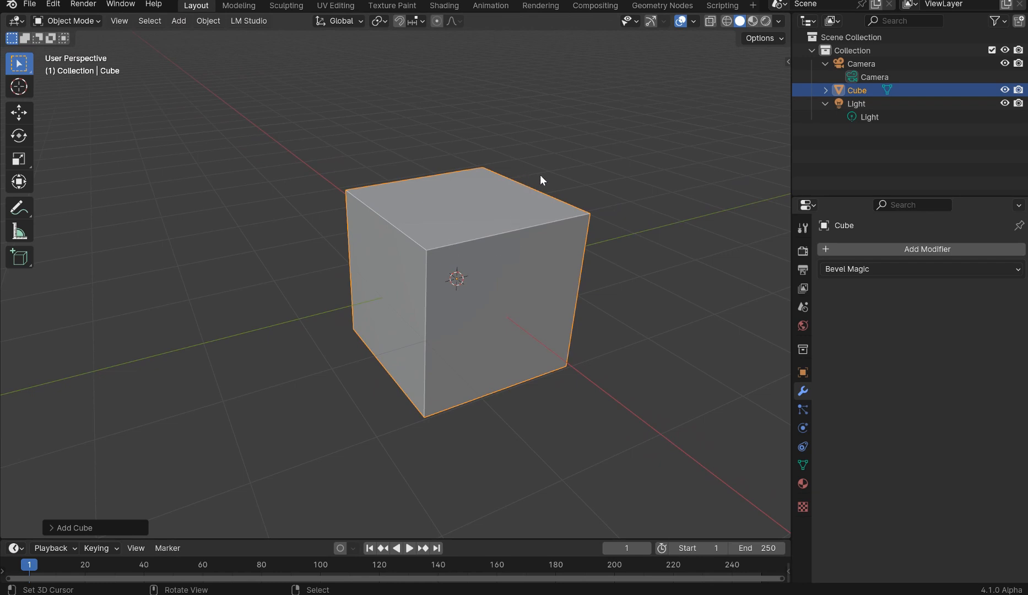
Give the Cube a Bevel modifier with Harden Normals on and expand its Outliner entry
{"action": "left_click_drag", "start_coordinate": [541, 181], "coordinate": [564, 205]}
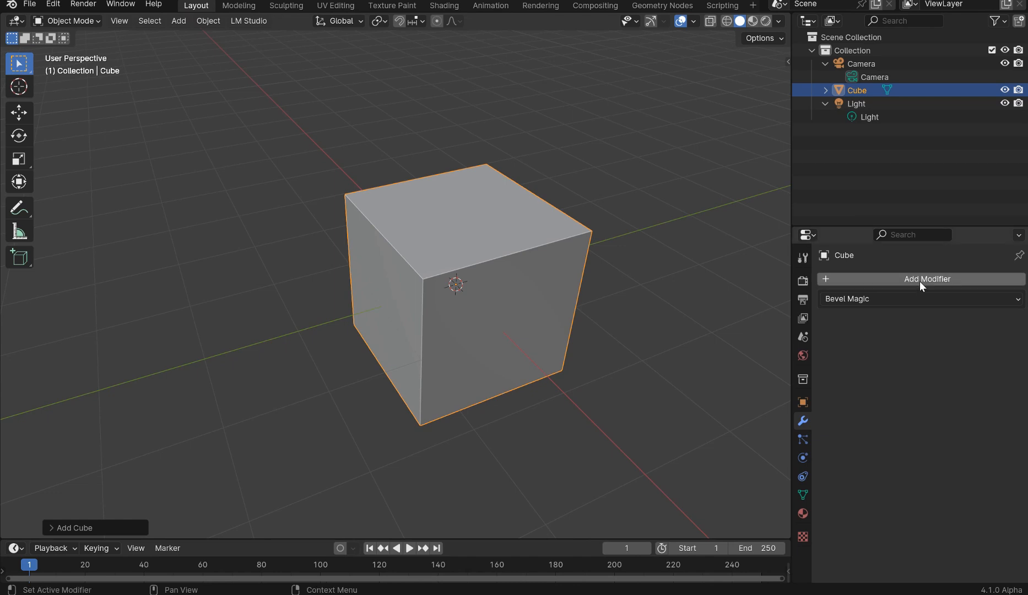
{"action": "left_click", "coordinate": [926, 279]}
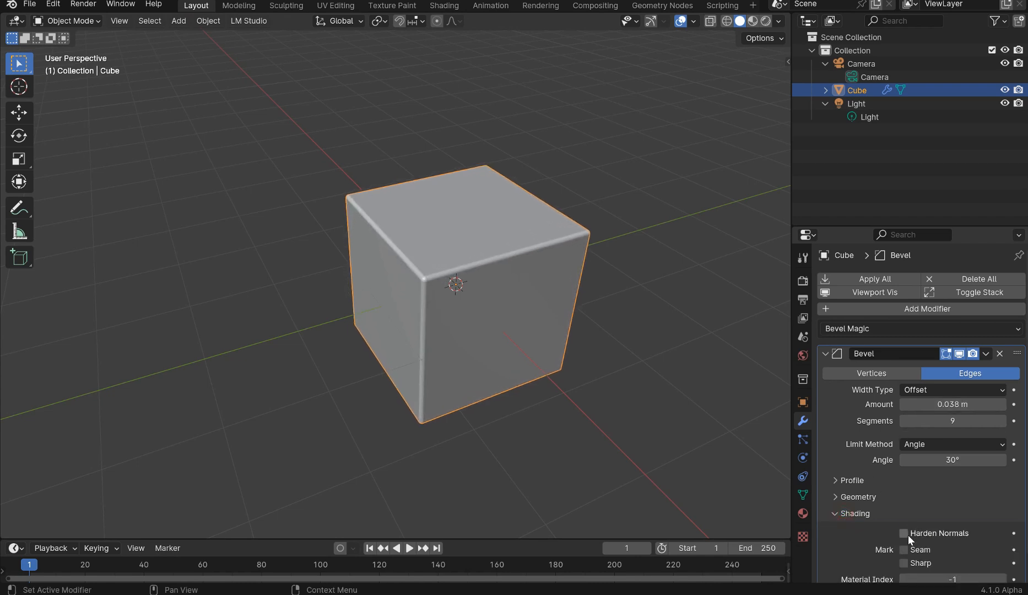
{"action": "left_click", "coordinate": [904, 533]}
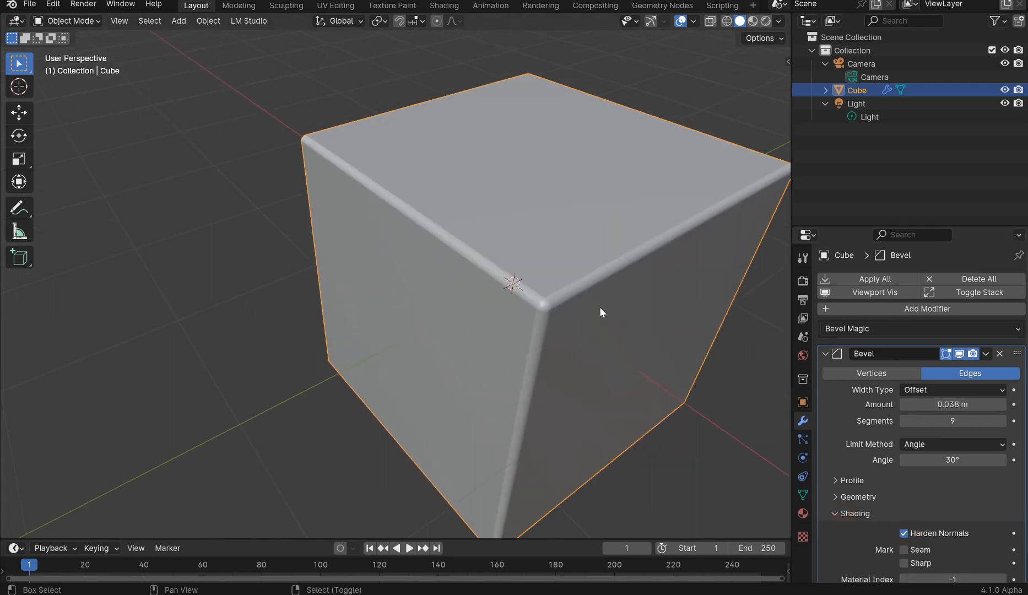
{"action": "scroll", "scroll_direction": "down", "scroll_amount": 3}
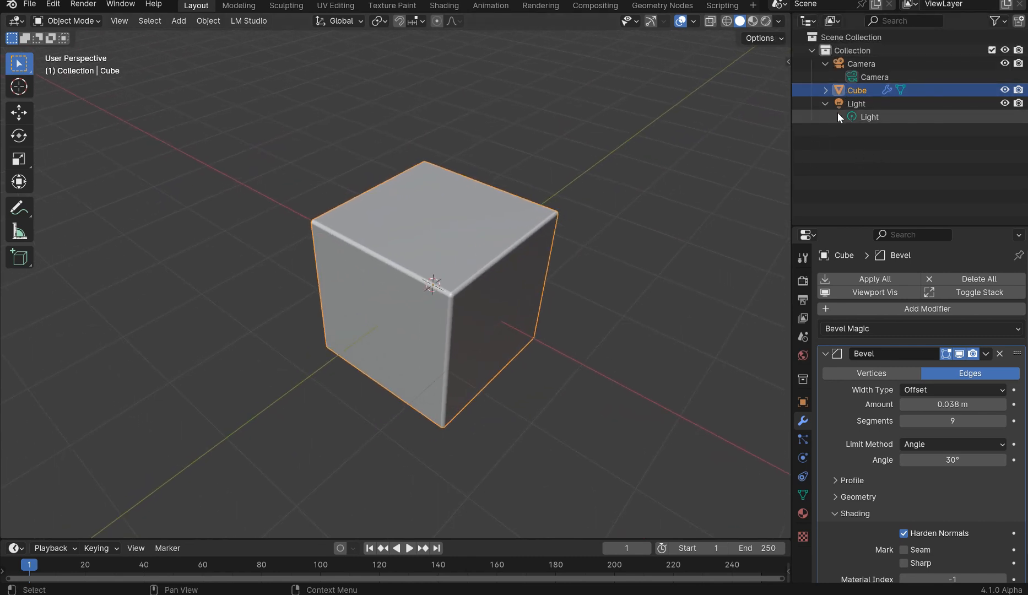
{"action": "left_click", "coordinate": [807, 89]}
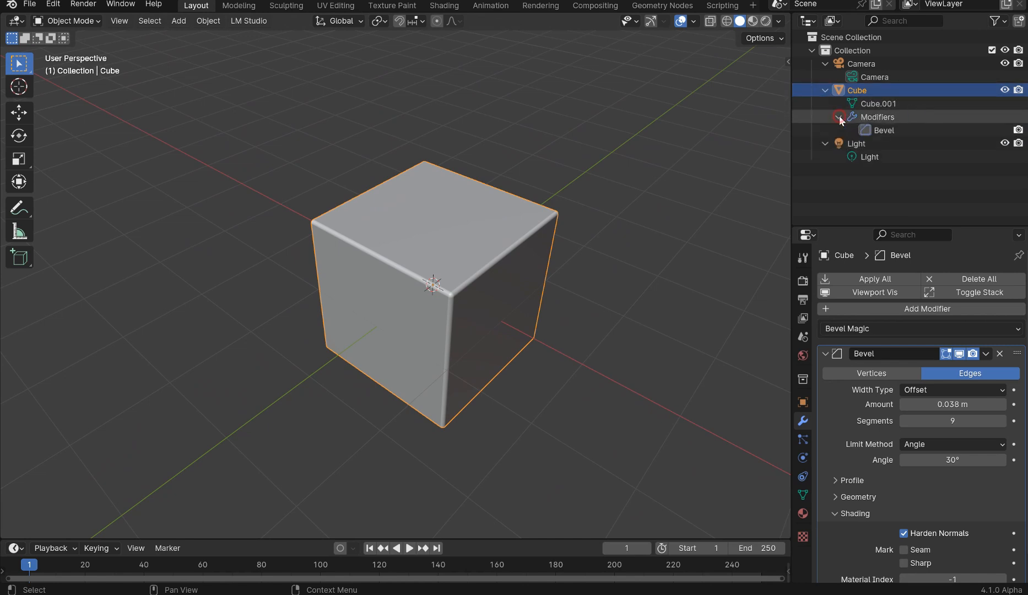
{"action": "right_click", "coordinate": [877, 116]}
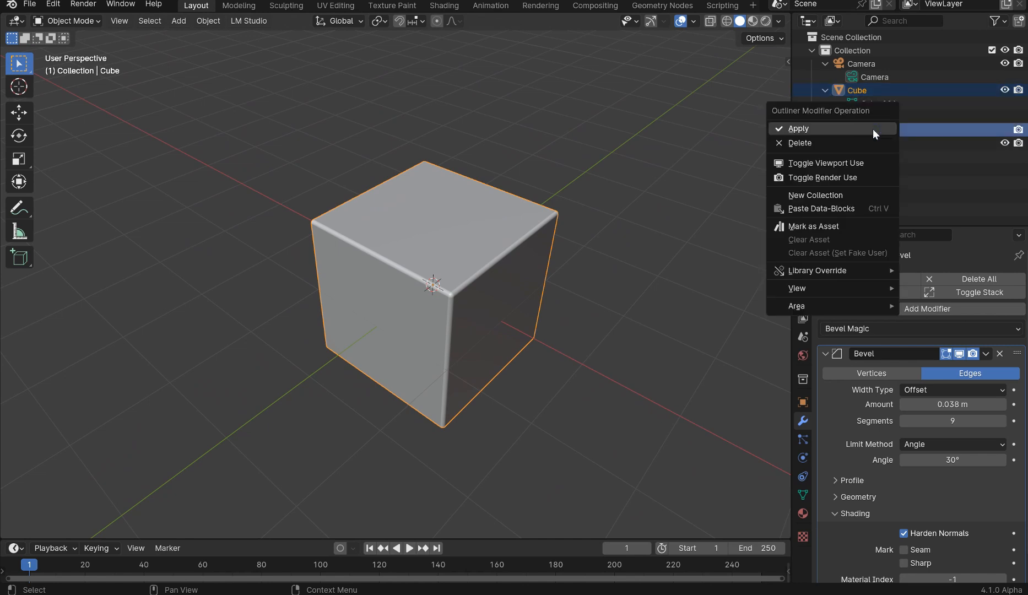
{"action": "left_click", "coordinate": [799, 129]}
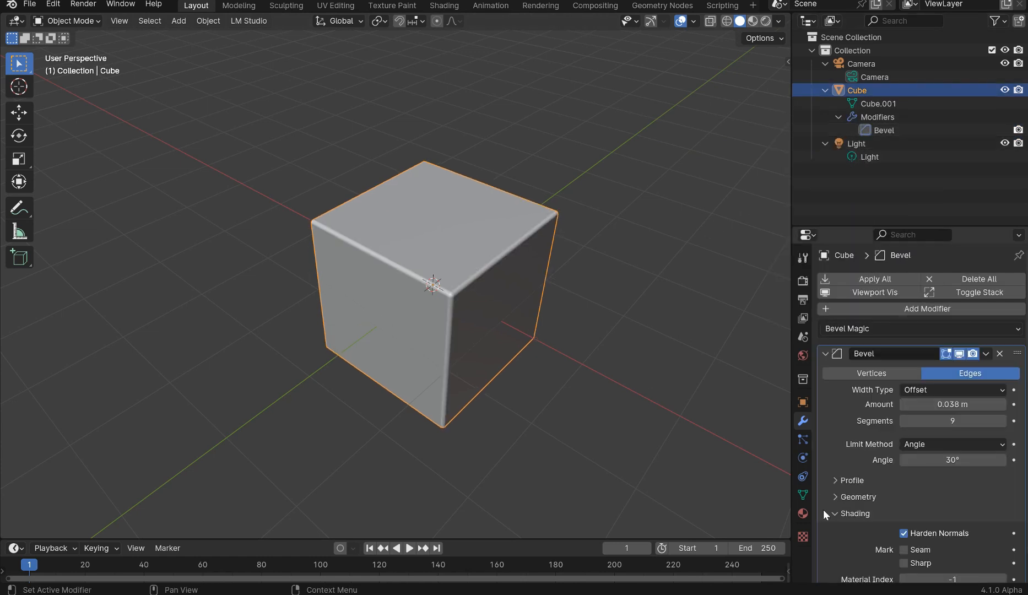
Add a new material Material.001 to the cube and bring up its Outliner operations
{"action": "left_click", "coordinate": [802, 514]}
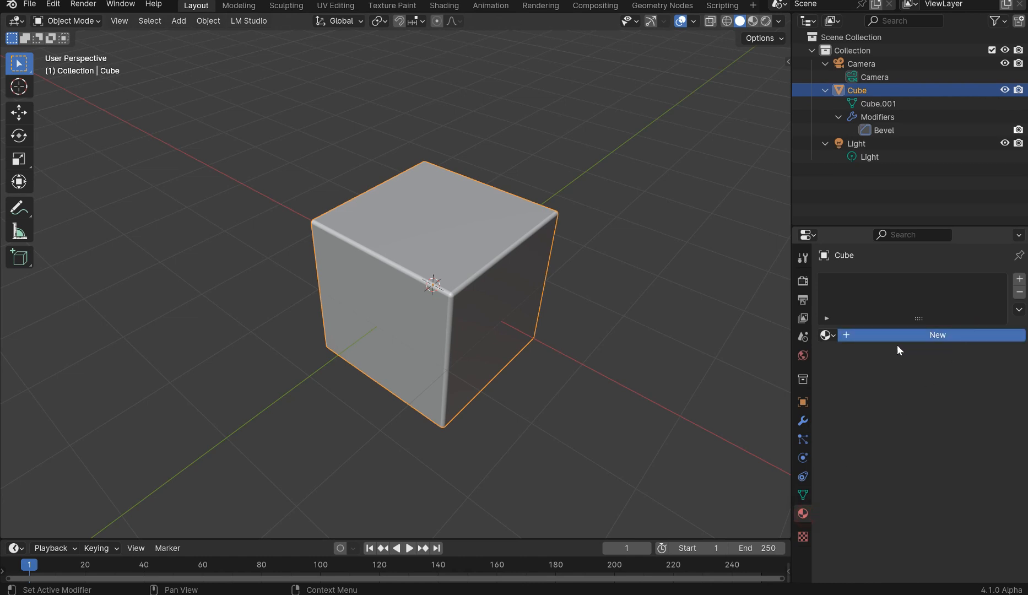
{"action": "mouse_move", "coordinate": [577, 282]}
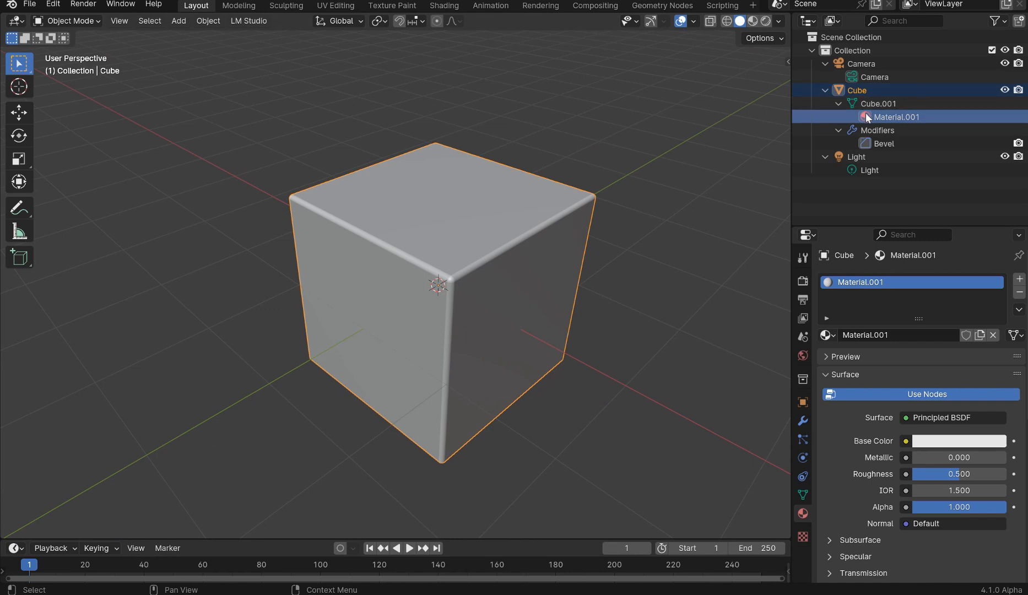
{"action": "right_click", "coordinate": [885, 143]}
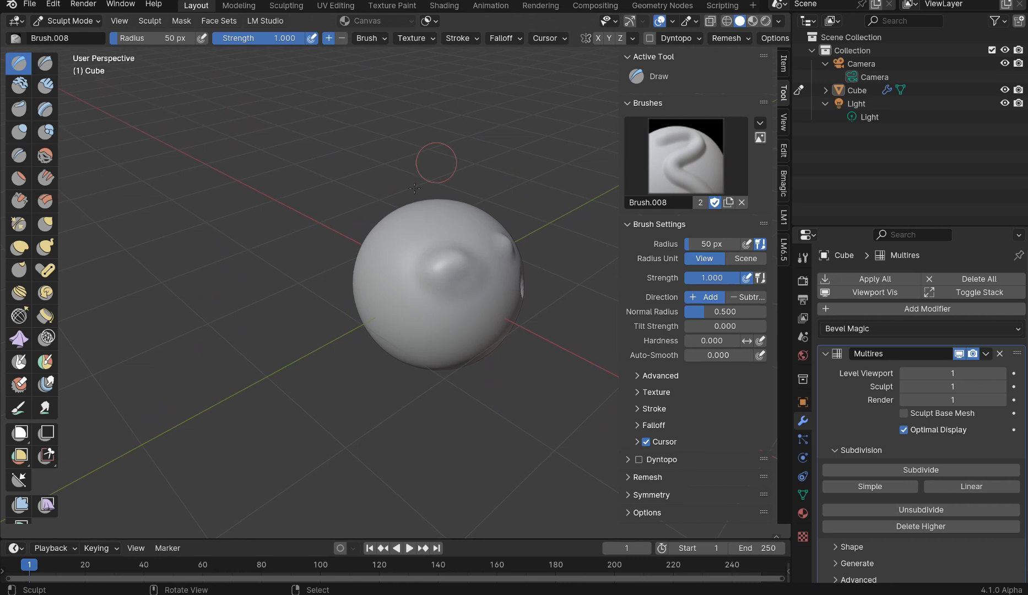
{"action": "mouse_move", "coordinate": [238, 116]}
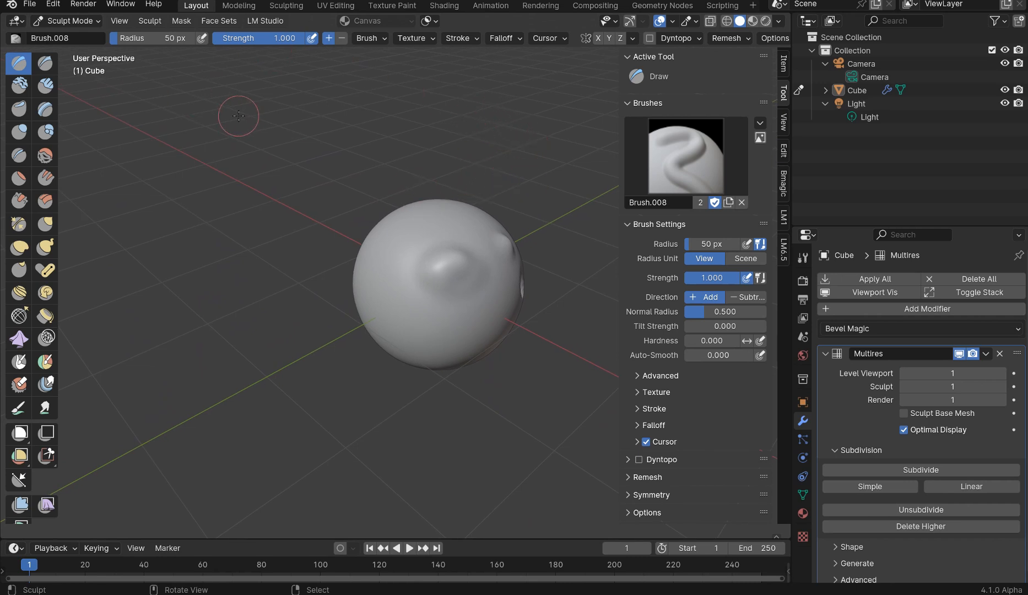
{"action": "mouse_move", "coordinate": [459, 172]}
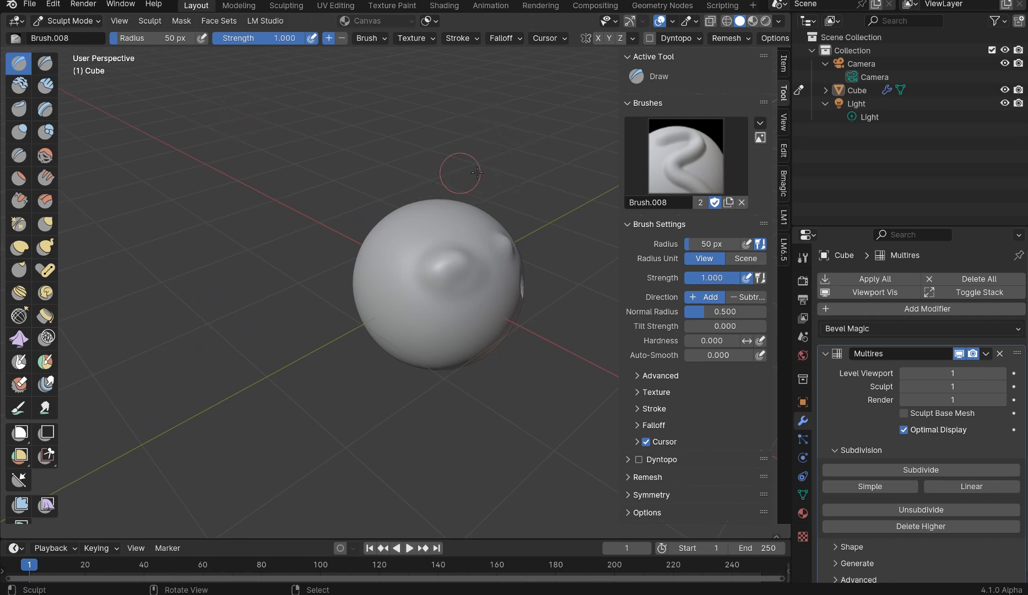
Enable View Normal and Area Normal auto-masking on the Draw brush, then switch to Grab
{"action": "left_click", "coordinate": [368, 38]}
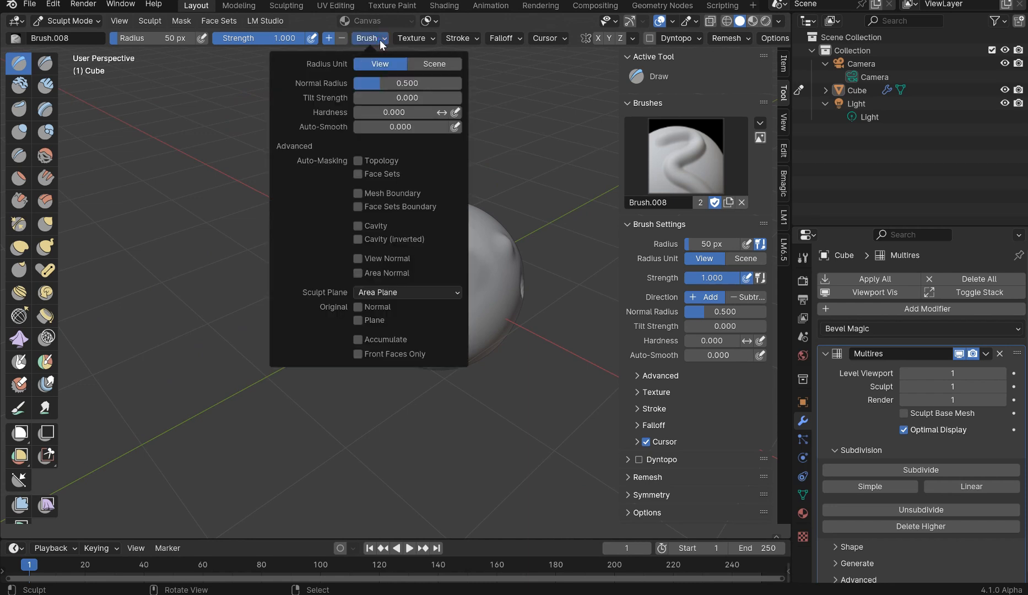
{"action": "left_click", "coordinate": [358, 258]}
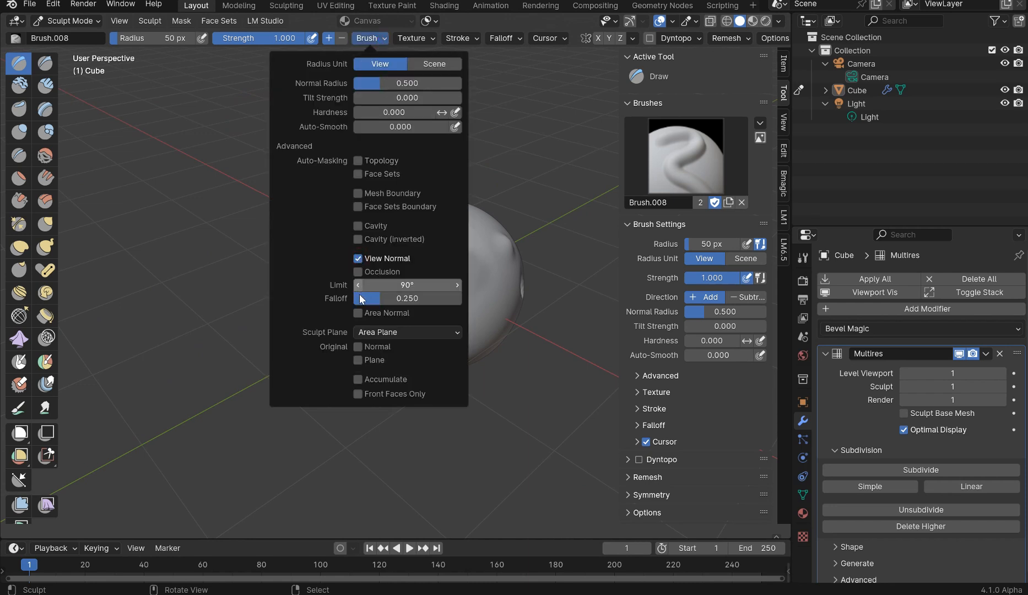
{"action": "left_click", "coordinate": [358, 313]}
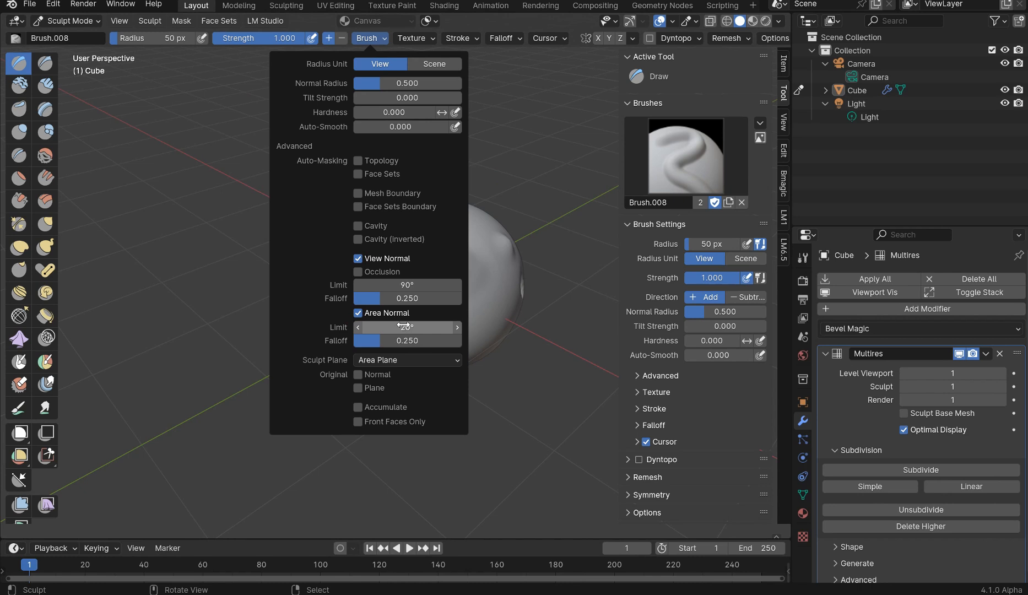
{"action": "mouse_move", "coordinate": [406, 327]}
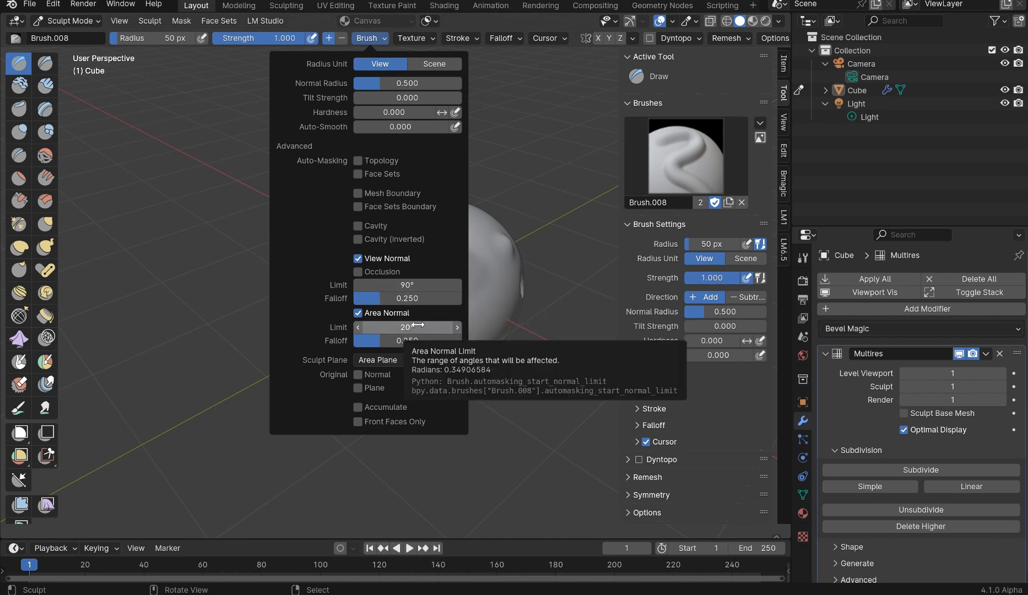
{"action": "left_click", "coordinate": [684, 155]}
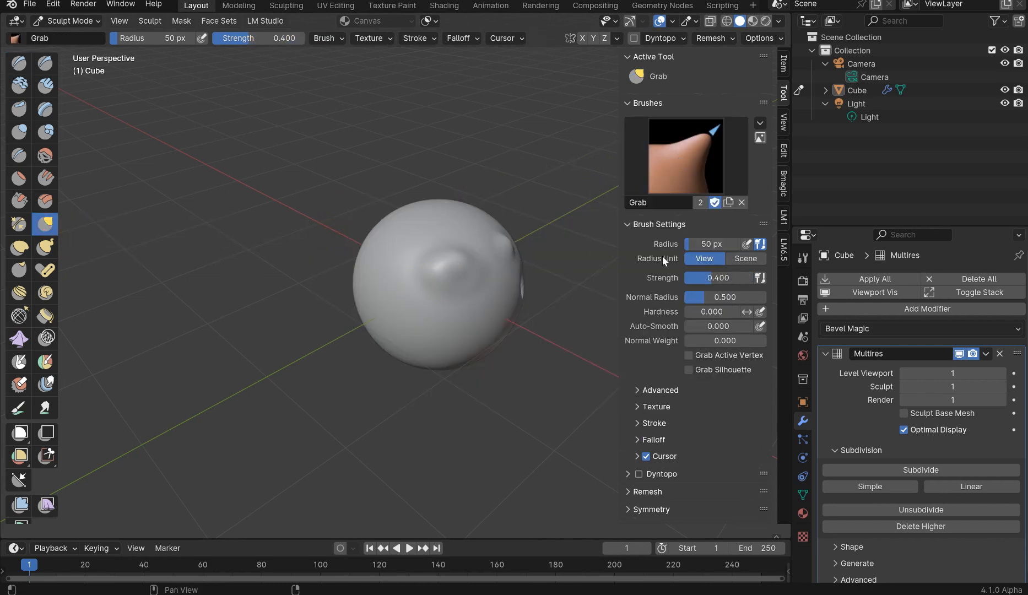
Enable Area Normal auto-masking on the Grab brush with its own 50° and 0.1° limits
{"action": "left_click", "coordinate": [326, 38]}
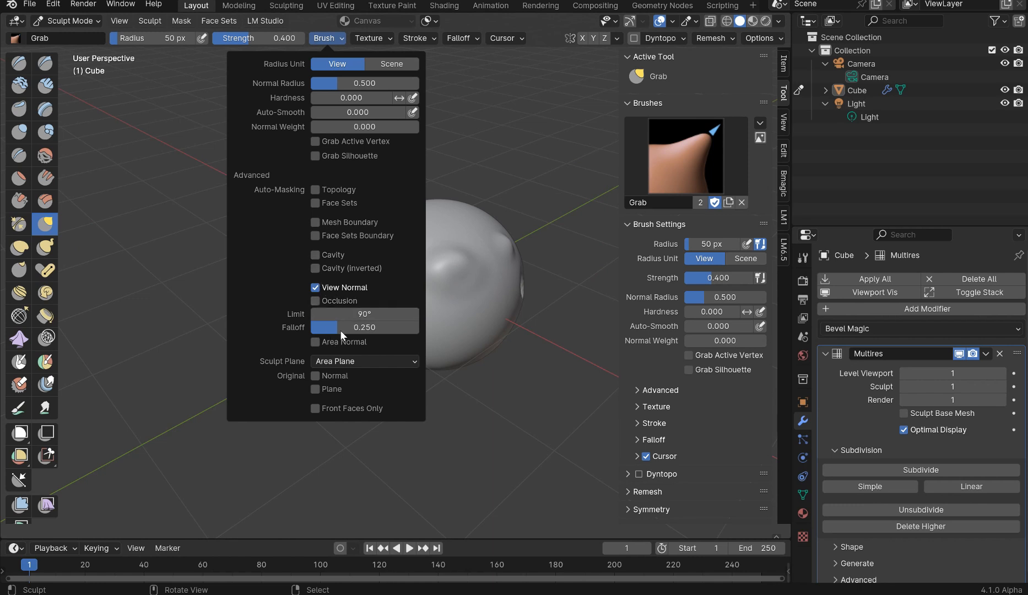
{"action": "left_click", "coordinate": [315, 342]}
{"action": "type", "text": ".1"}
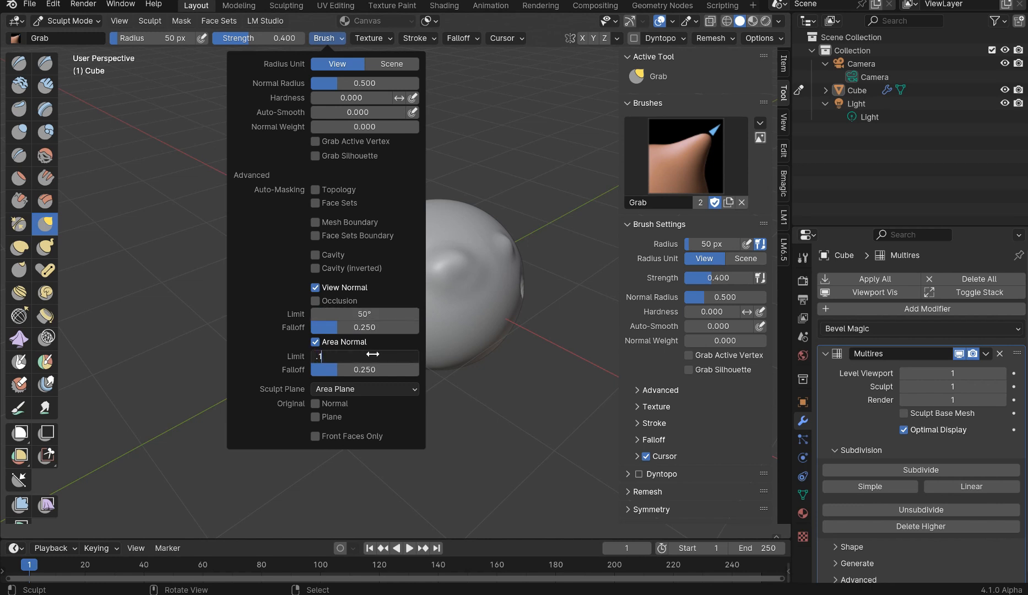
{"action": "key", "text": "Return"}
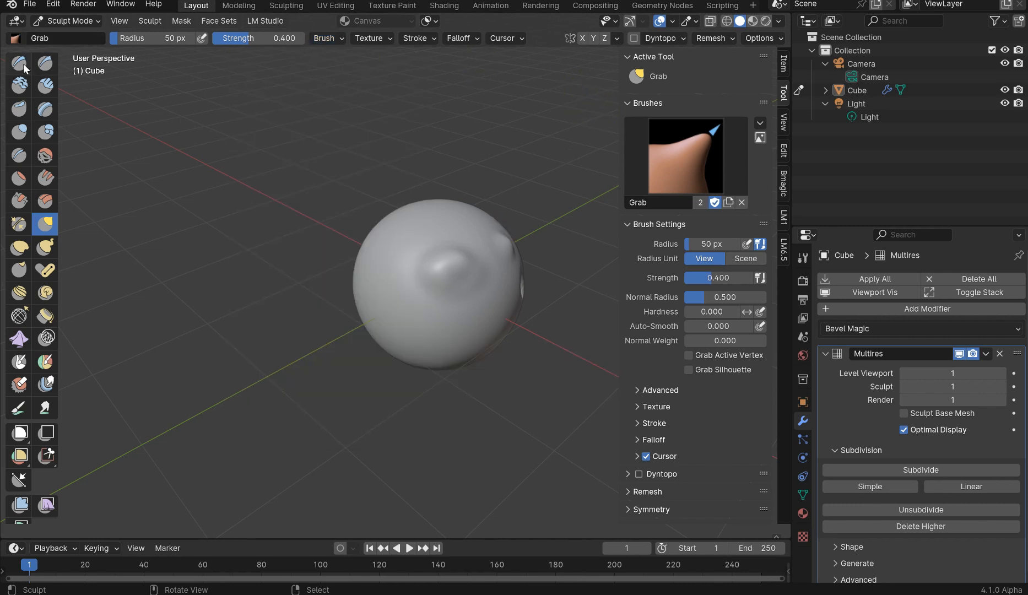
Compare the Draw and Grab brush popovers to confirm each keeps separate auto-masking values
{"action": "left_click", "coordinate": [18, 62]}
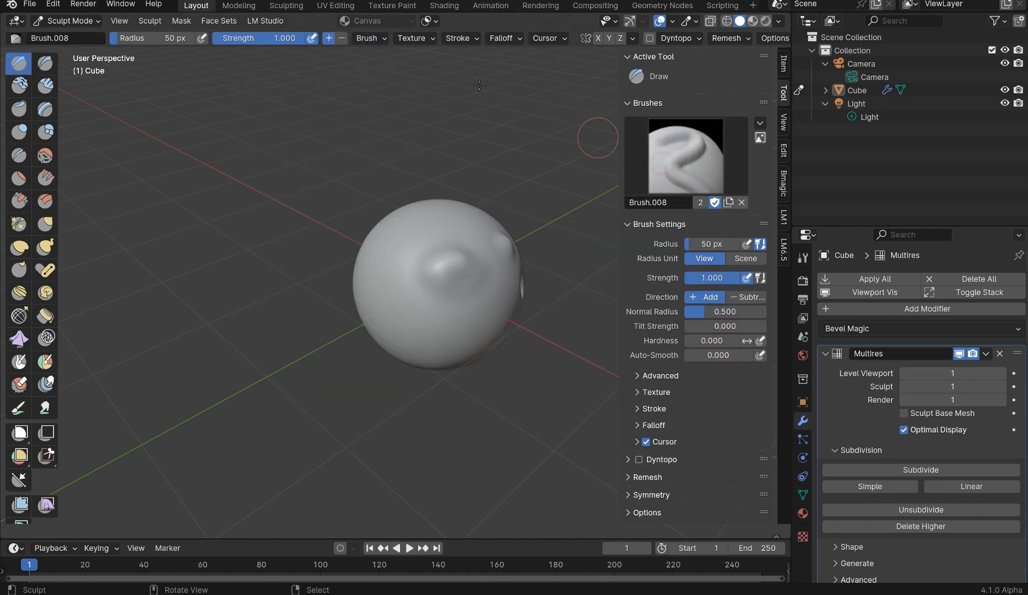
{"action": "left_click", "coordinate": [367, 37]}
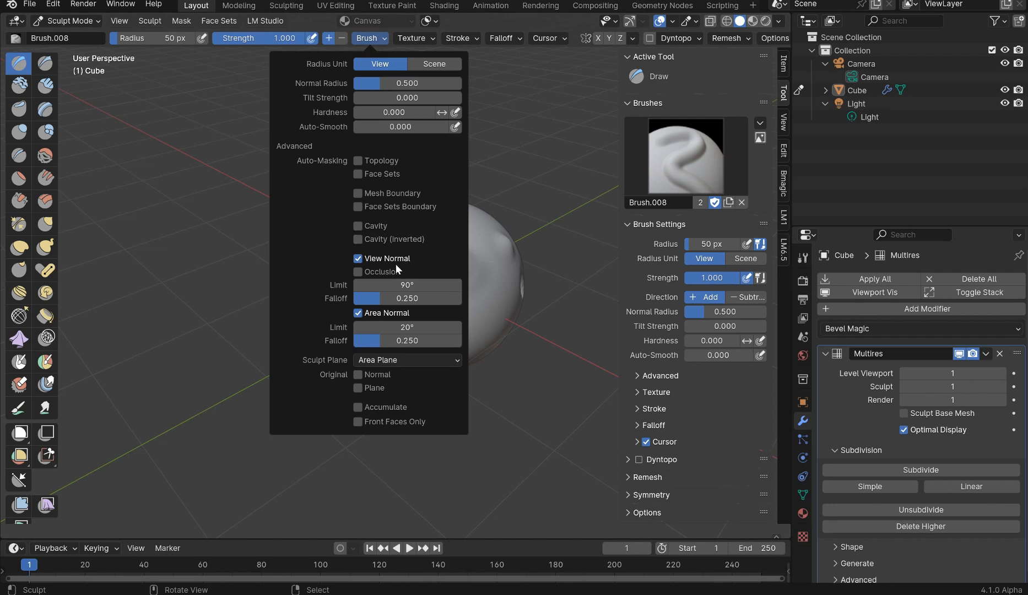
{"action": "mouse_move", "coordinate": [406, 299]}
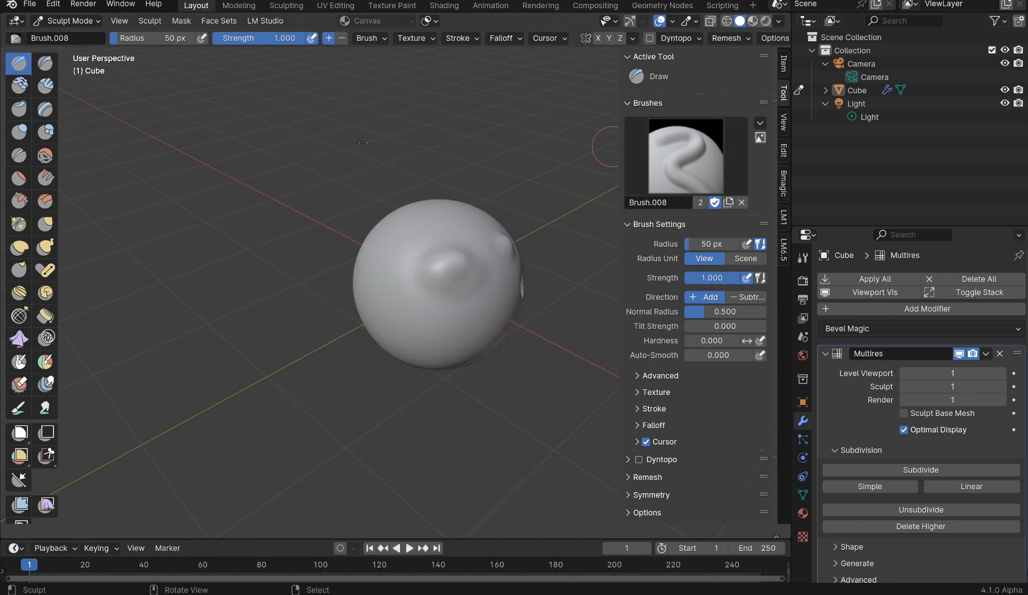
{"action": "left_click", "coordinate": [44, 224]}
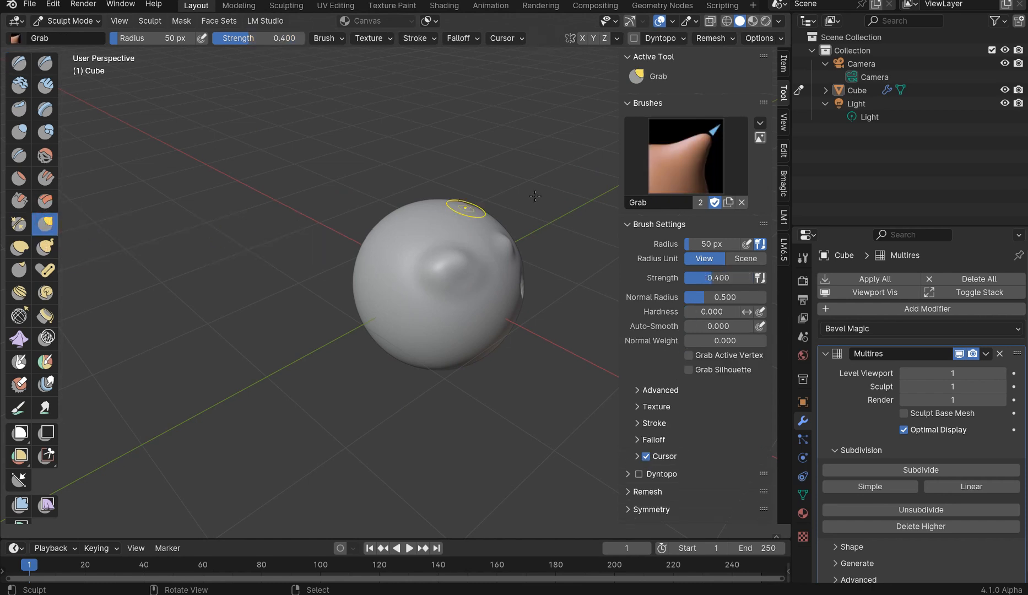
{"action": "left_click", "coordinate": [324, 37]}
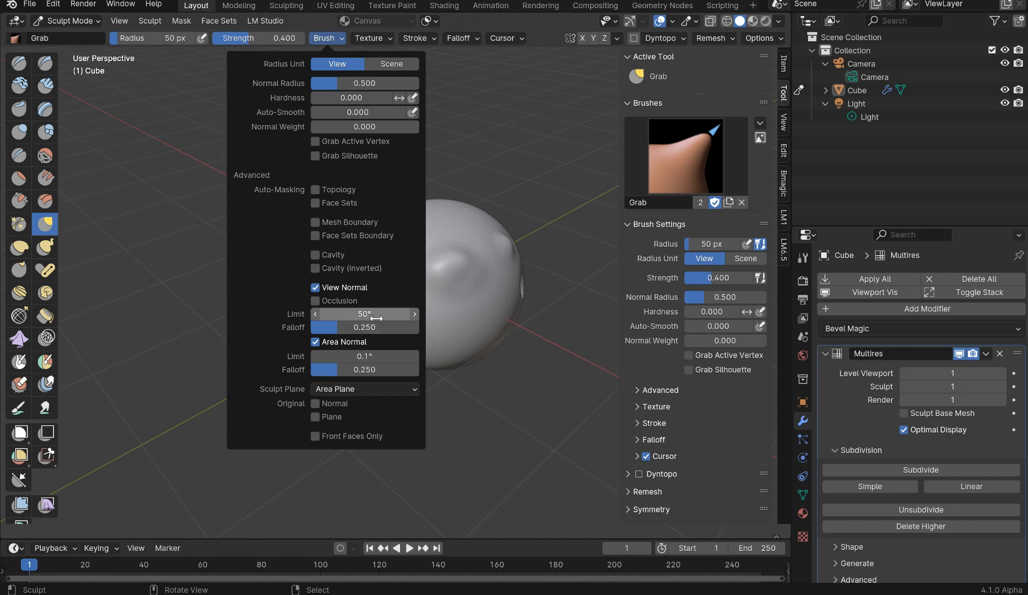
{"action": "mouse_move", "coordinate": [359, 337]}
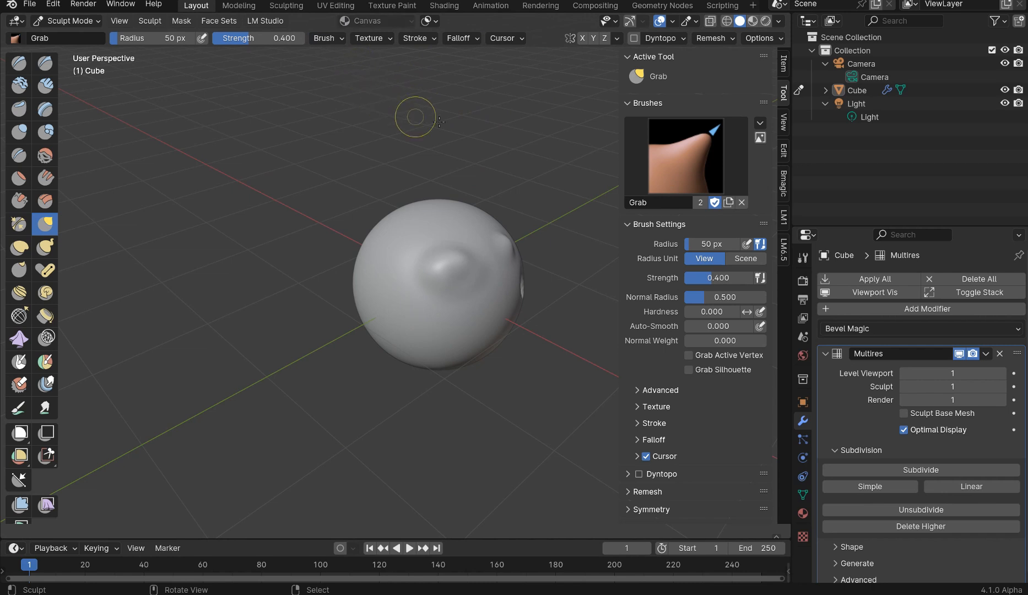
{"action": "left_click", "coordinate": [325, 38]}
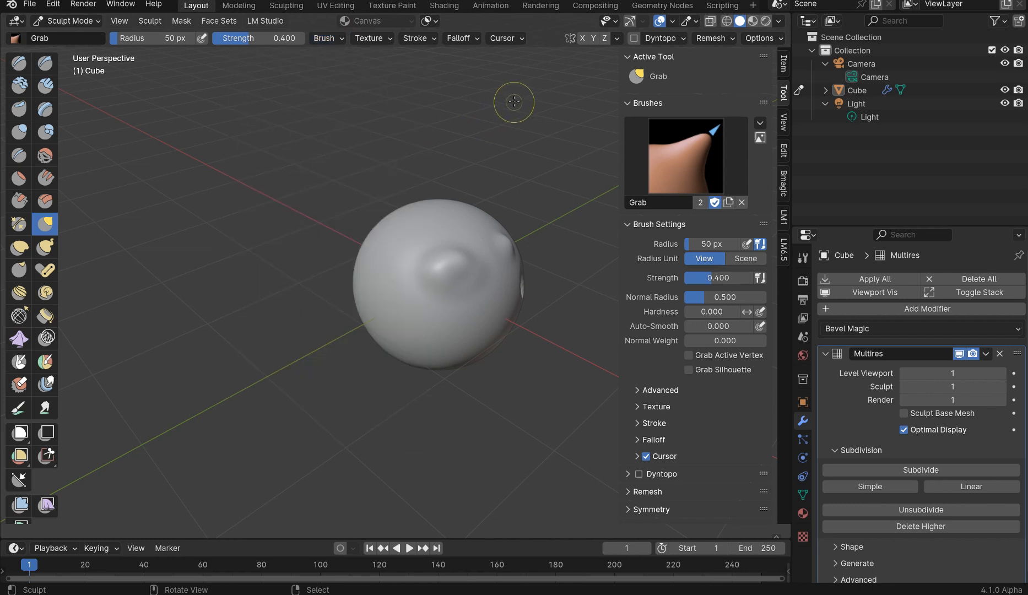
{"action": "mouse_move", "coordinate": [511, 99]}
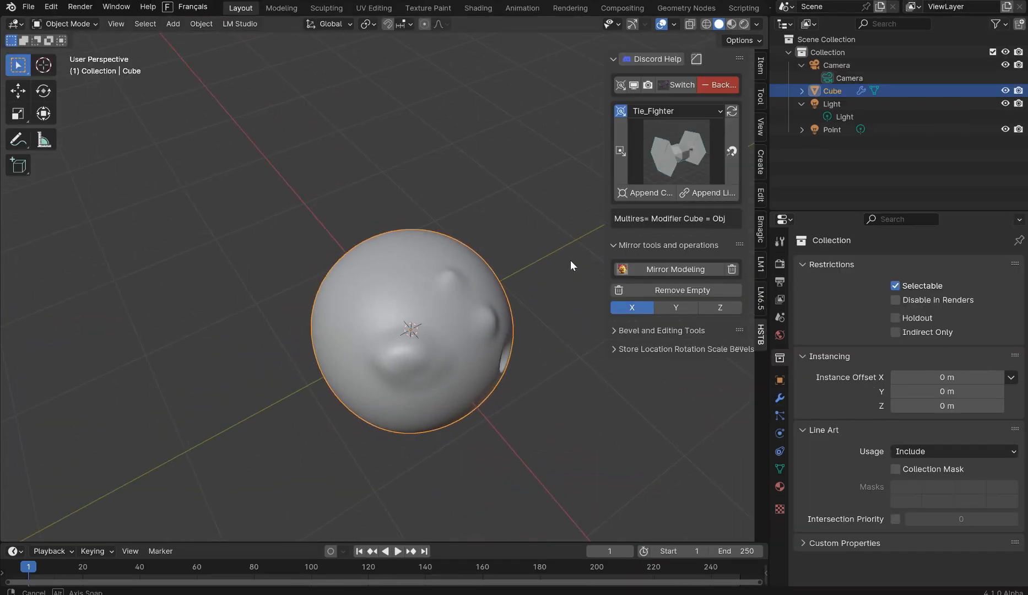
Show the parts library gallery with Tie_Fighter, Suzanne and numbered part thumbnails
{"action": "left_click", "coordinate": [669, 112]}
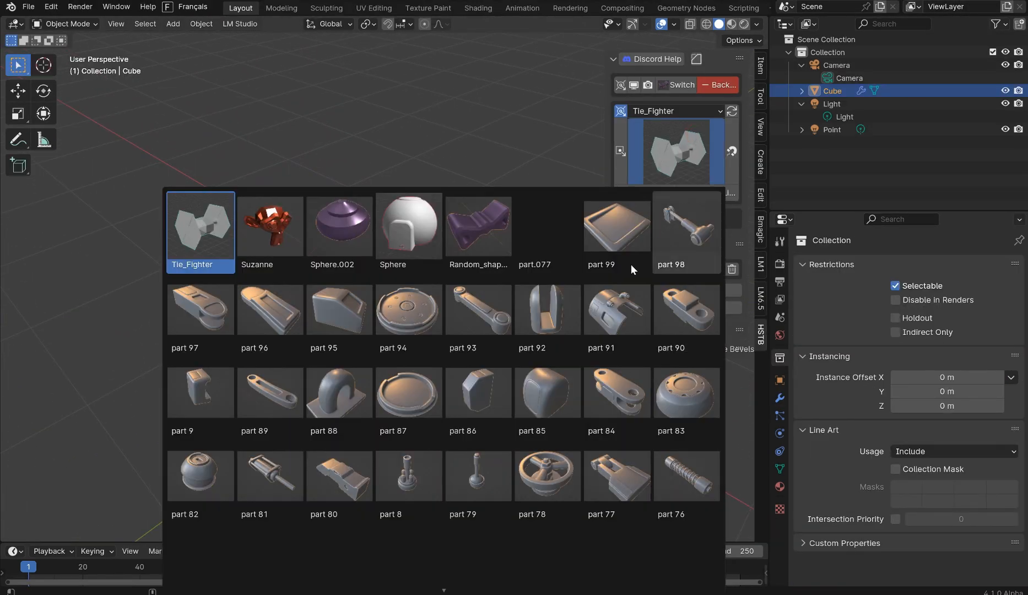